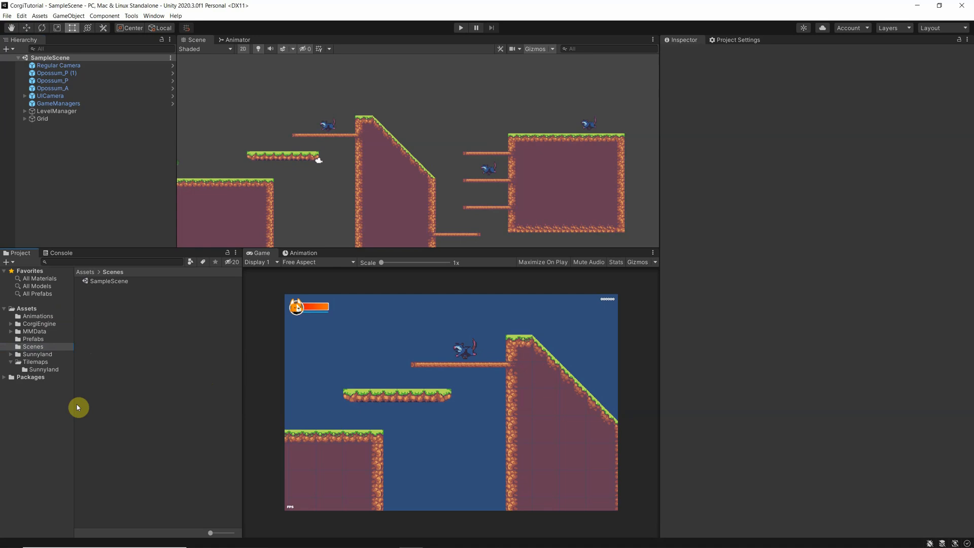
mouse_move(131, 309)
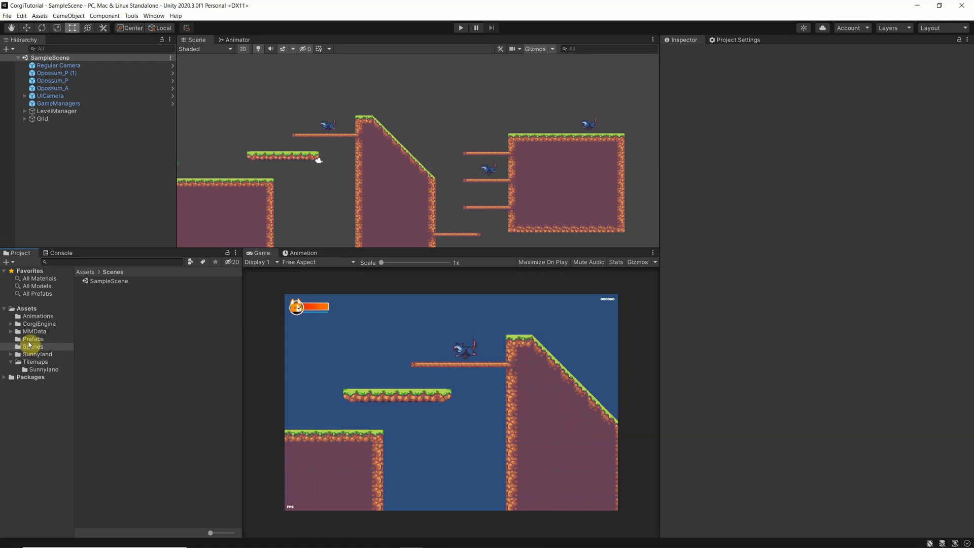
- Show the Fox prefab from the Prefabs folder in the Inspector
left_click(33, 339)
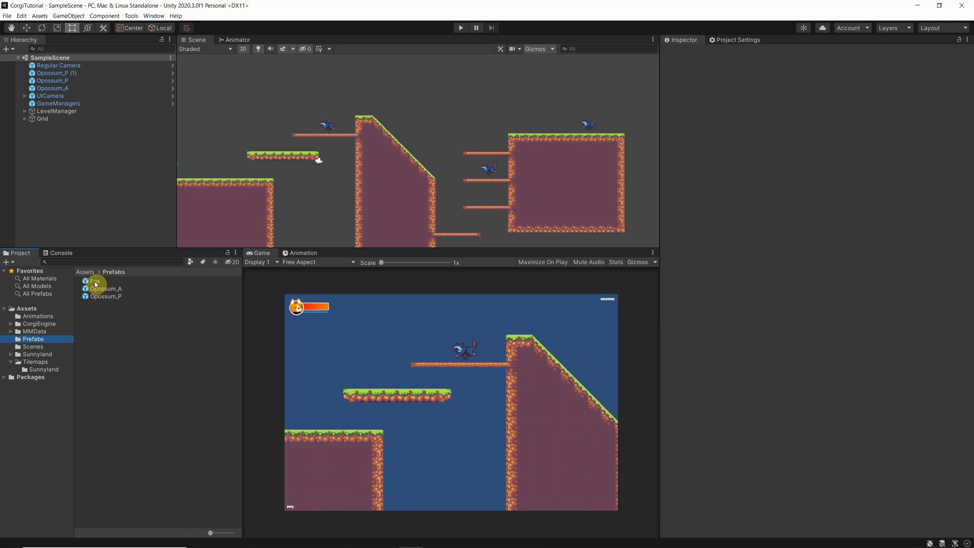
left_click(96, 281)
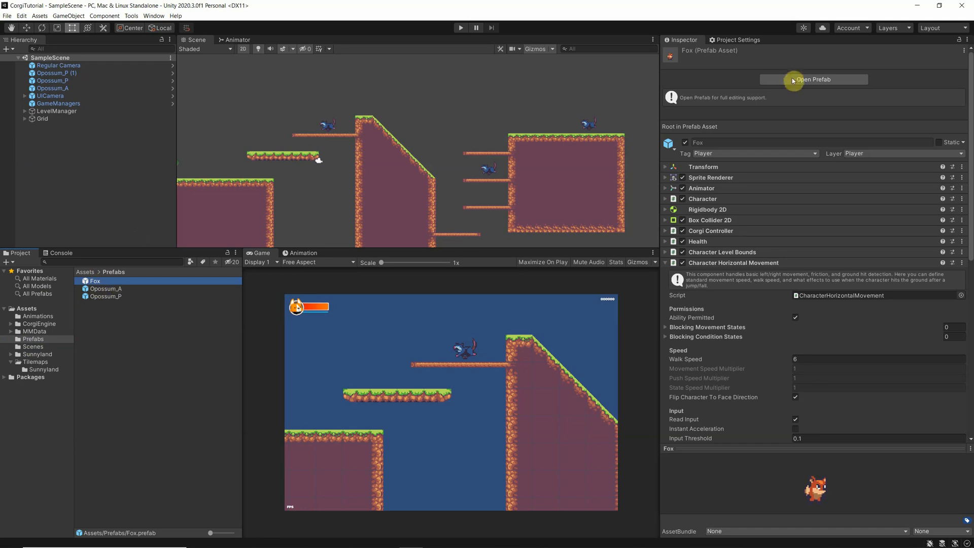
- Enter prefab editing for Fox and reveal Character Jump's Feedbacks fields, collapsing horizontal movement
left_click(813, 80)
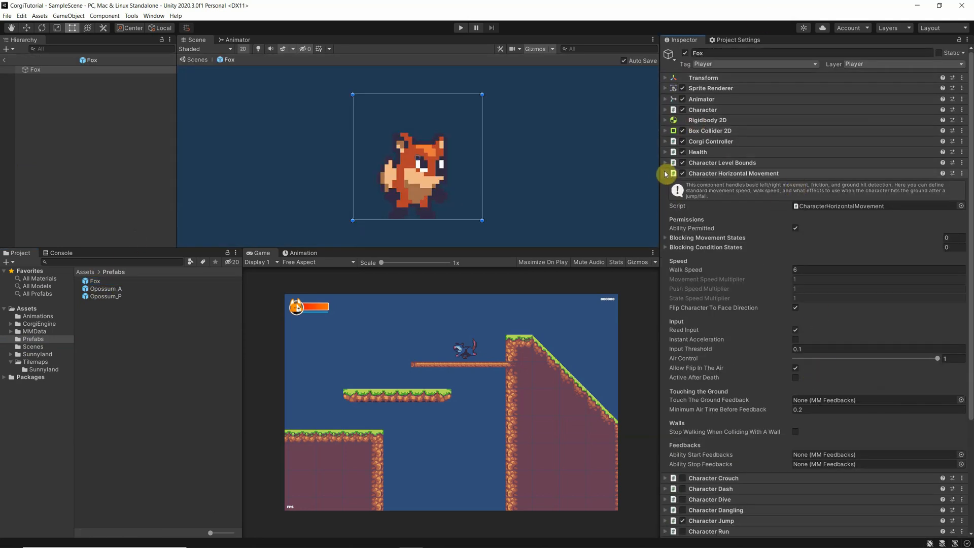
left_click(665, 174)
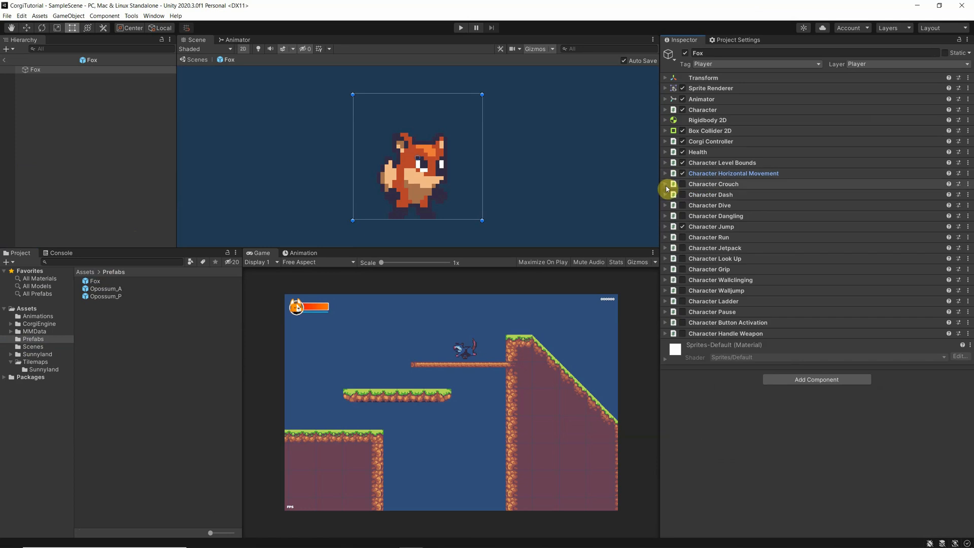
mouse_move(665, 232)
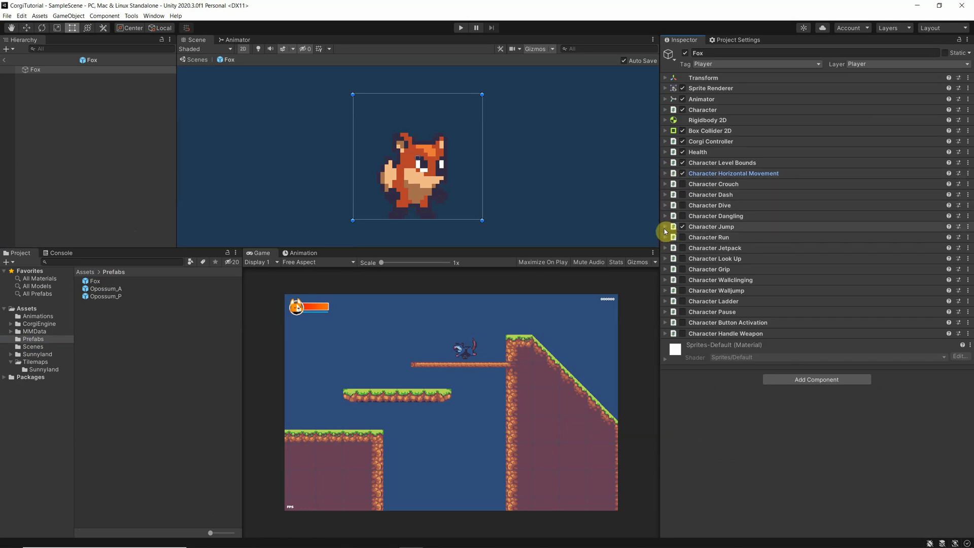
left_click(665, 226)
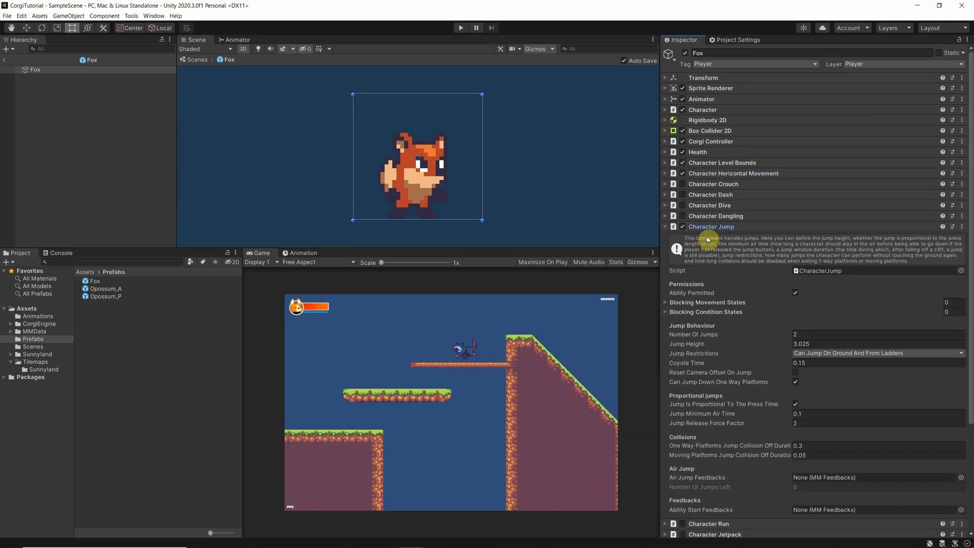
scroll("down", 3)
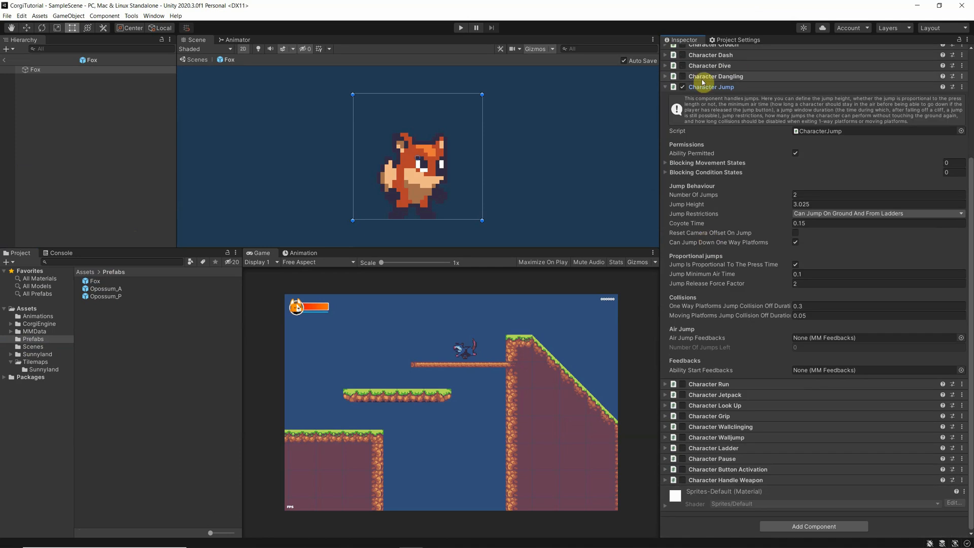
mouse_move(767, 183)
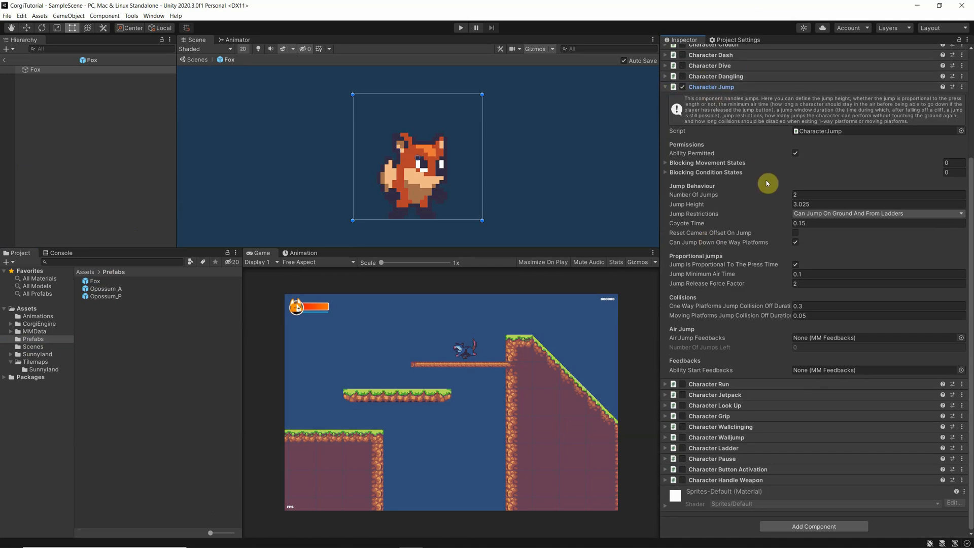
mouse_move(777, 335)
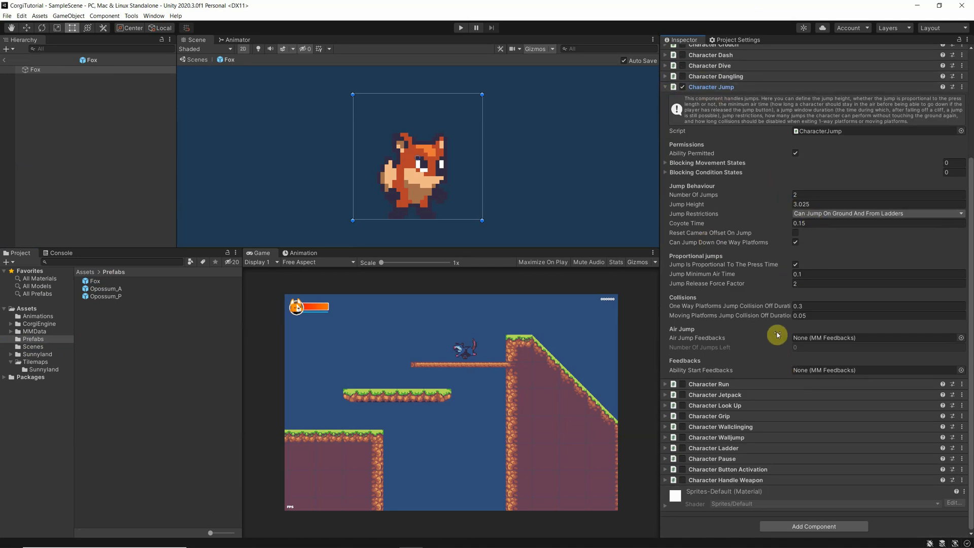
mouse_move(694, 198)
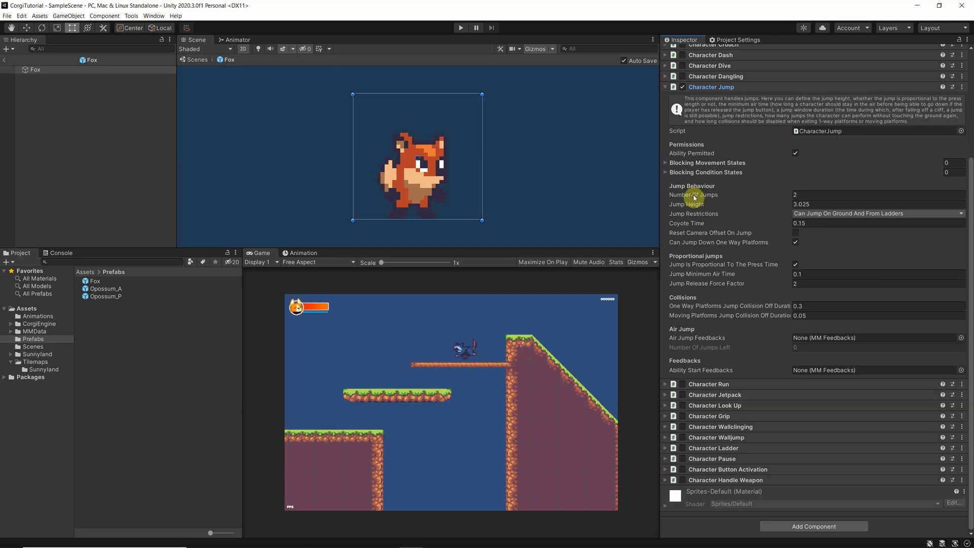
mouse_move(745, 209)
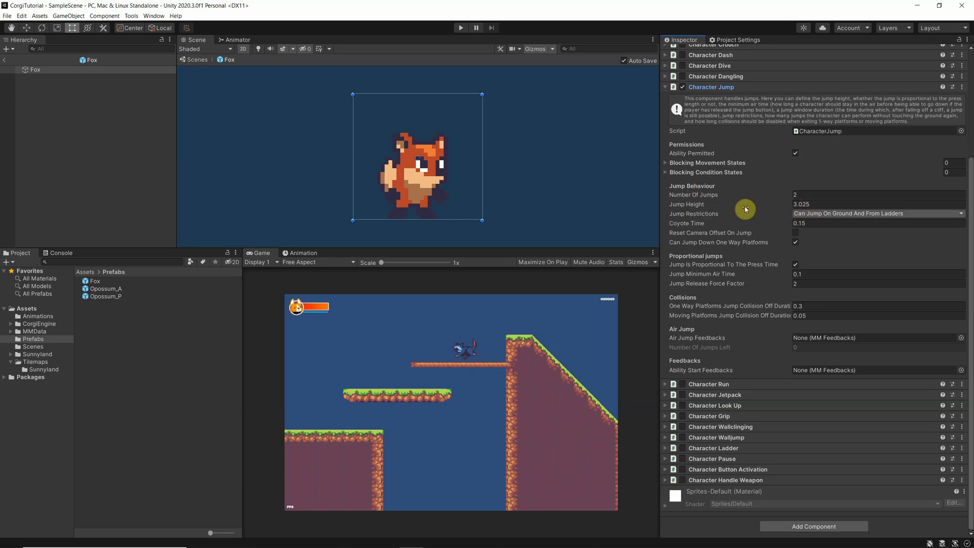
mouse_move(781, 318)
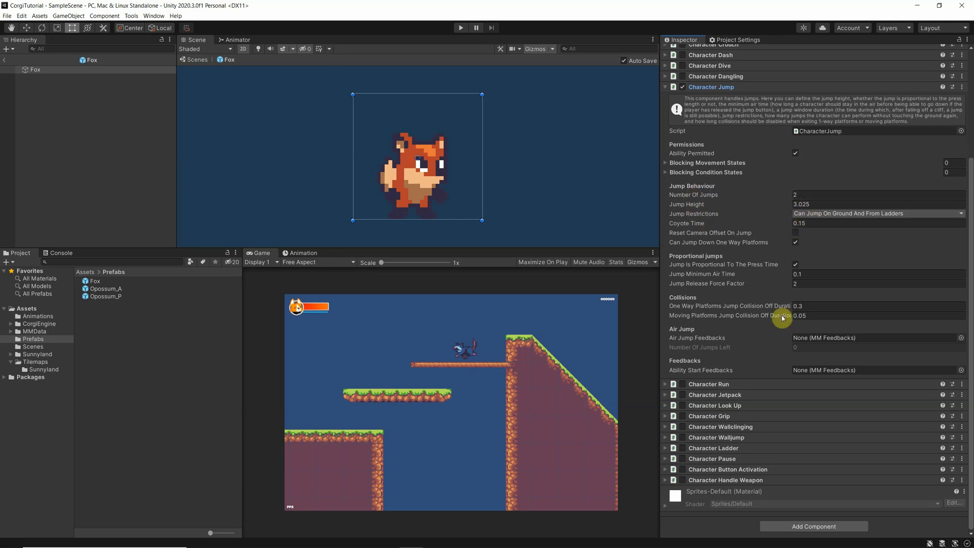
mouse_move(749, 296)
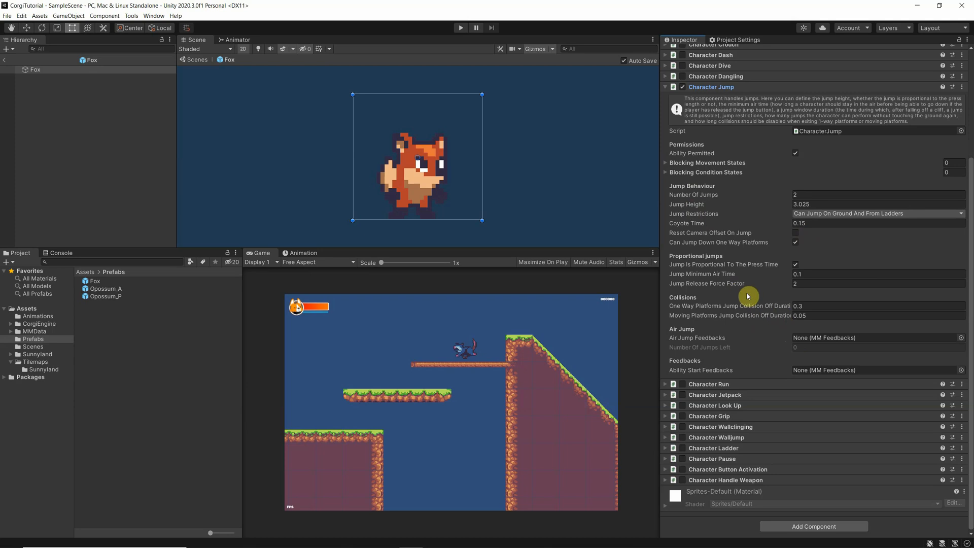
mouse_move(718, 328)
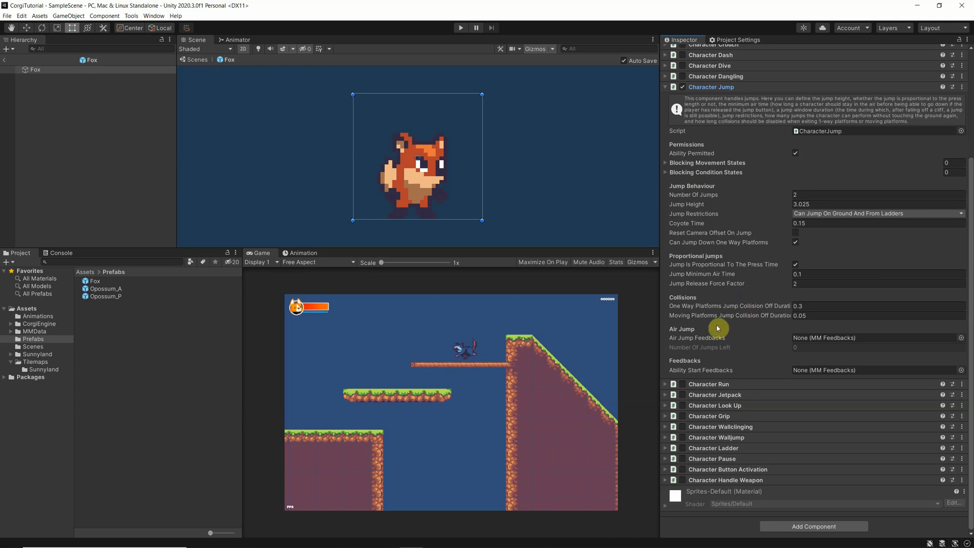
mouse_move(685, 372)
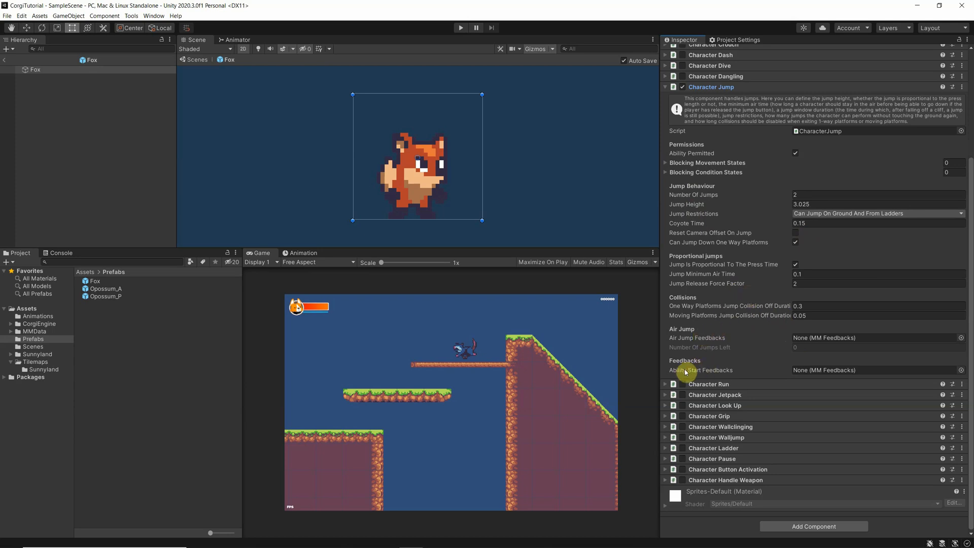
mouse_move(805, 338)
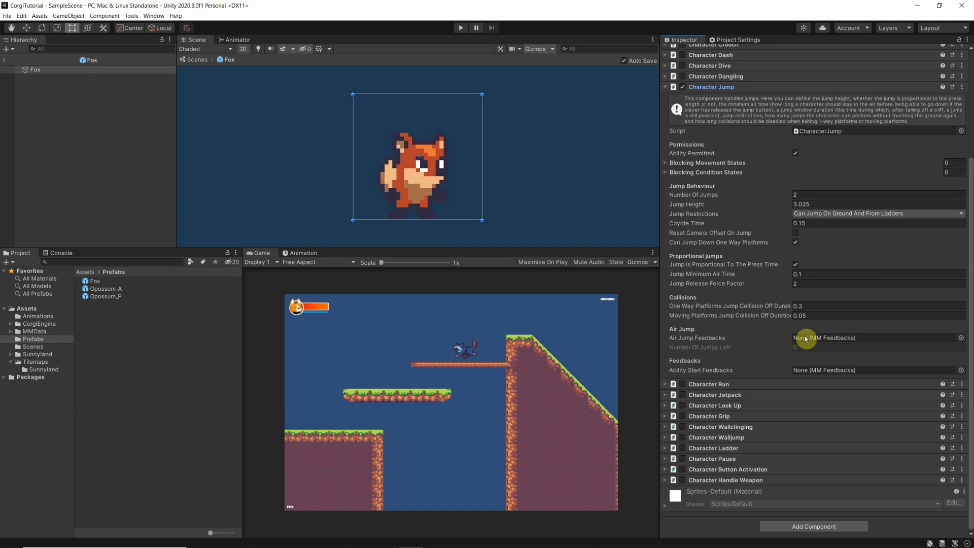
mouse_move(798, 361)
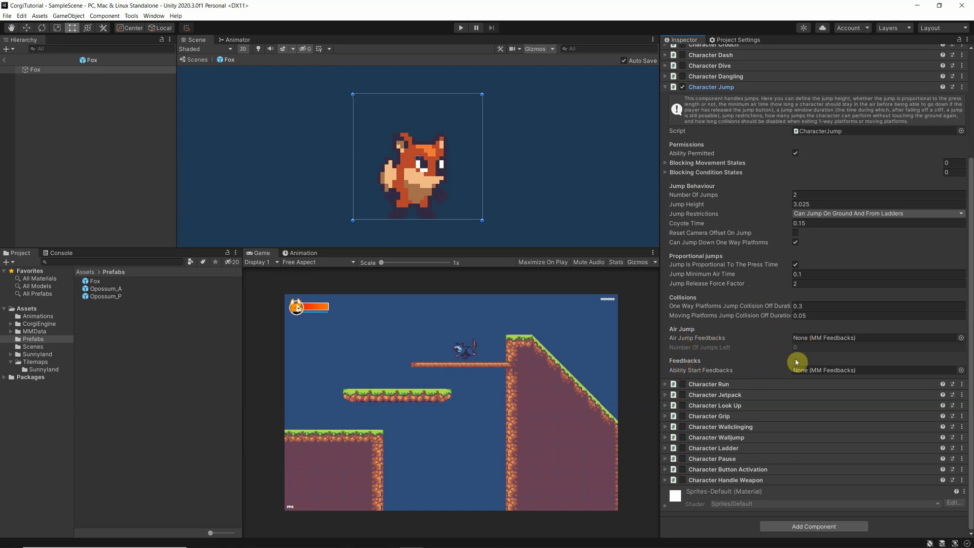
mouse_move(819, 375)
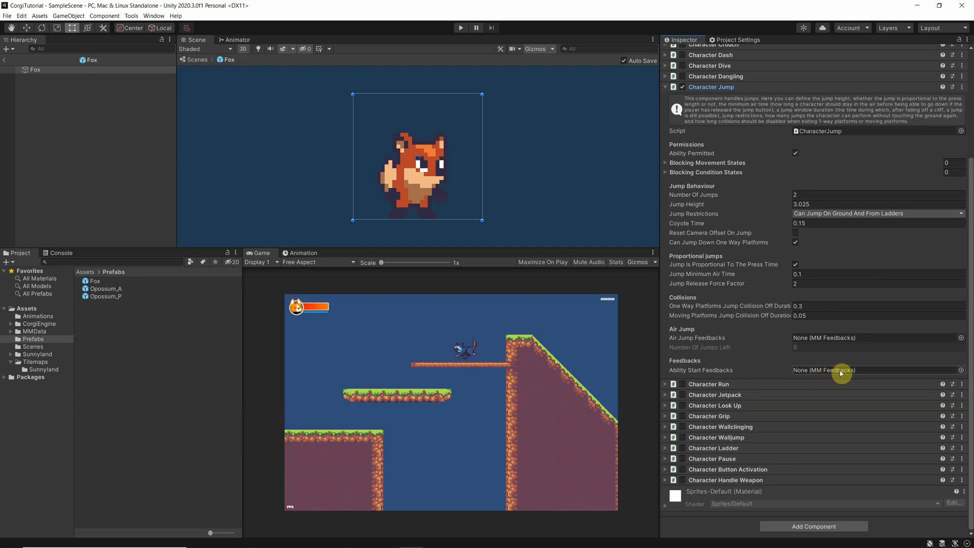
mouse_move(842, 337)
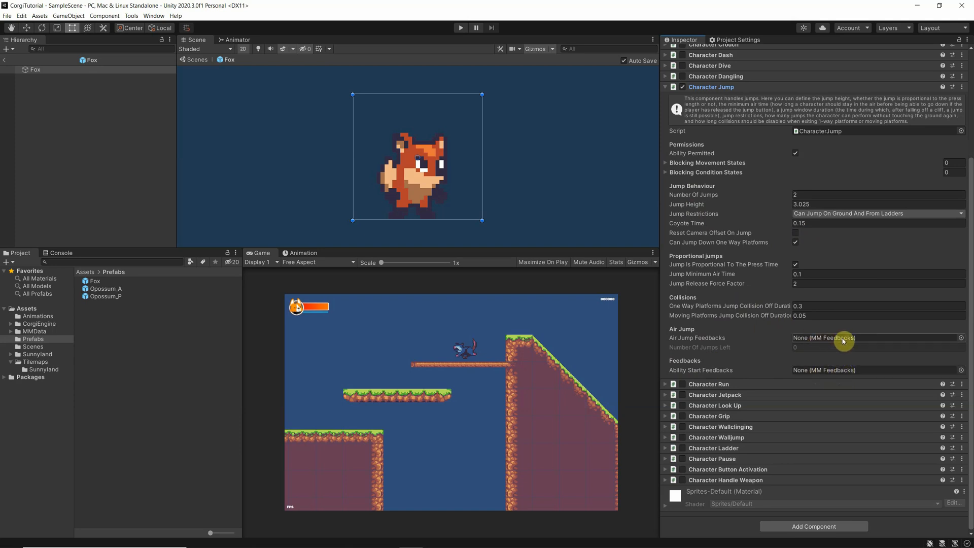
mouse_move(517, 210)
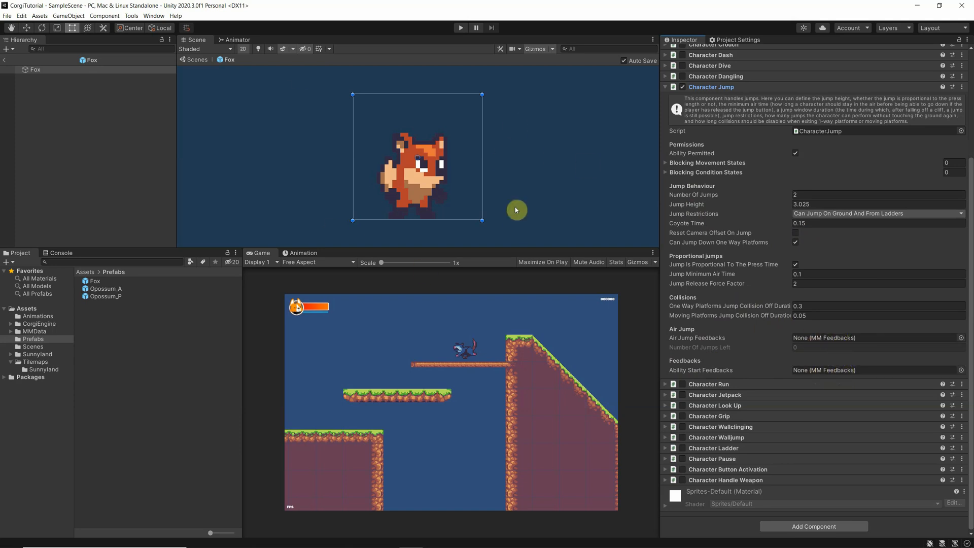
mouse_move(819, 372)
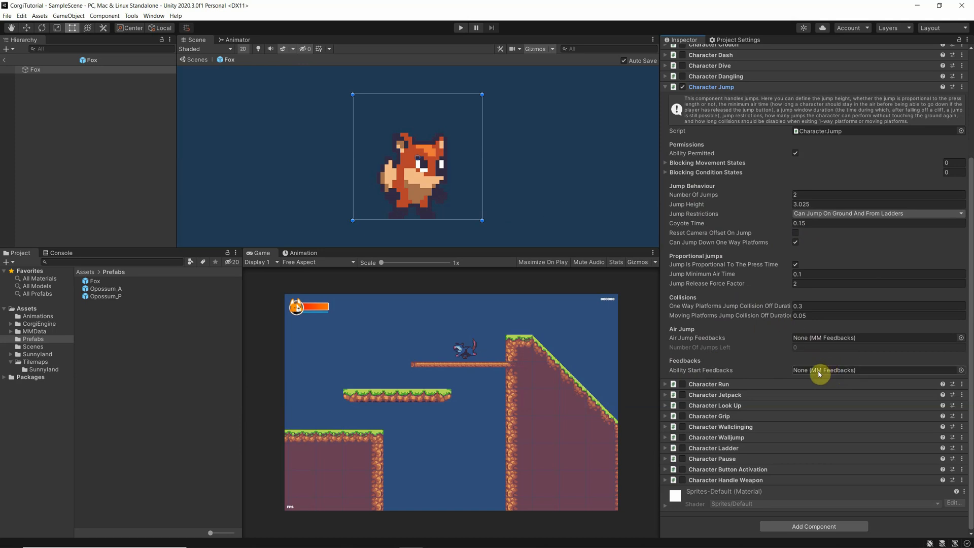
mouse_move(829, 368)
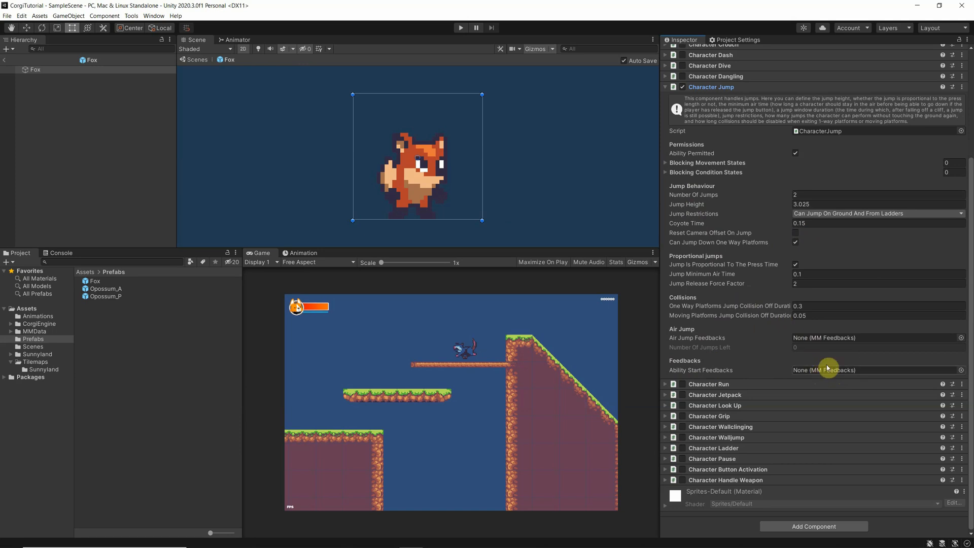
mouse_move(761, 348)
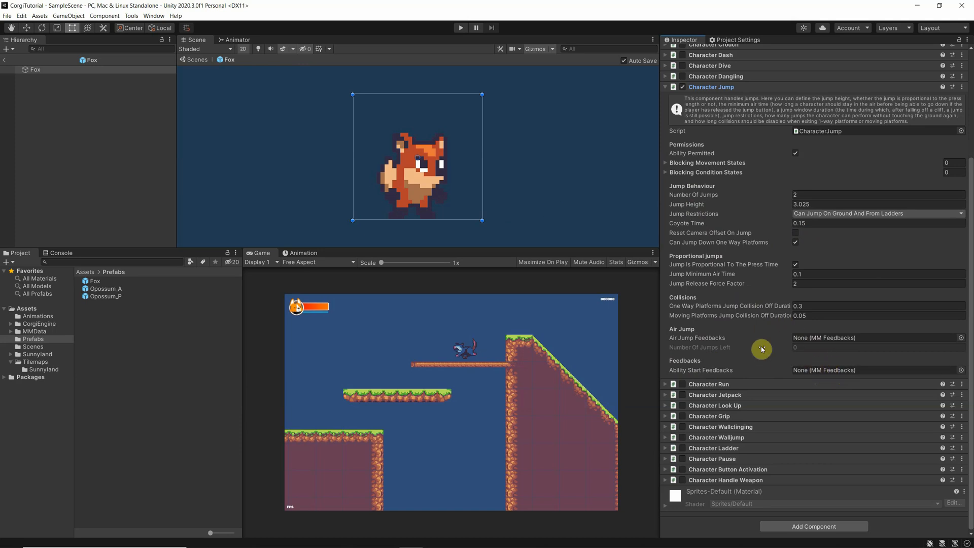
mouse_move(364, 129)
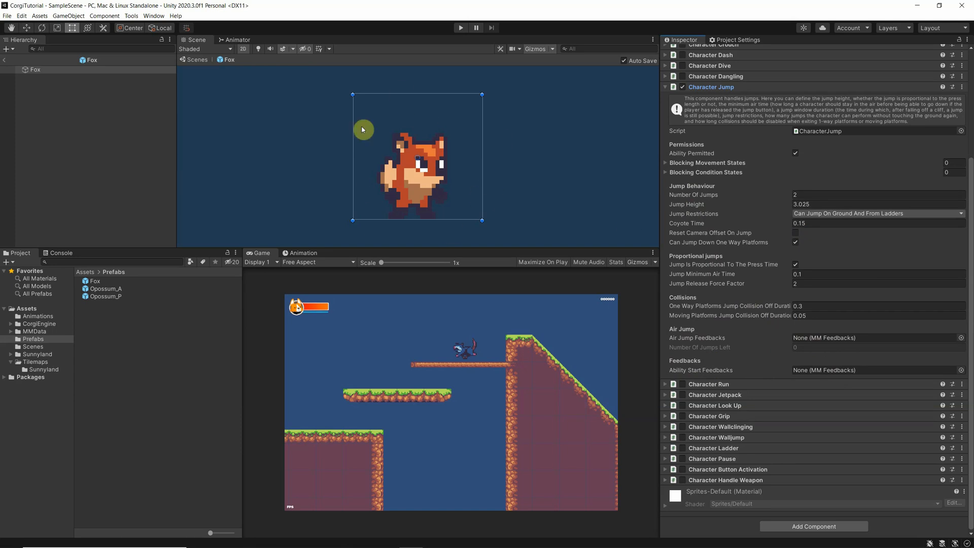
mouse_move(677, 310)
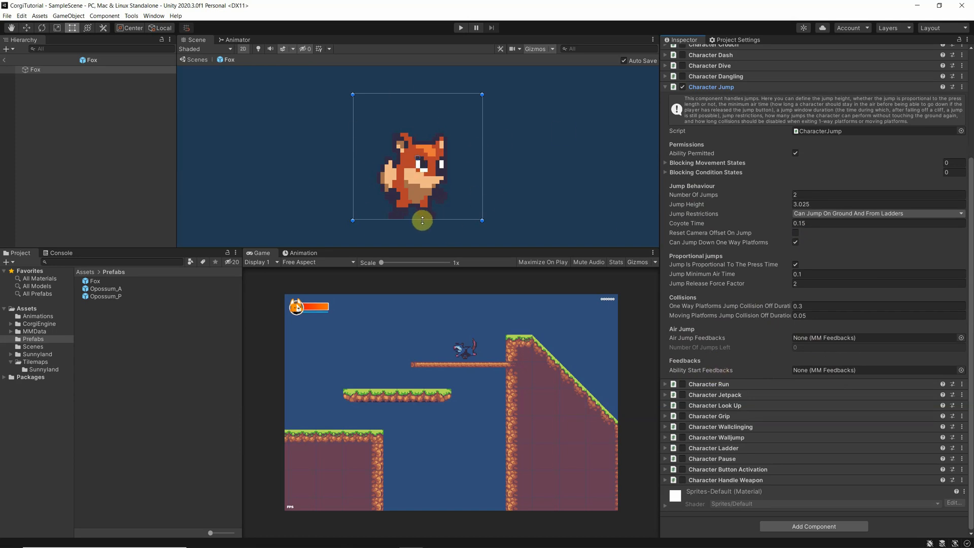
mouse_move(859, 382)
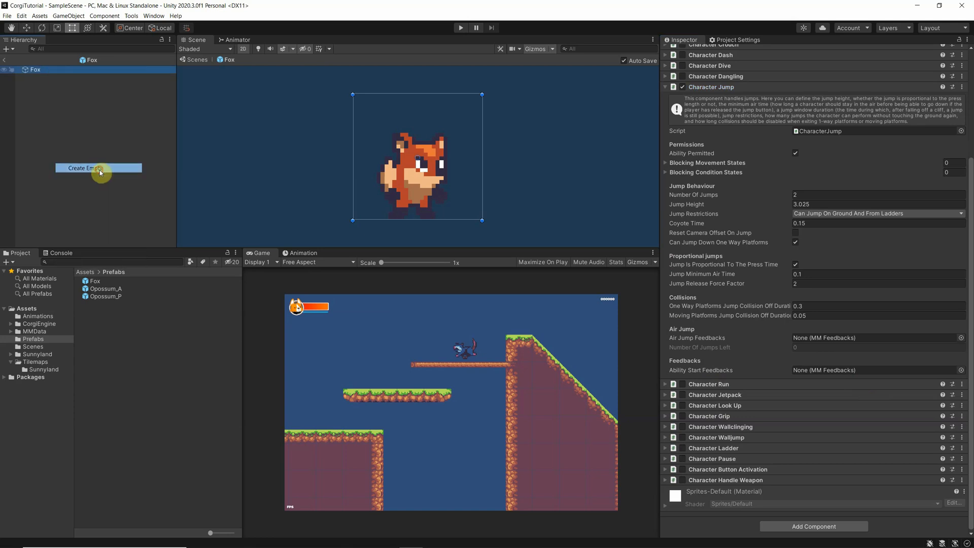
- Create an empty child object under Fox for the jump feedback
left_click(98, 167)
type("feed")
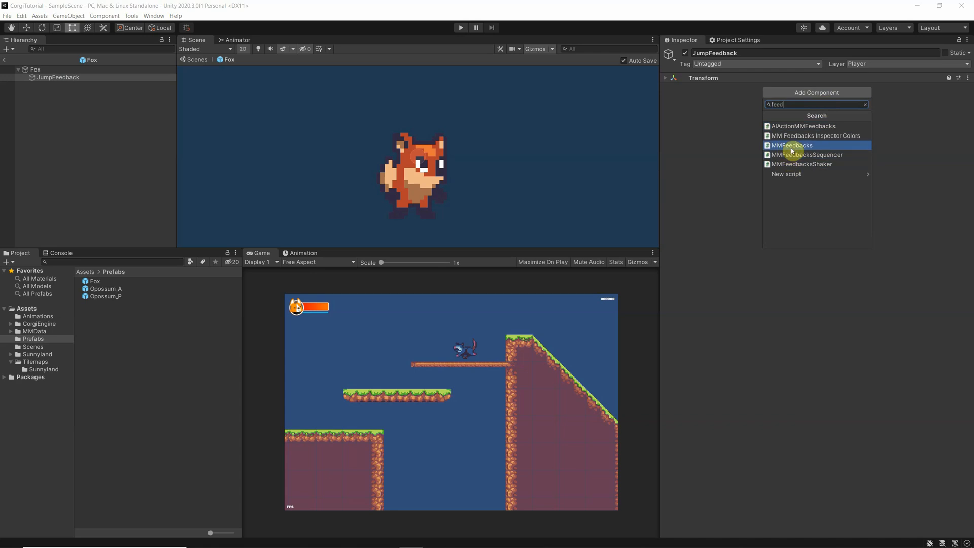
- Add the MMFeedbacks component to JumpFeedback
left_click(793, 145)
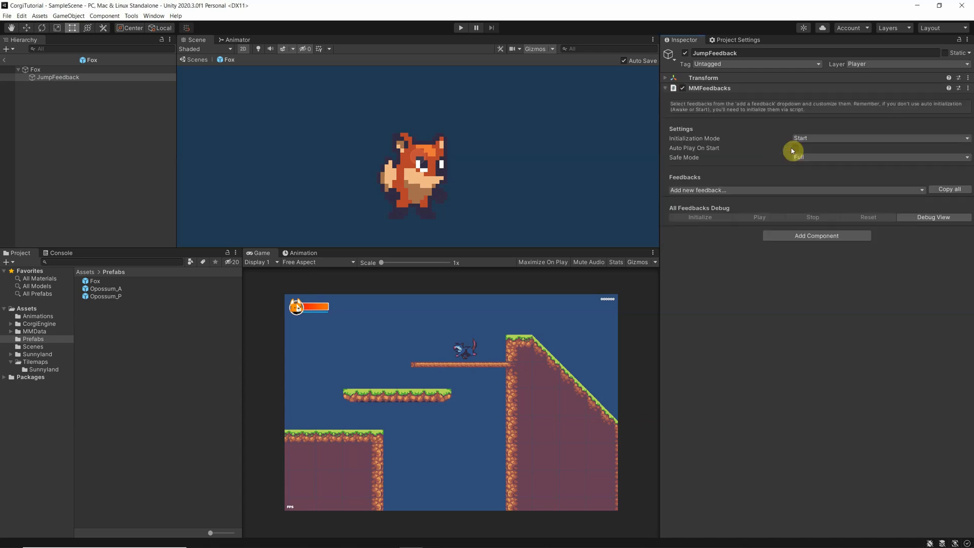
mouse_move(714, 199)
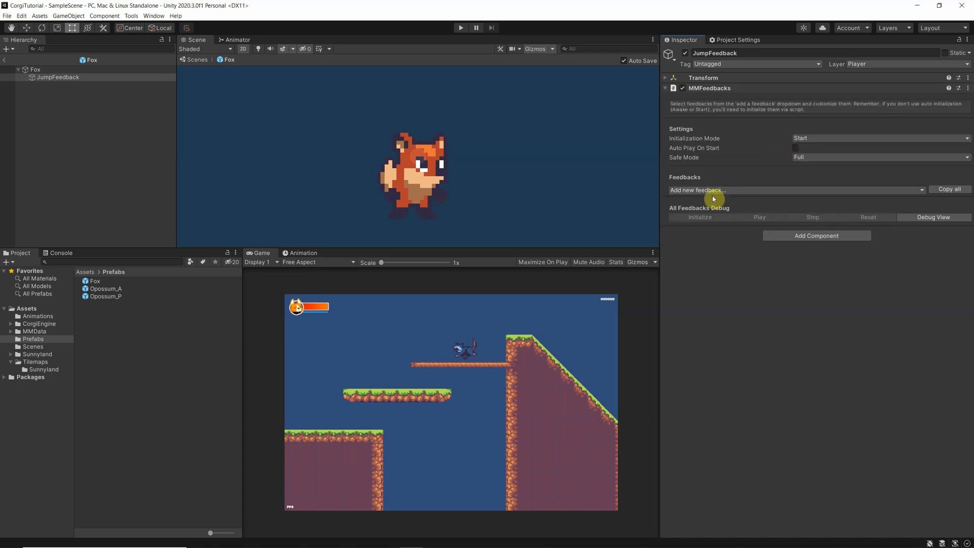
mouse_move(742, 203)
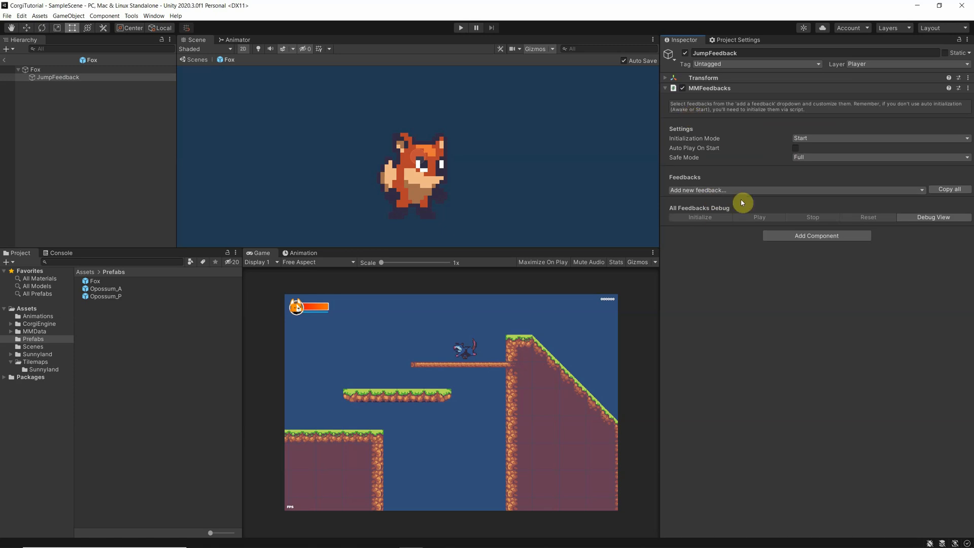
mouse_move(757, 206)
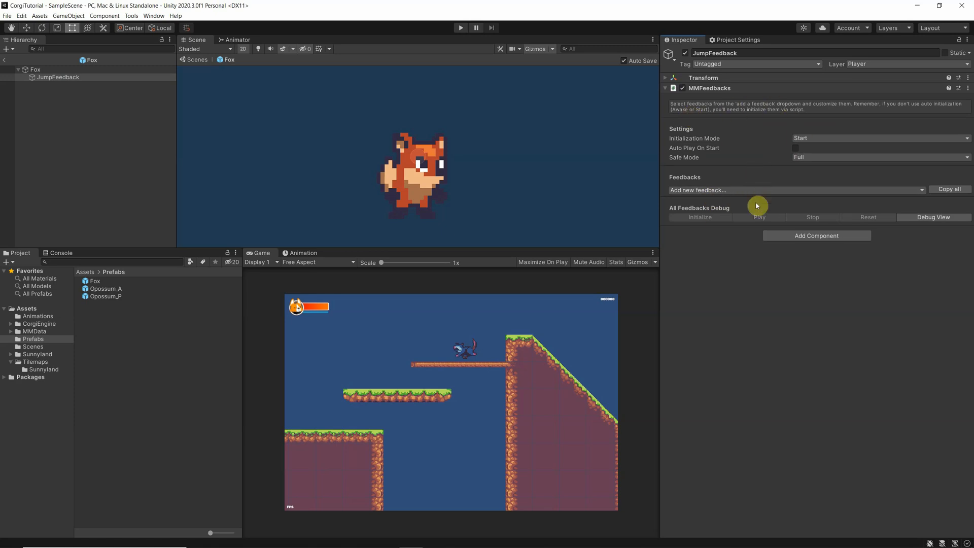
mouse_move(922, 194)
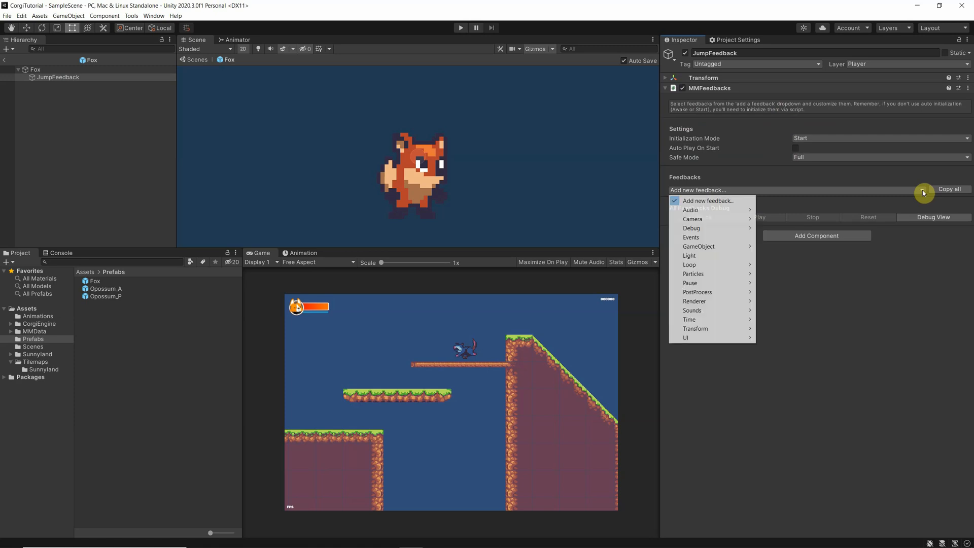
mouse_move(692, 219)
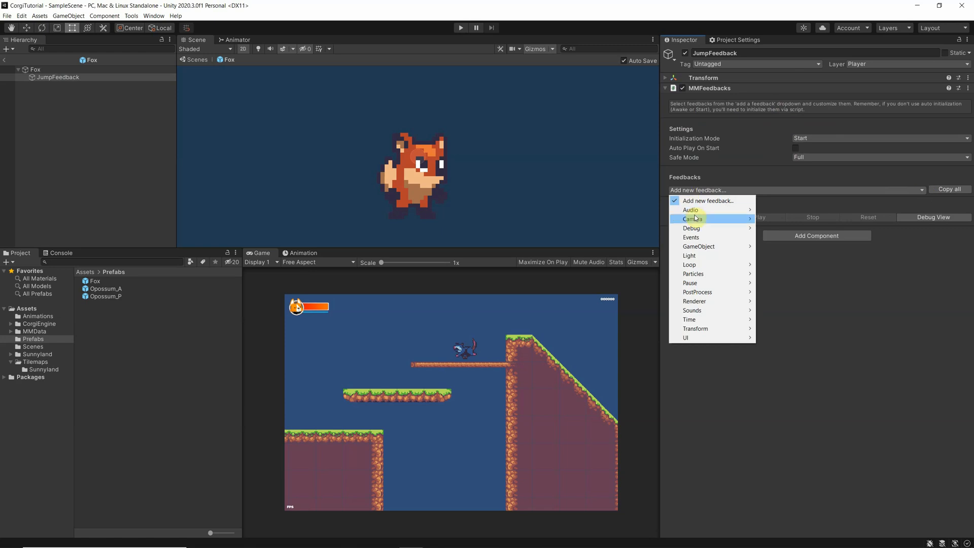
mouse_move(698, 256)
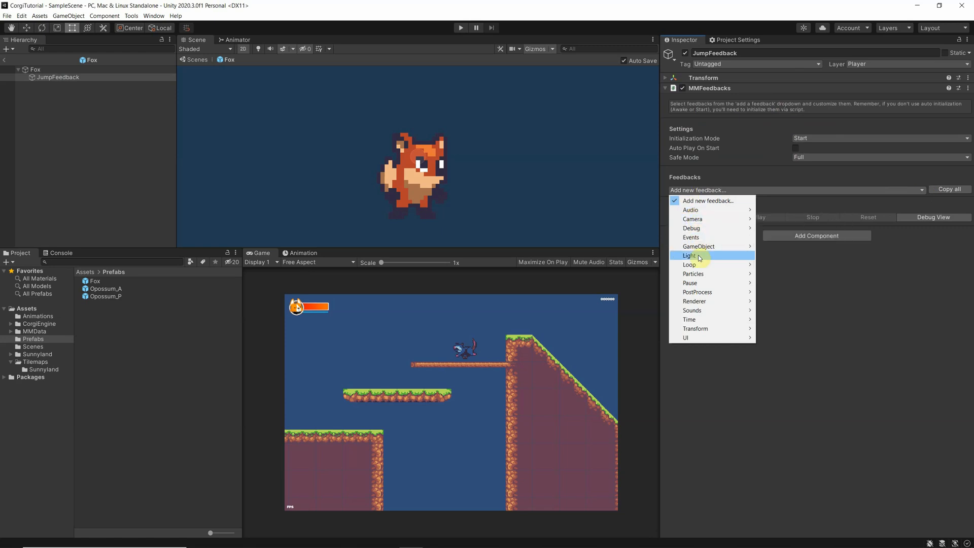
mouse_move(701, 311)
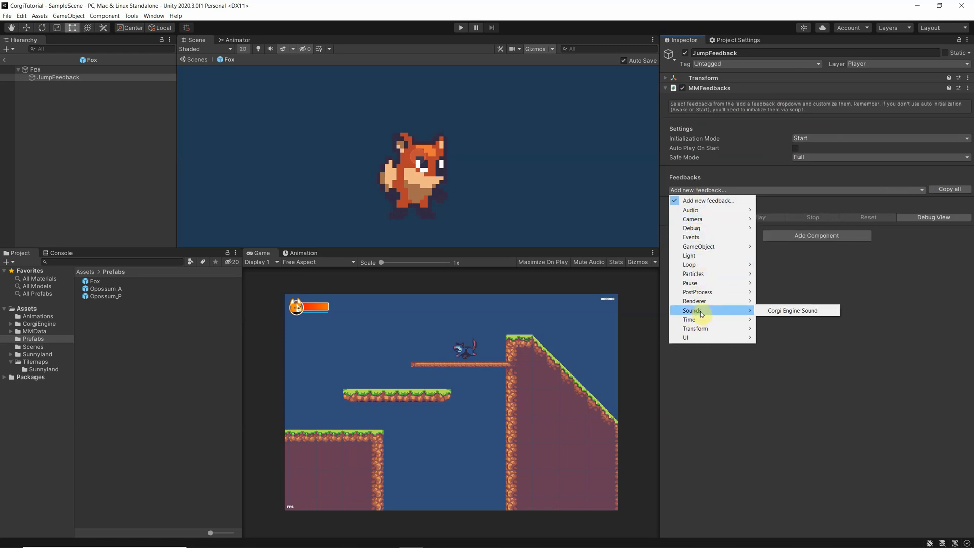
- Add a Corgi Engine Sound feedback to JumpFeedback's MMFeedbacks list
left_click(792, 310)
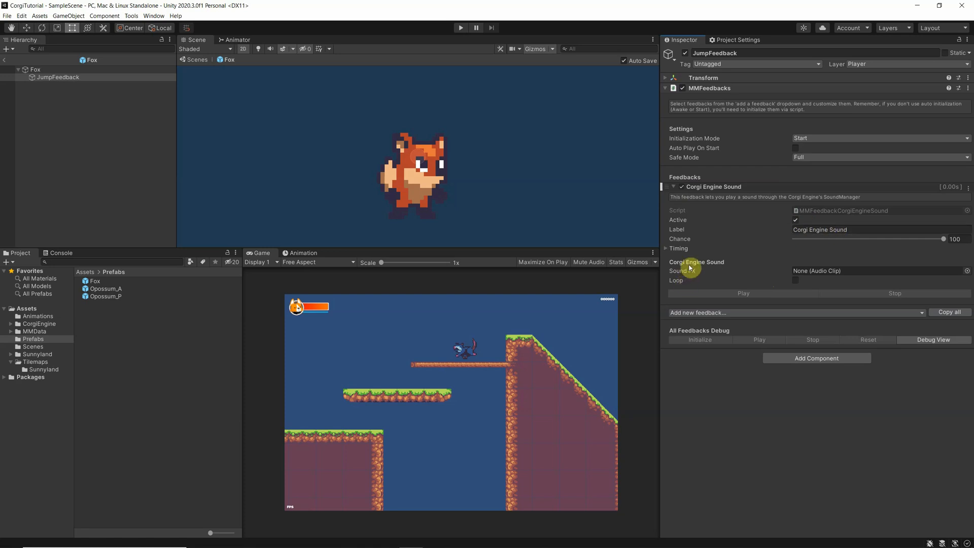
mouse_move(145, 304)
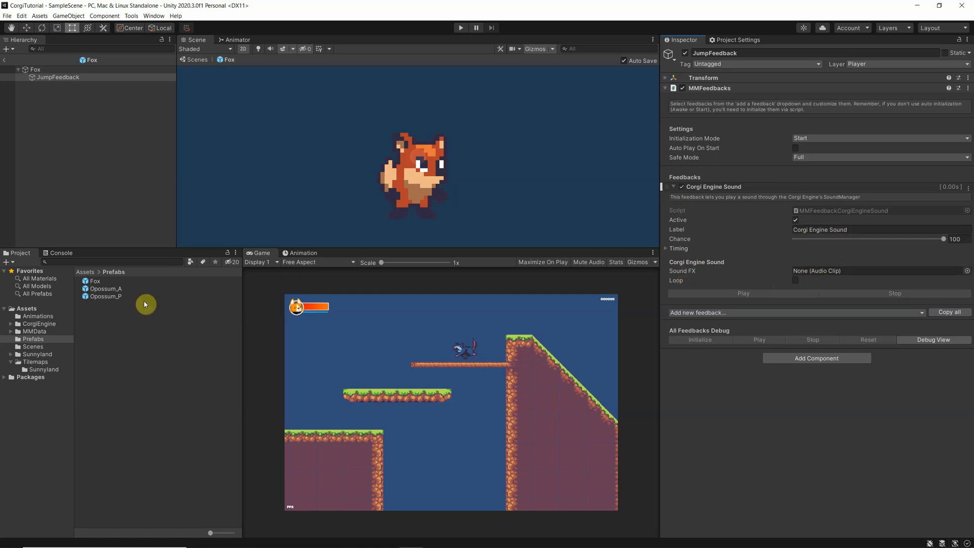
mouse_move(11, 330)
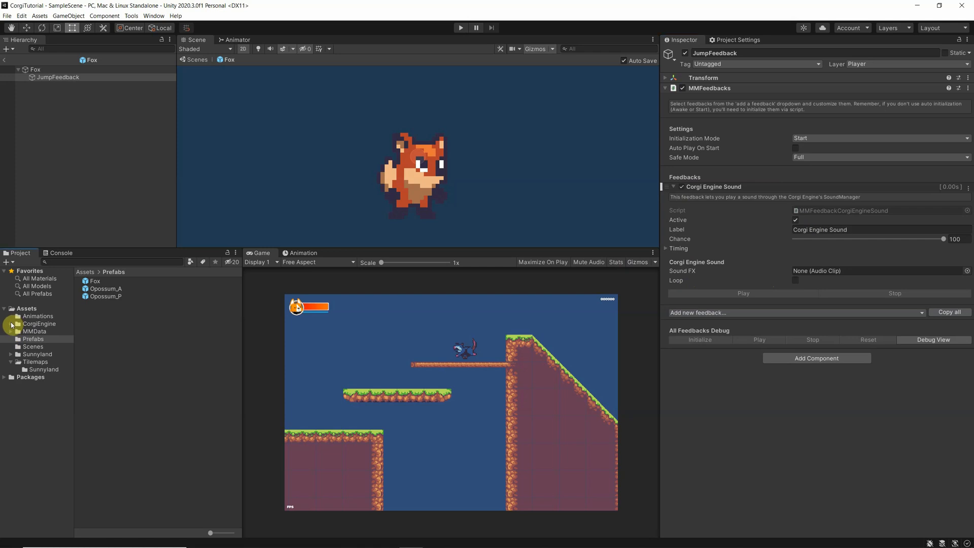
- Assign the jump-wav clip from CorgiEngine/Common/Prefabs/Sounds to the Sound FX field
left_click(13, 323)
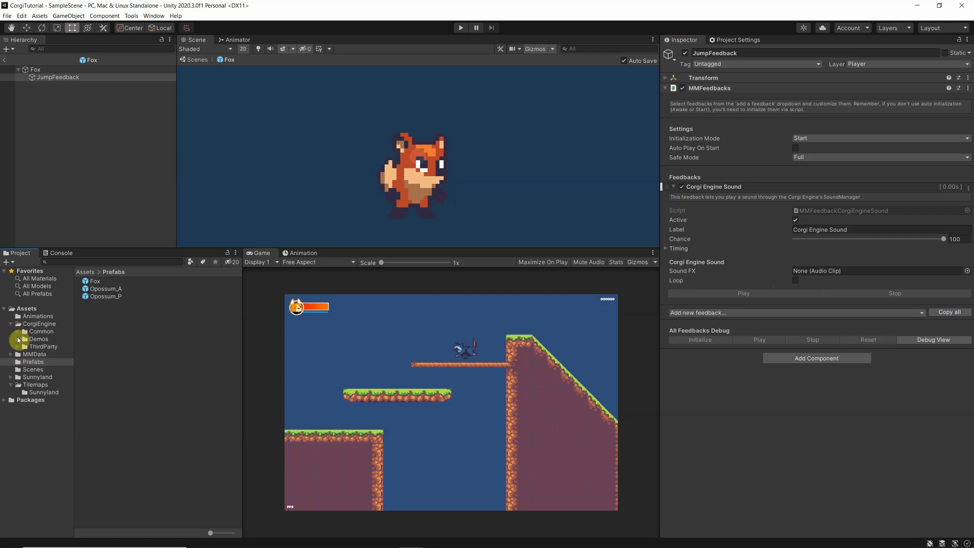
left_click(24, 331)
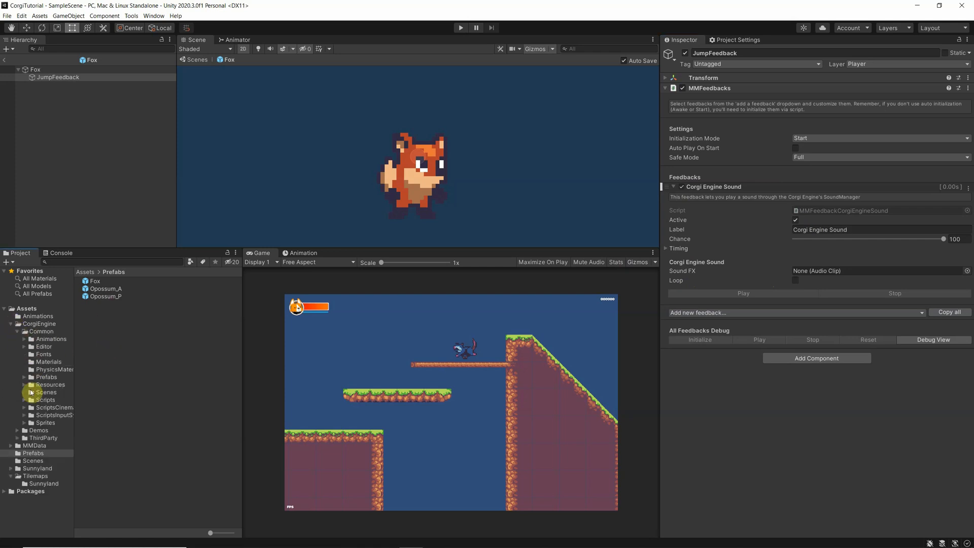
left_click(23, 377)
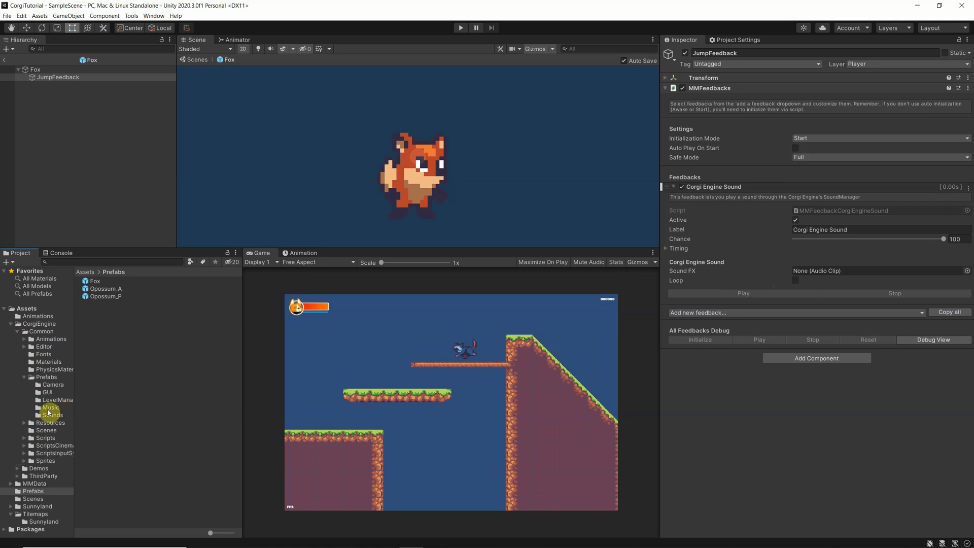
left_click(52, 414)
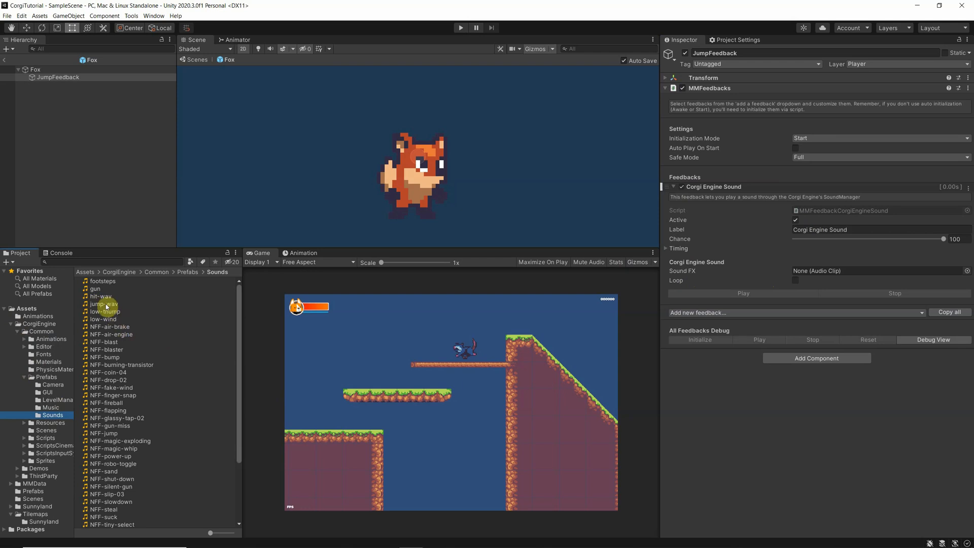
left_click(876, 270)
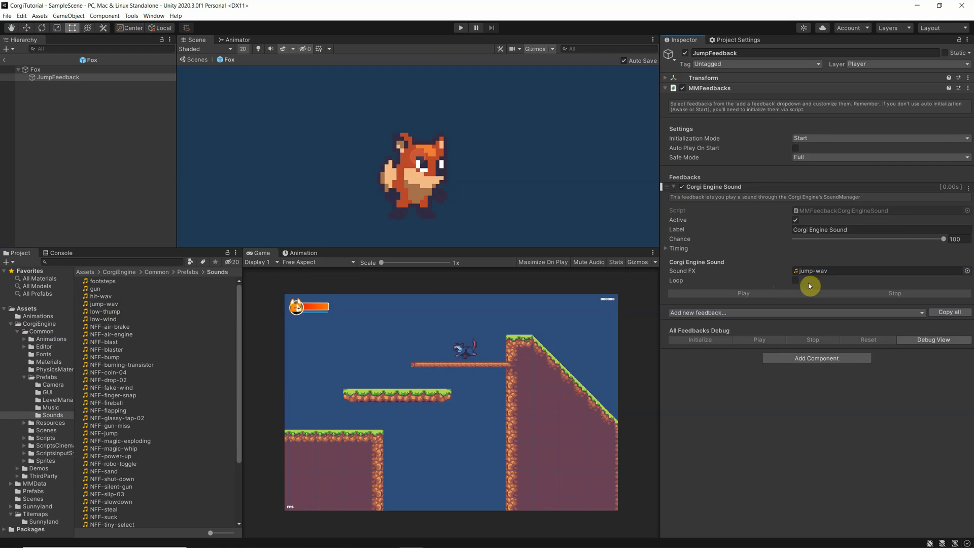
mouse_move(776, 280)
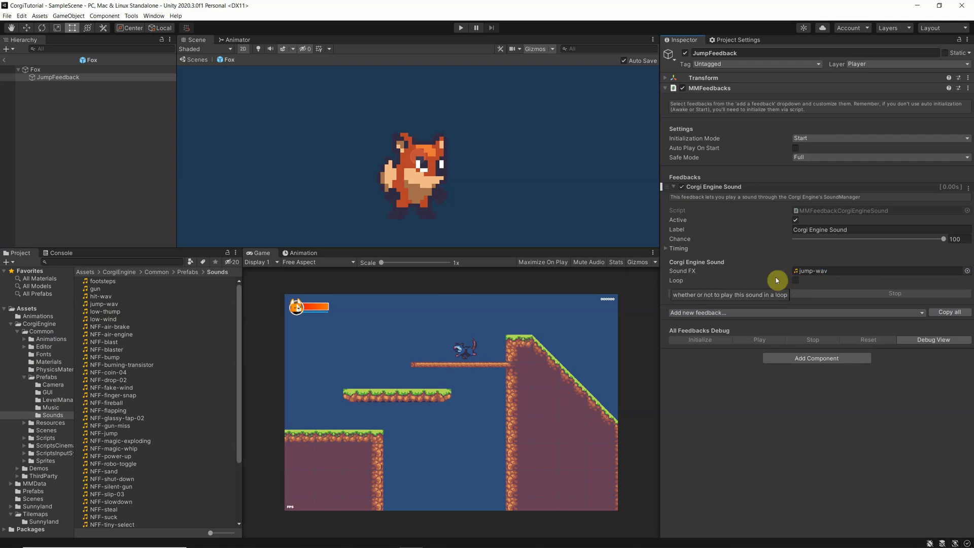
mouse_move(488, 204)
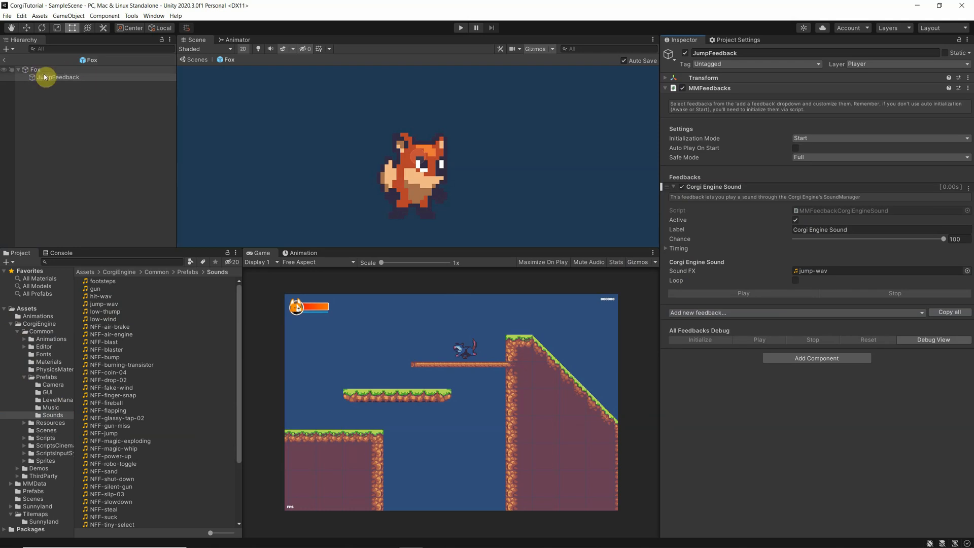
mouse_move(849, 255)
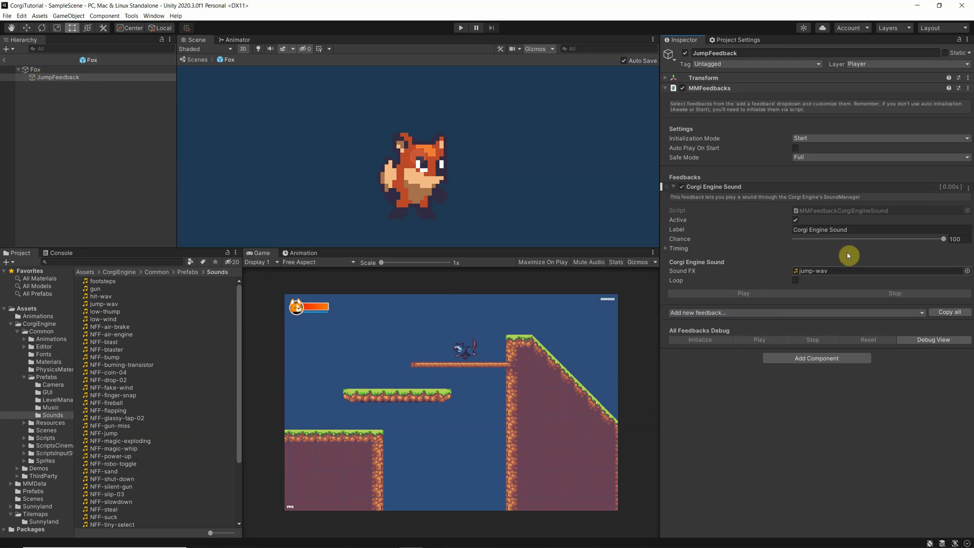
mouse_move(828, 276)
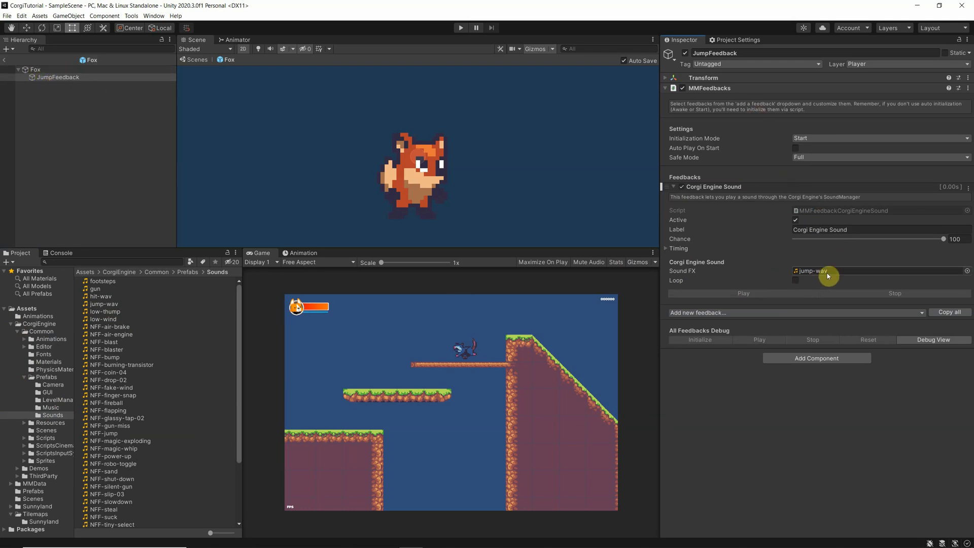
mouse_move(813, 270)
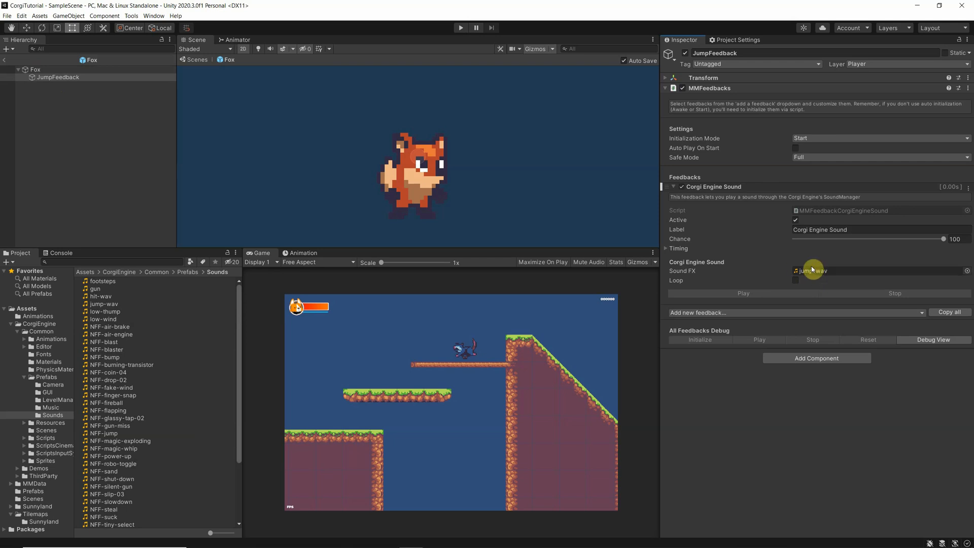
mouse_move(615, 17)
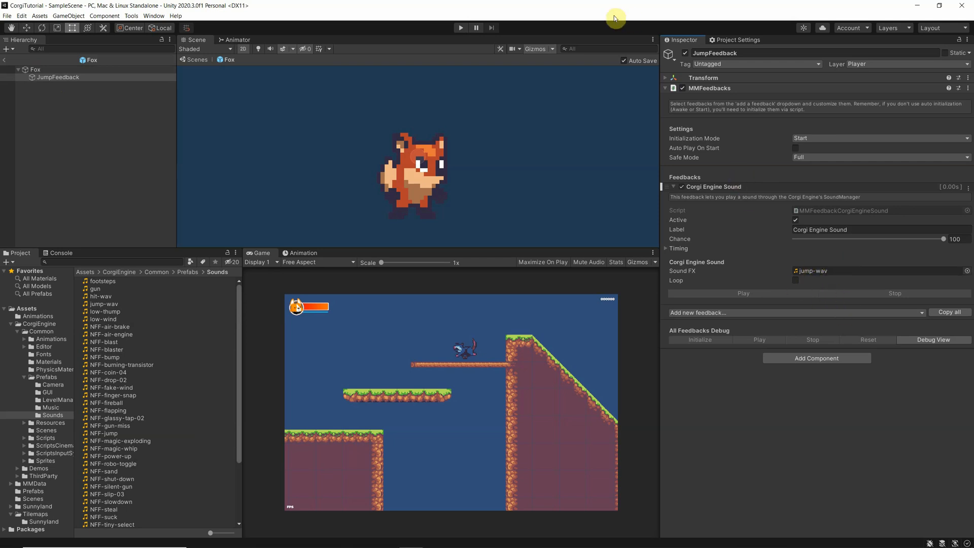
mouse_move(3, 62)
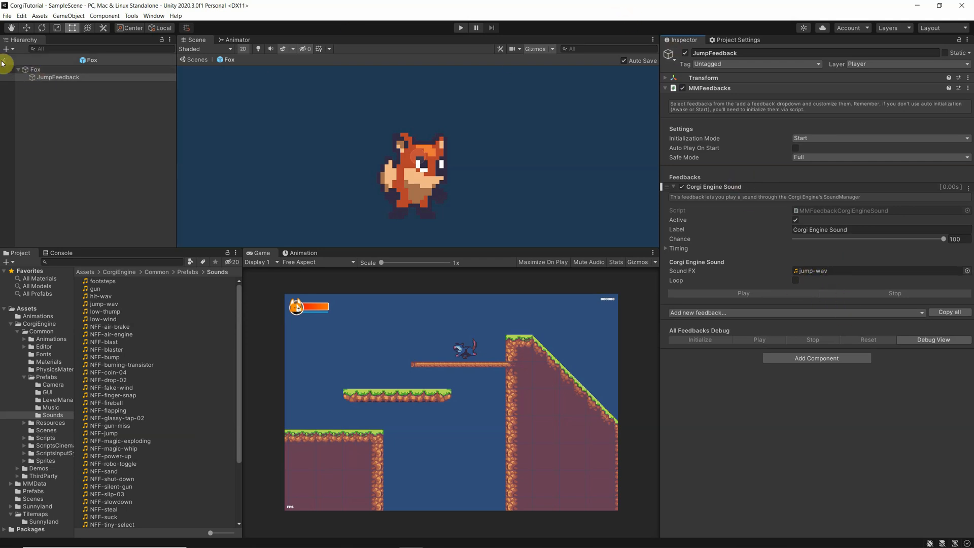
- Select Fox and bring Character Jump's Ability Start Feedbacks into view for JumpFeedback
left_click(35, 69)
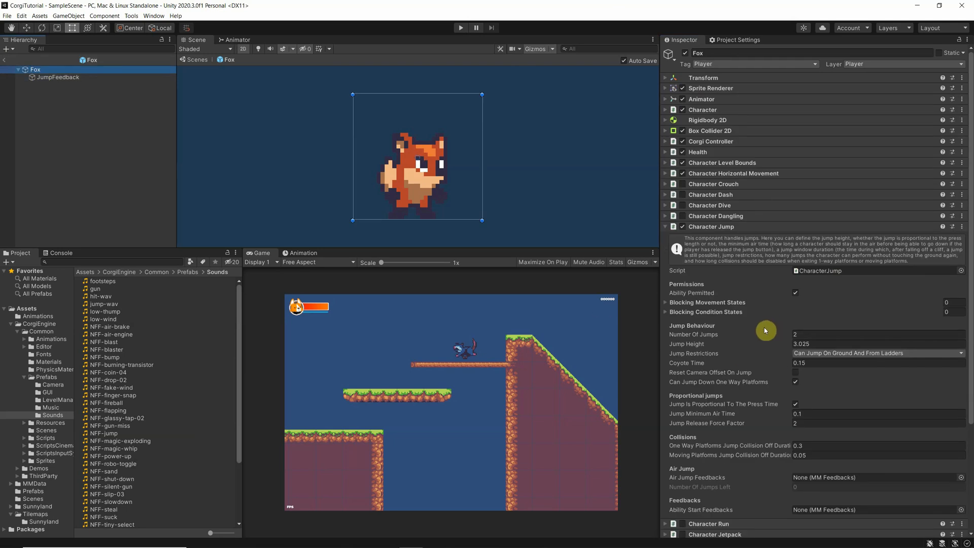
scroll("down", 3)
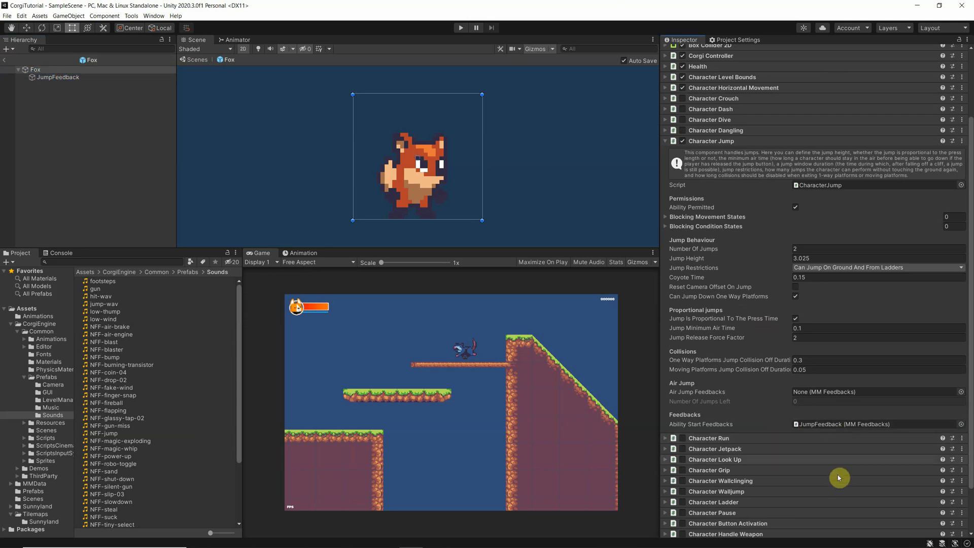
mouse_move(461, 28)
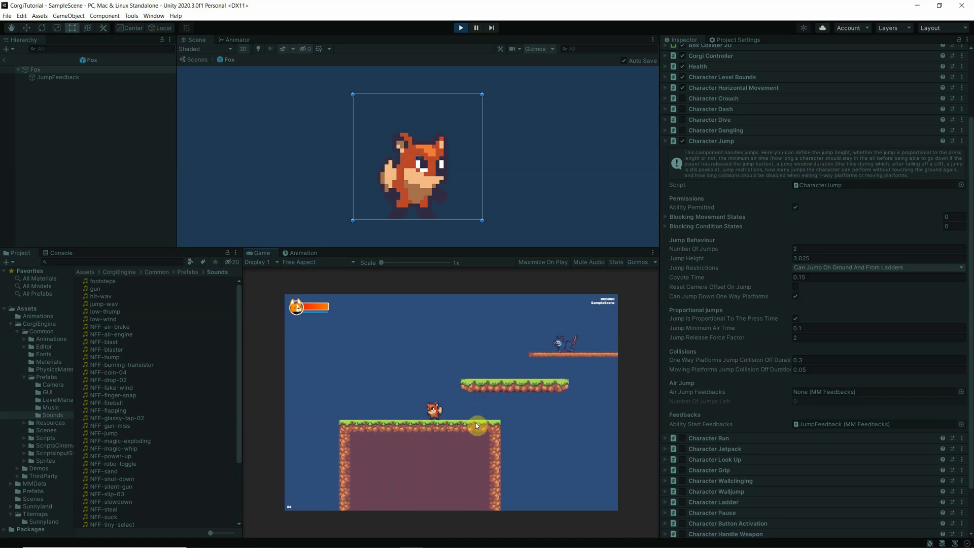
- Exit Play mode to end the jump test run
left_click(461, 27)
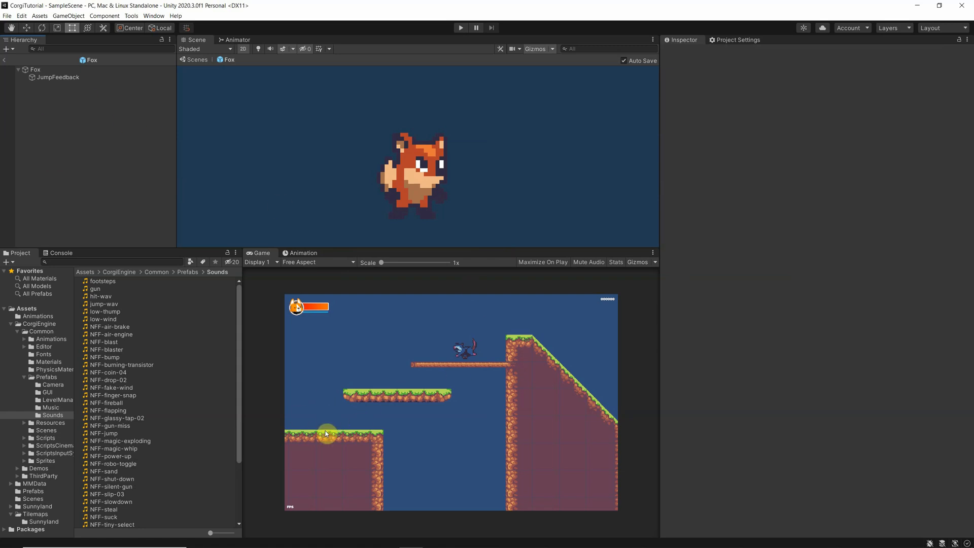
- Create a GroundFeedback child under Fox and give it an MMFeedbacks component
right_click(34, 69)
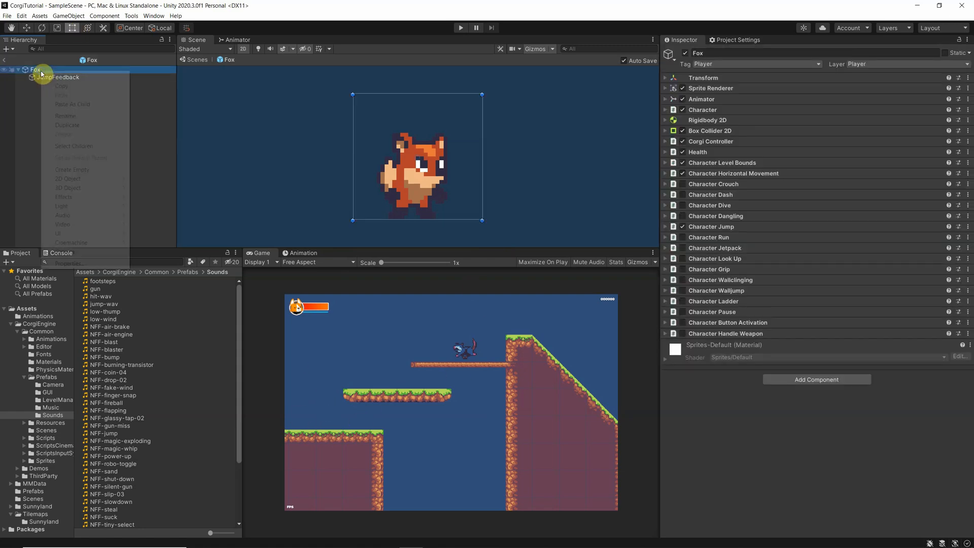
right_click(35, 69)
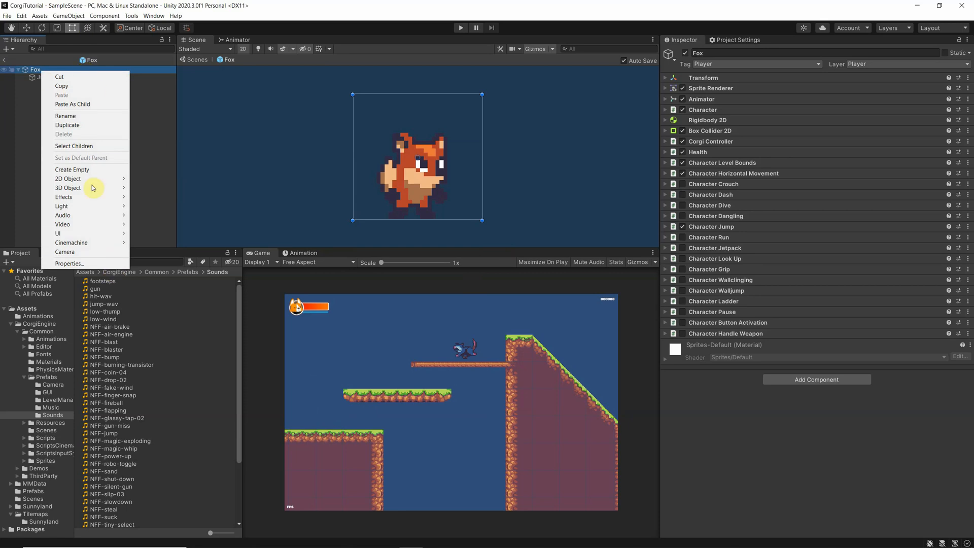
left_click(72, 169)
type("GroundFeedb")
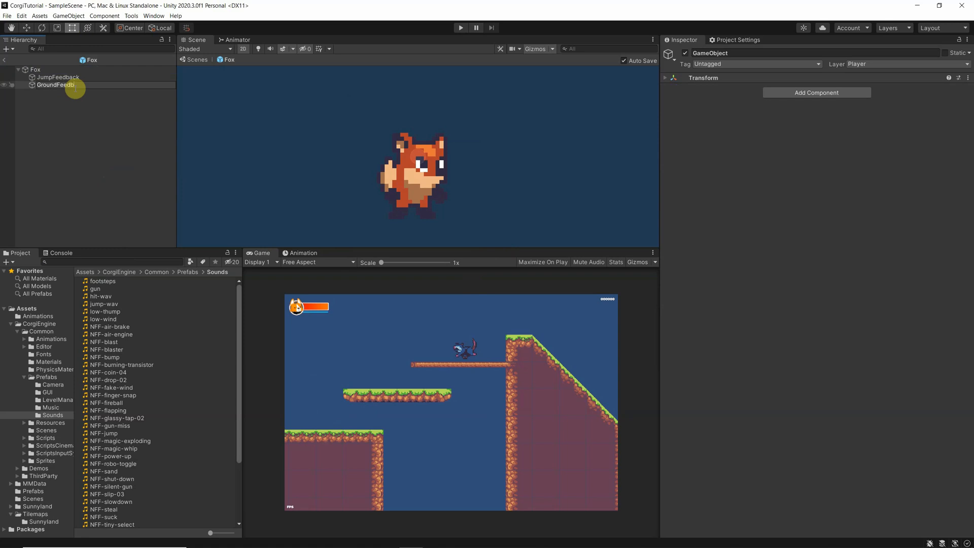
left_click(60, 84)
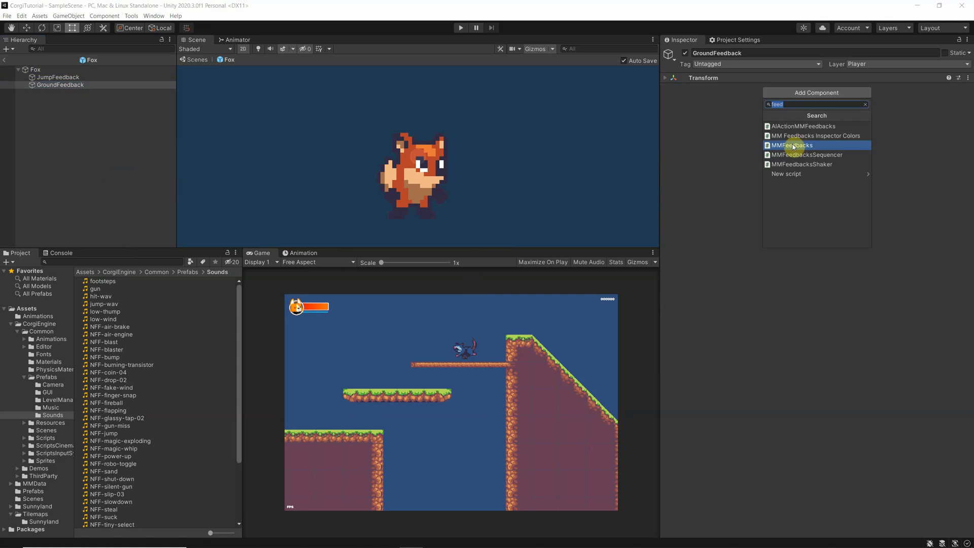
left_click(794, 145)
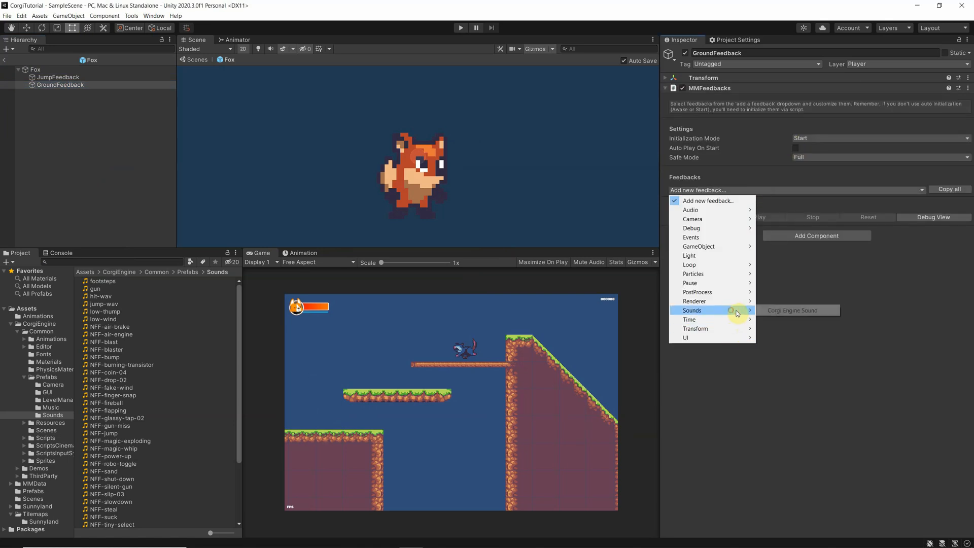
- Add a Corgi Engine Sound feedback to GroundFeedback playing the low-thump clip
left_click(792, 311)
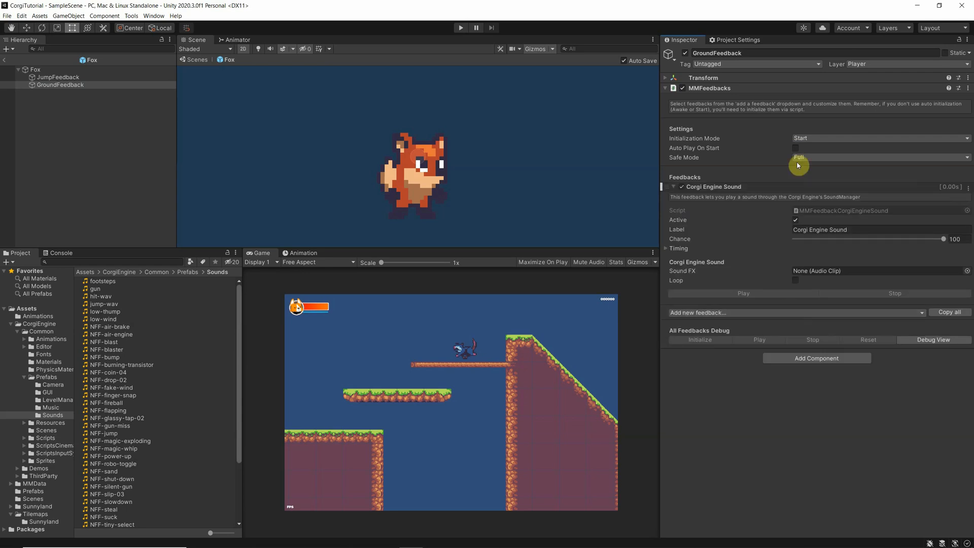
mouse_move(97, 315)
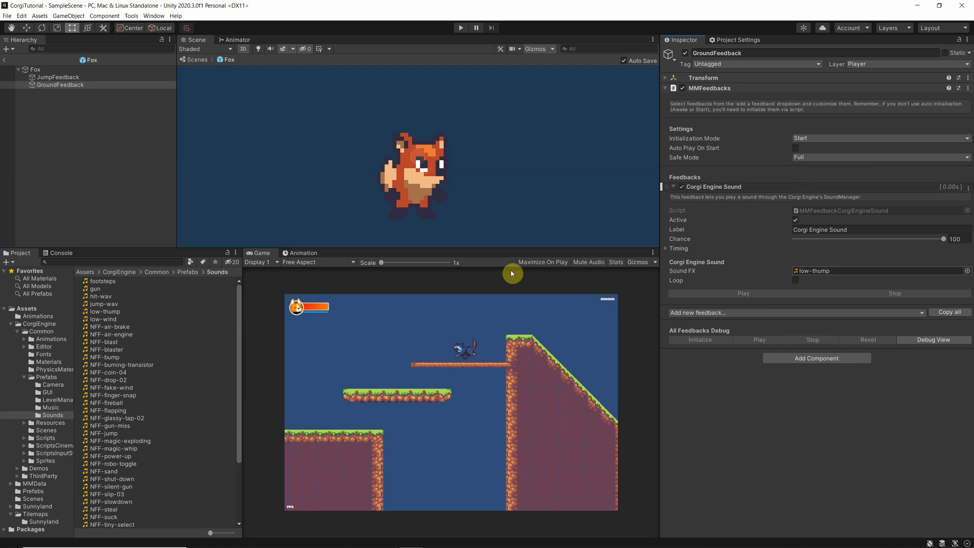
left_click(105, 312)
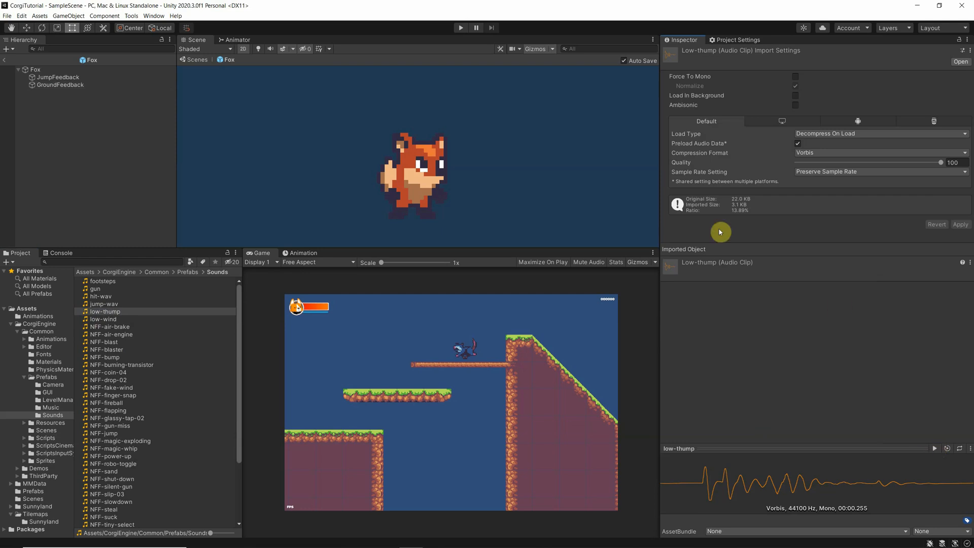
left_click(60, 85)
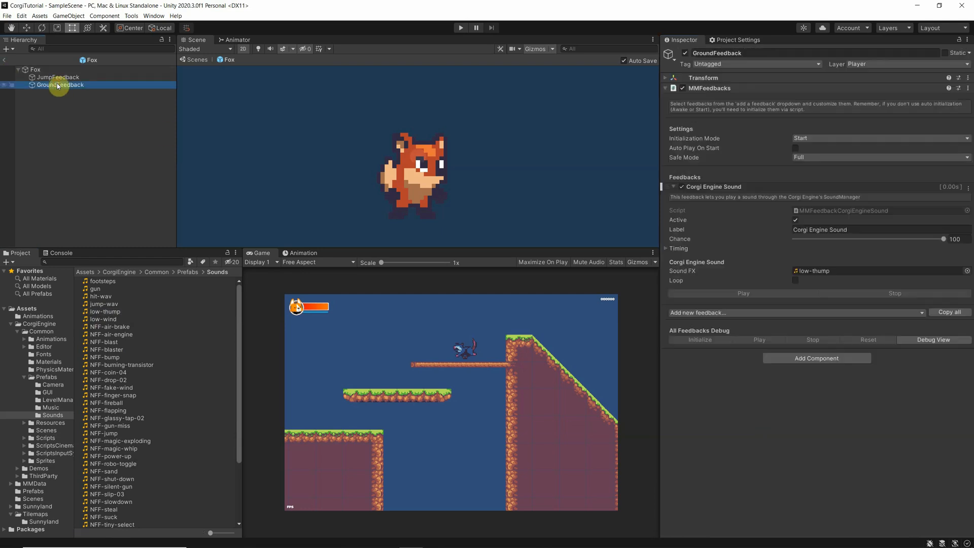
mouse_move(778, 273)
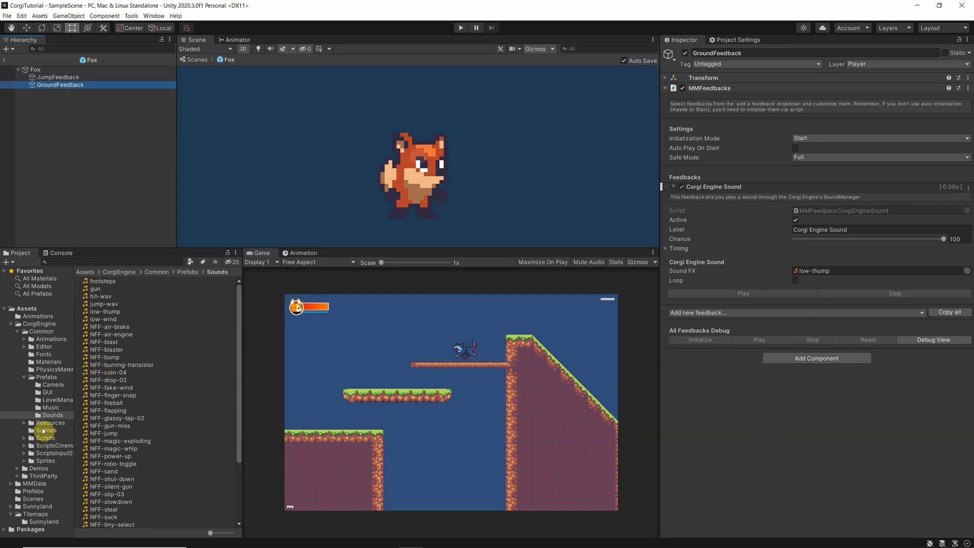
left_click(35, 69)
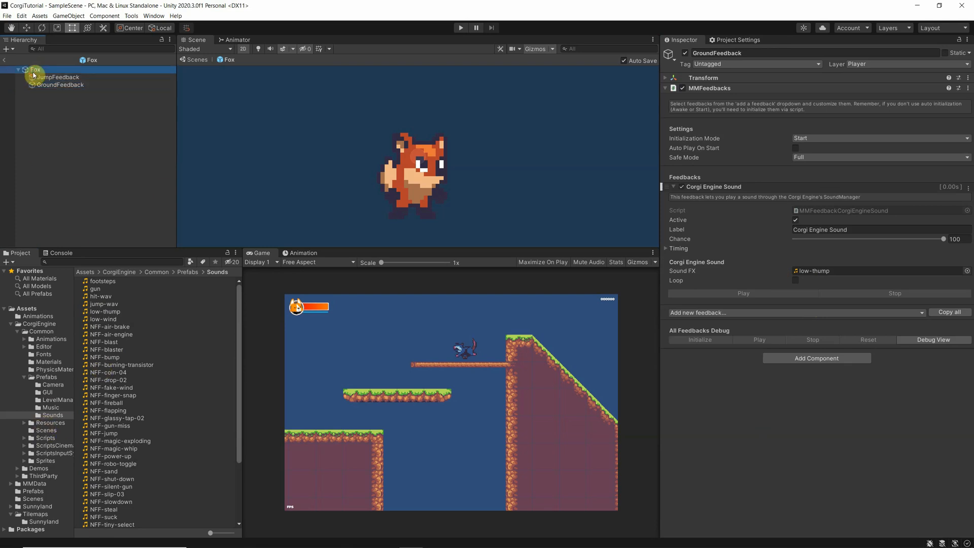
- Set GroundFeedback as Fox's Character Horizontal Movement Touch The Ground Feedback
left_click(34, 69)
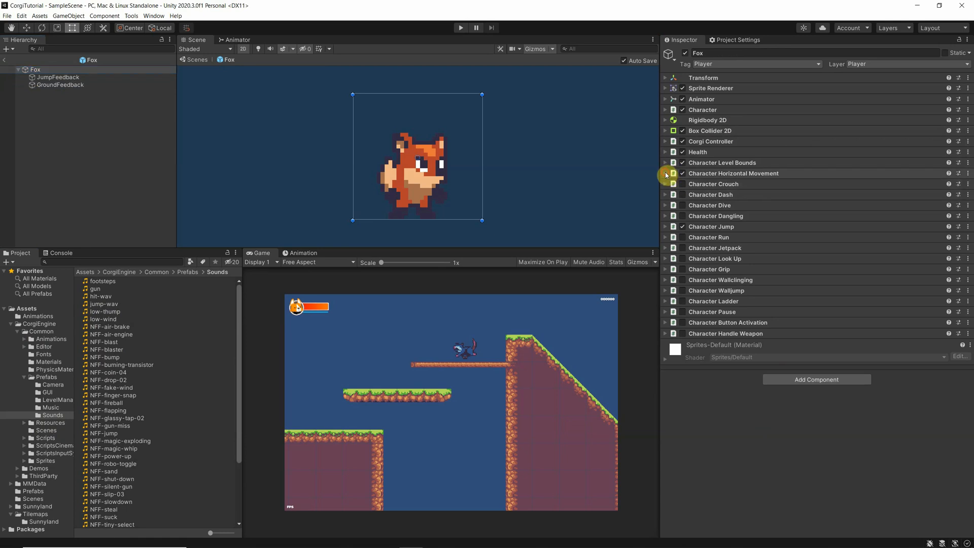
left_click(665, 174)
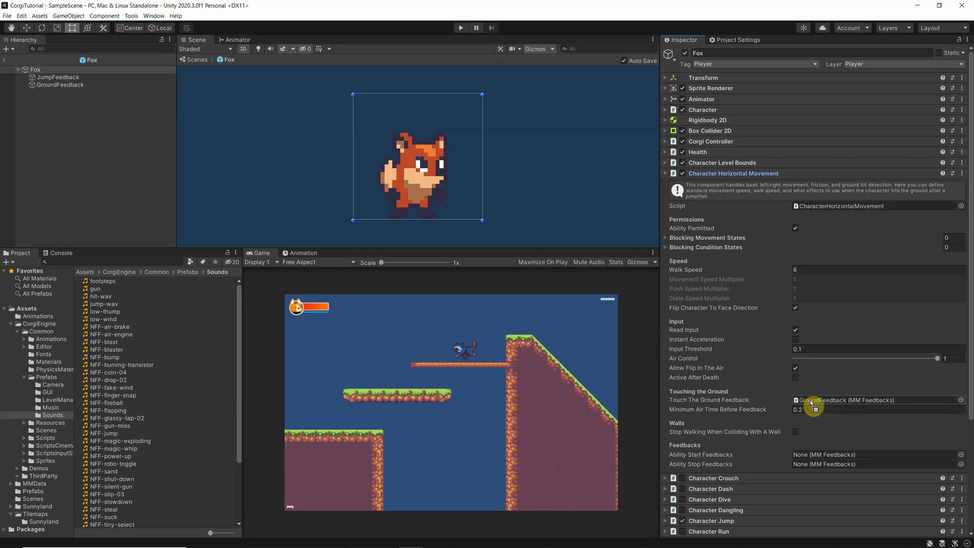
mouse_move(754, 364)
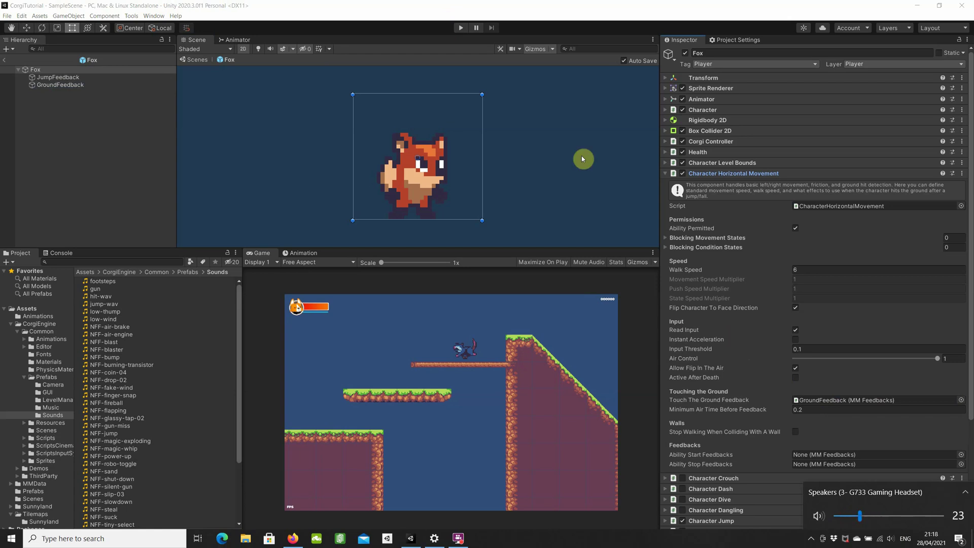
left_click(459, 28)
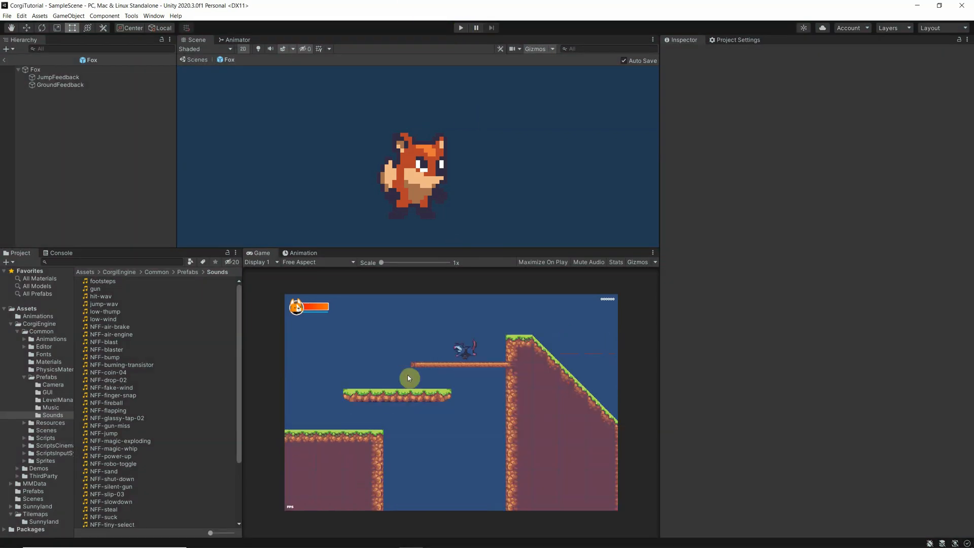
- Select GroundFeedback to show its feedback settings with the low-thump sound
left_click(60, 84)
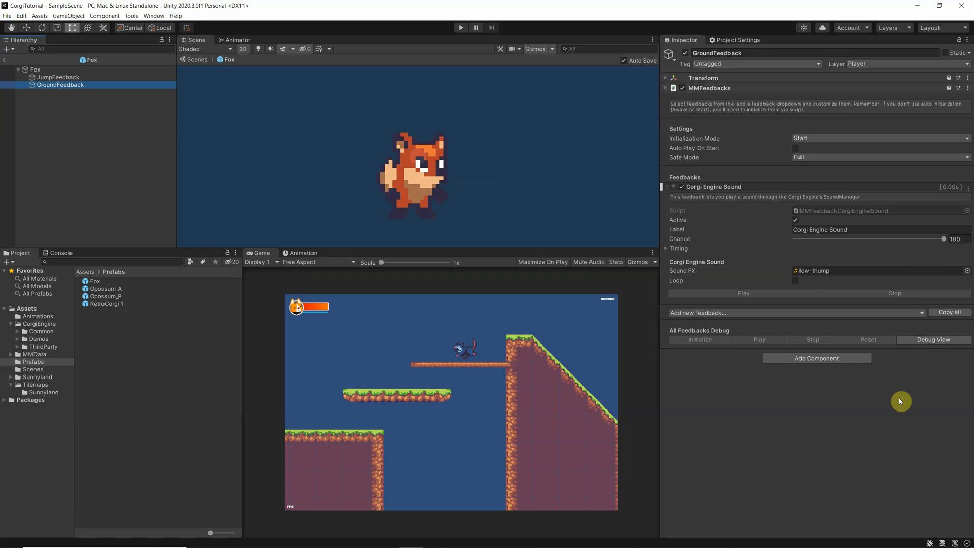
mouse_move(901, 312)
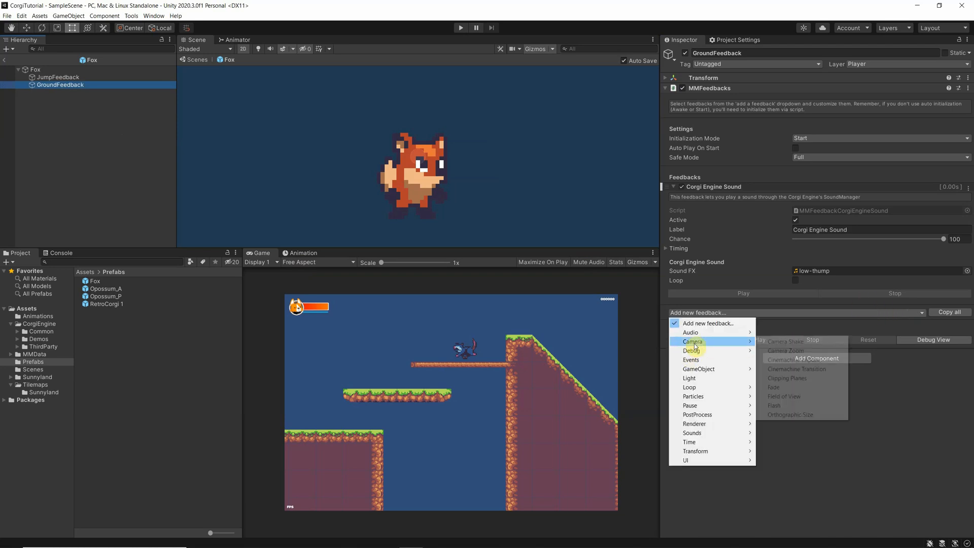
mouse_move(784, 342)
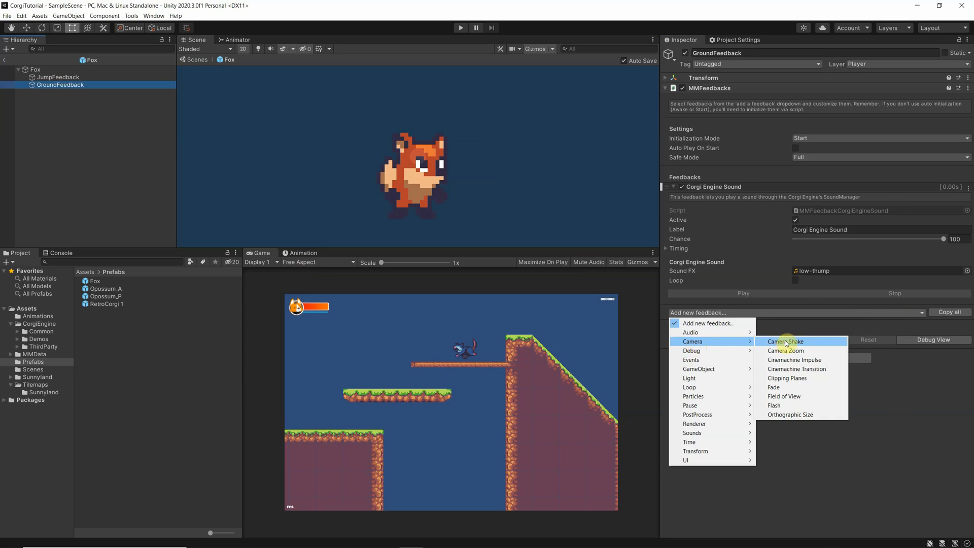
- Add a Camera Shake feedback to GroundFeedback and run the game to test it
left_click(785, 341)
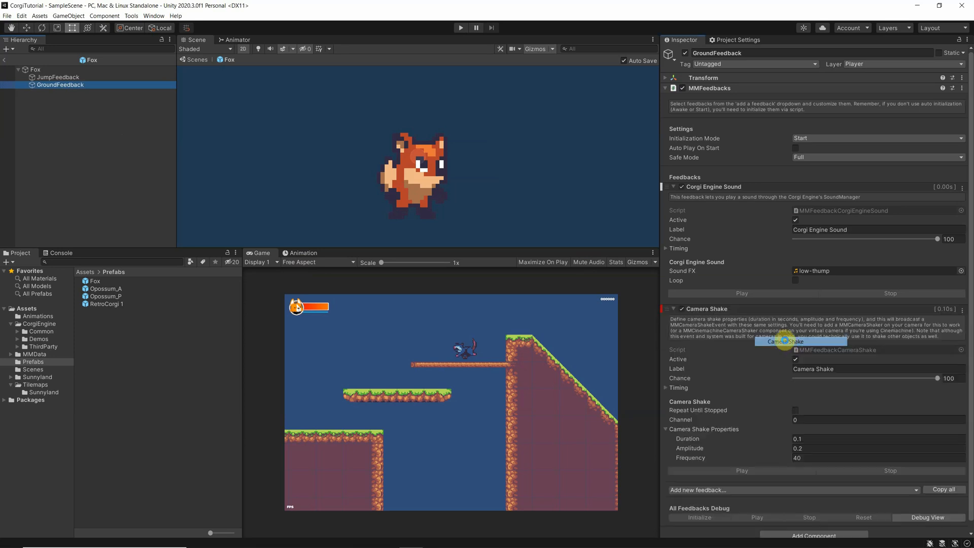
mouse_move(708, 204)
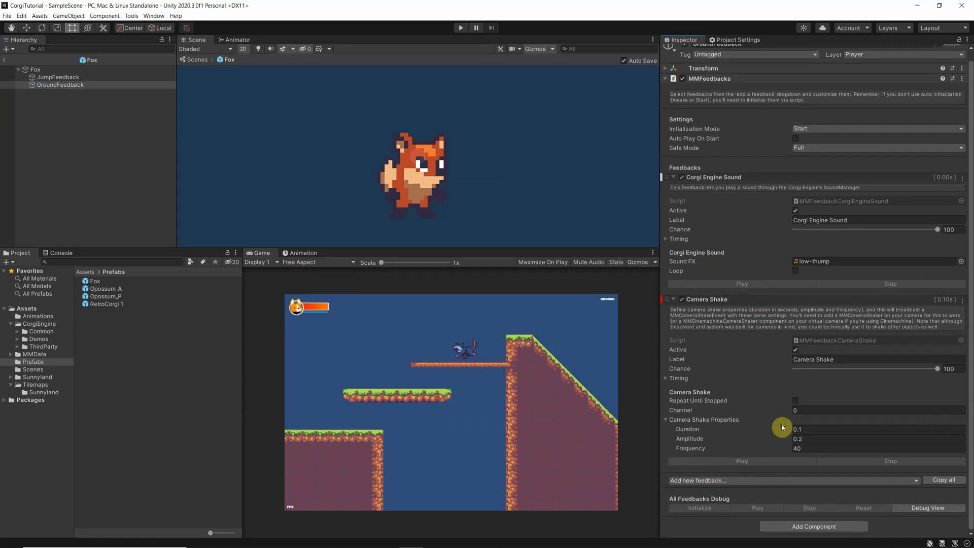
mouse_move(702, 314)
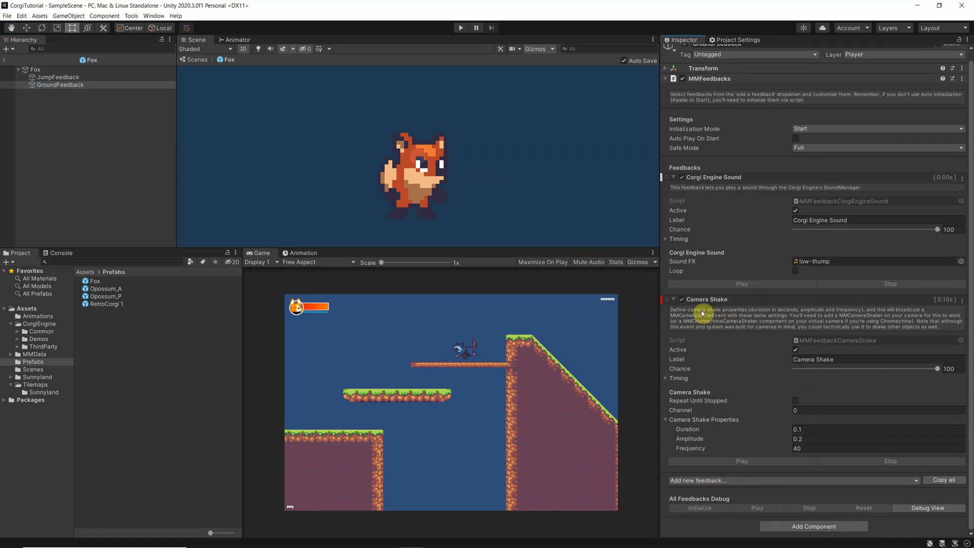
mouse_move(817, 475)
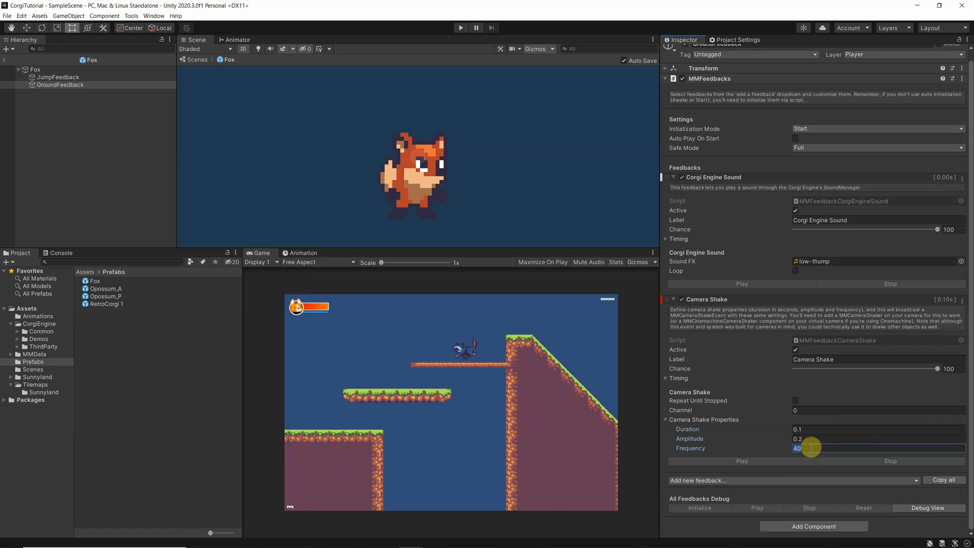
mouse_move(690, 435)
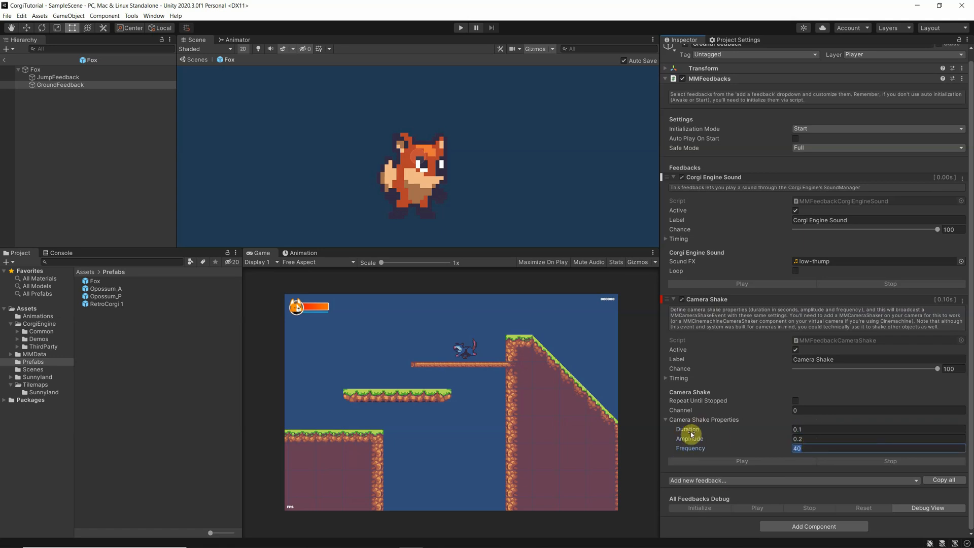
mouse_move(705, 427)
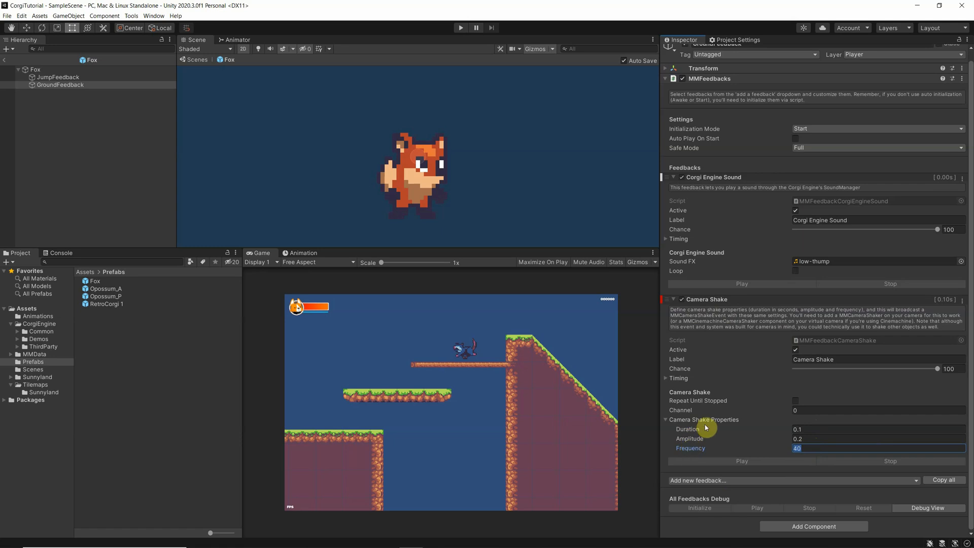
mouse_move(546, 483)
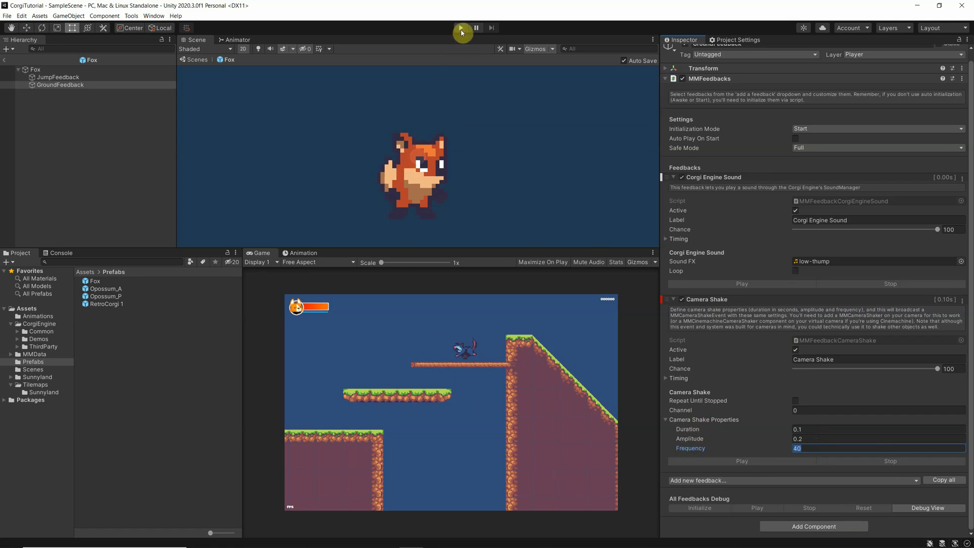
left_click(461, 27)
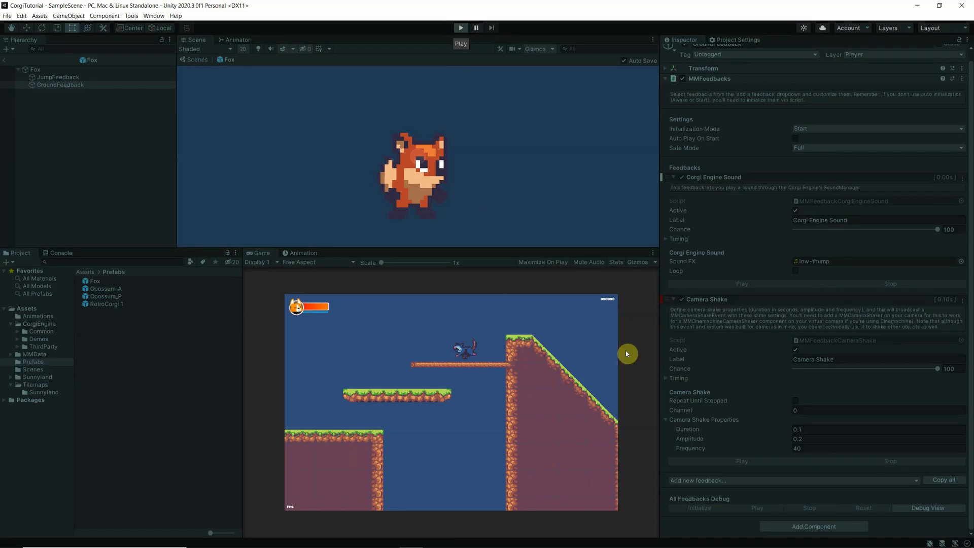
mouse_move(721, 411)
type("0.5")
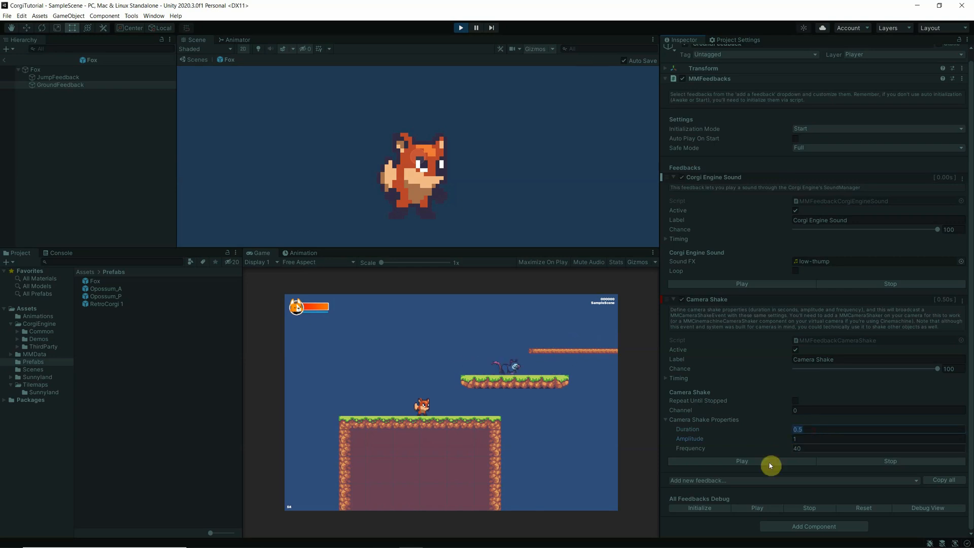
- Test the fox's landing sound and camera shake in play mode, then stop the game
left_click(742, 461)
type("20")
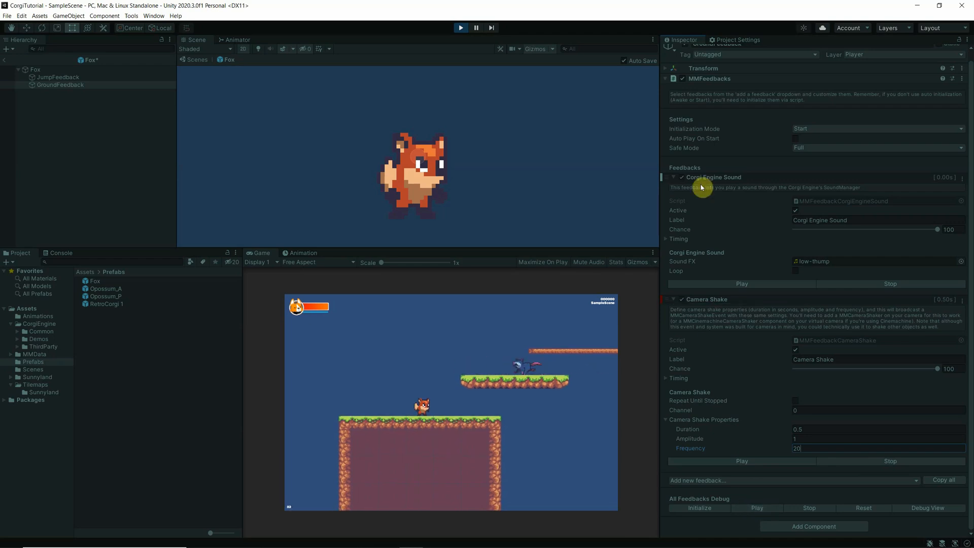
left_click(476, 28)
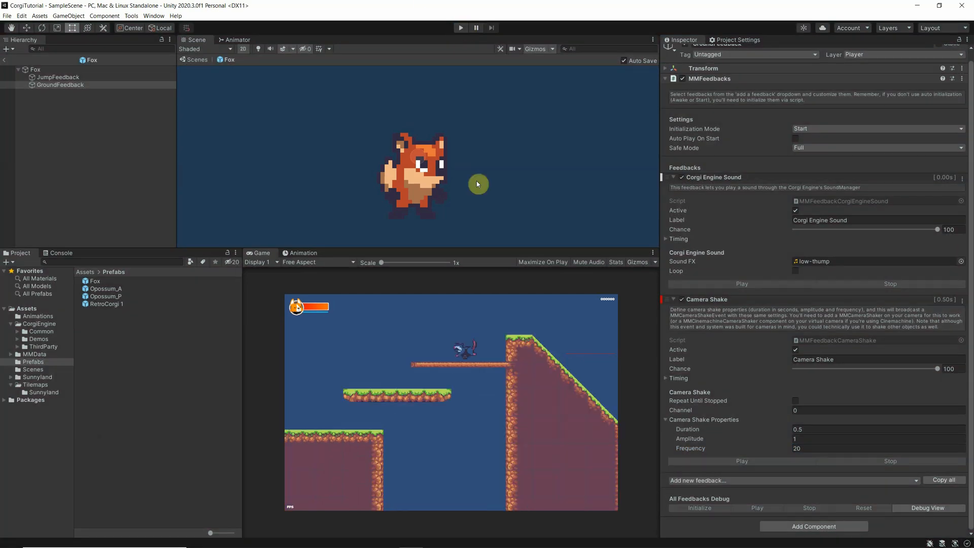
mouse_move(434, 364)
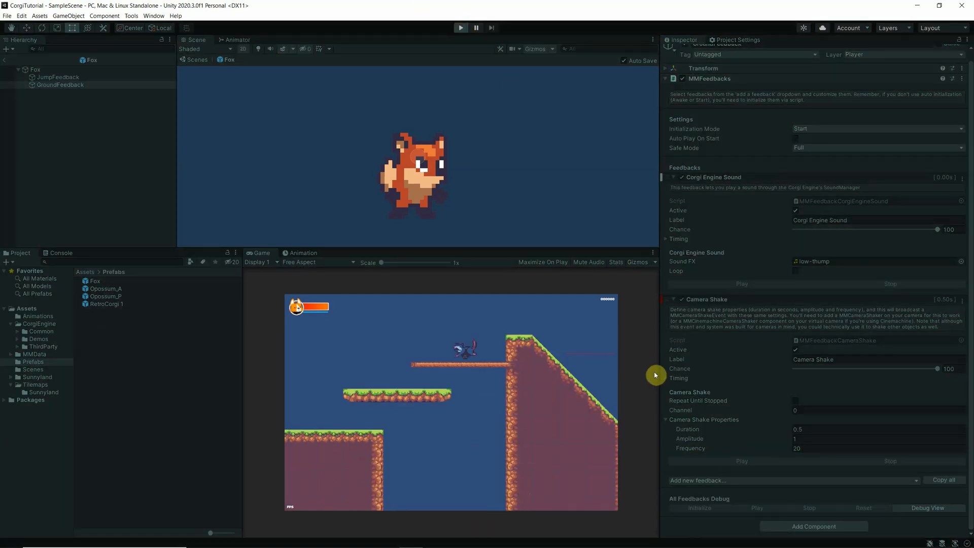
mouse_move(466, 393)
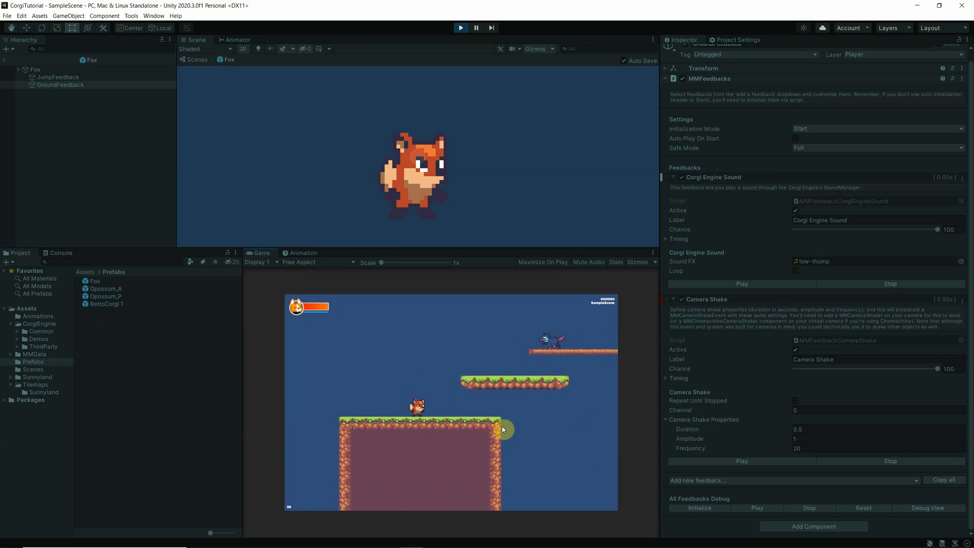
left_click(460, 28)
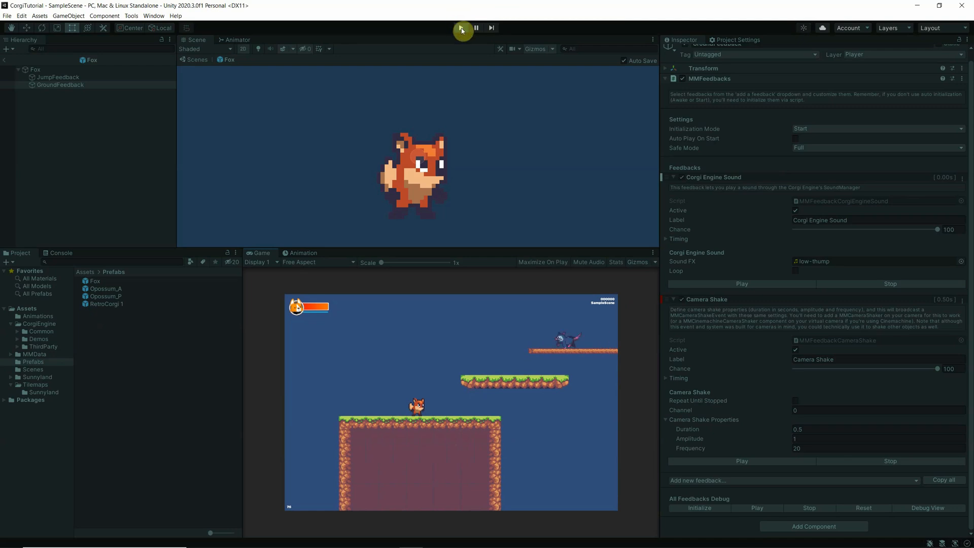
left_click(460, 27)
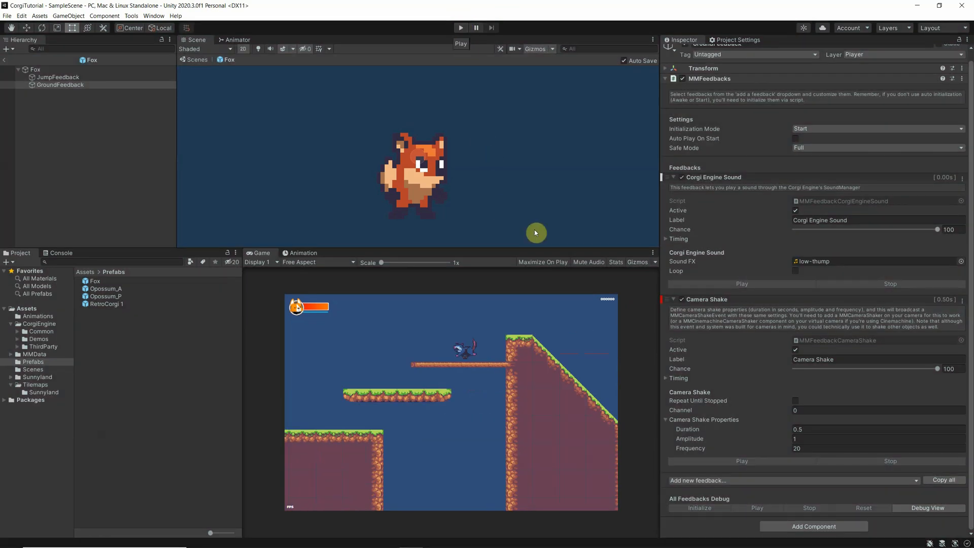
mouse_move(125, 129)
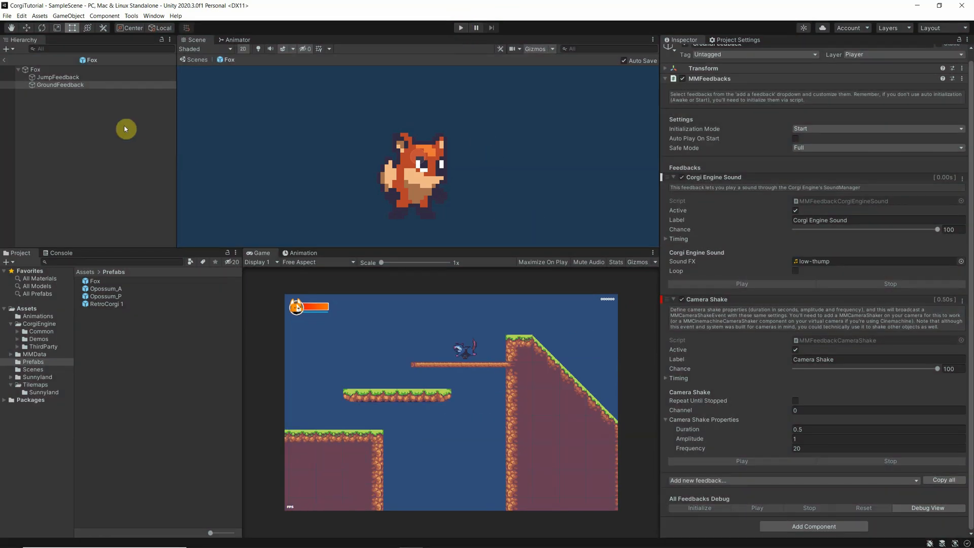
mouse_move(730, 483)
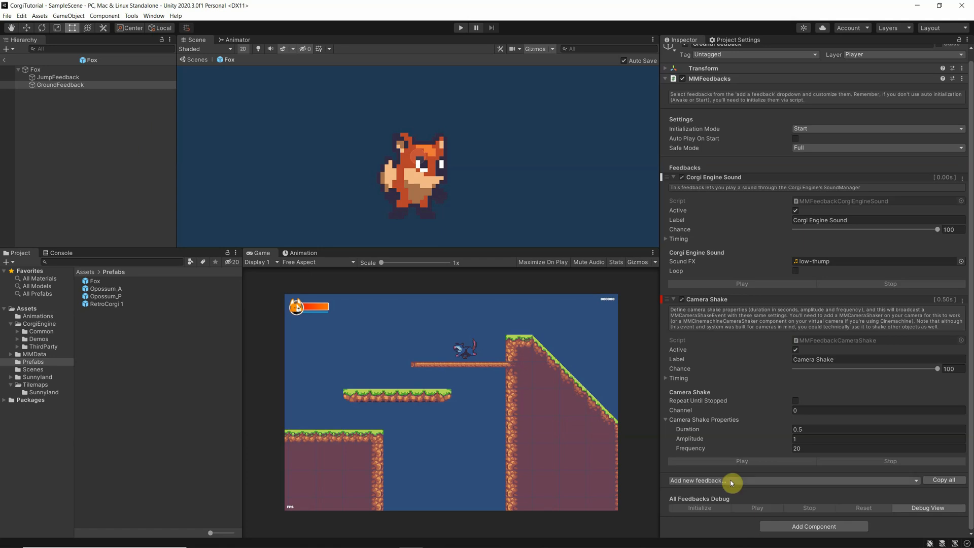
- Leave the Fox prefab and return to SampleScene
left_click(701, 480)
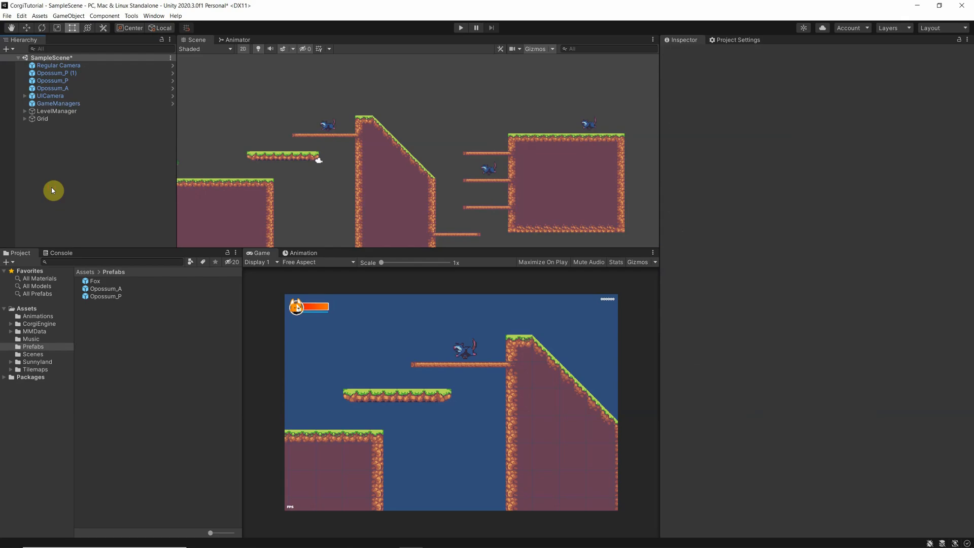
mouse_move(80, 237)
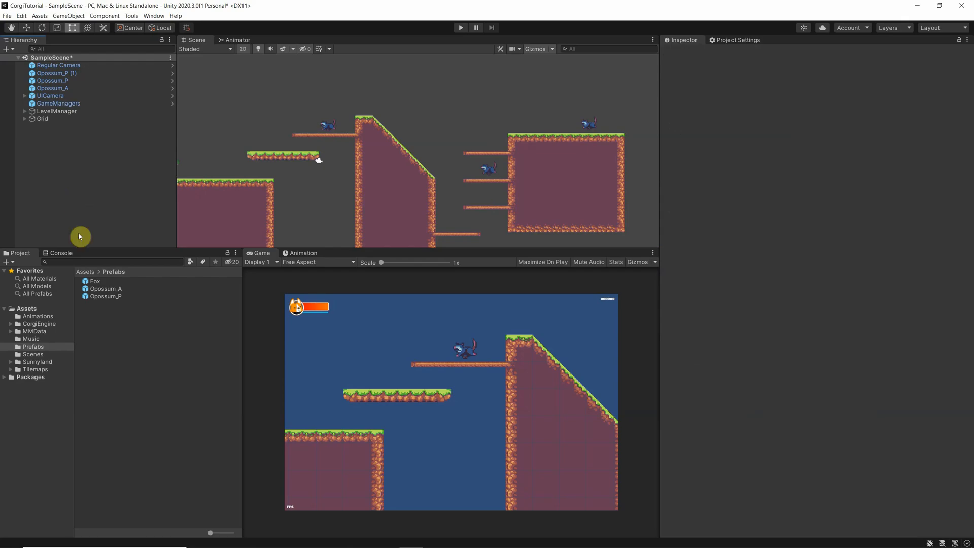
mouse_move(82, 316)
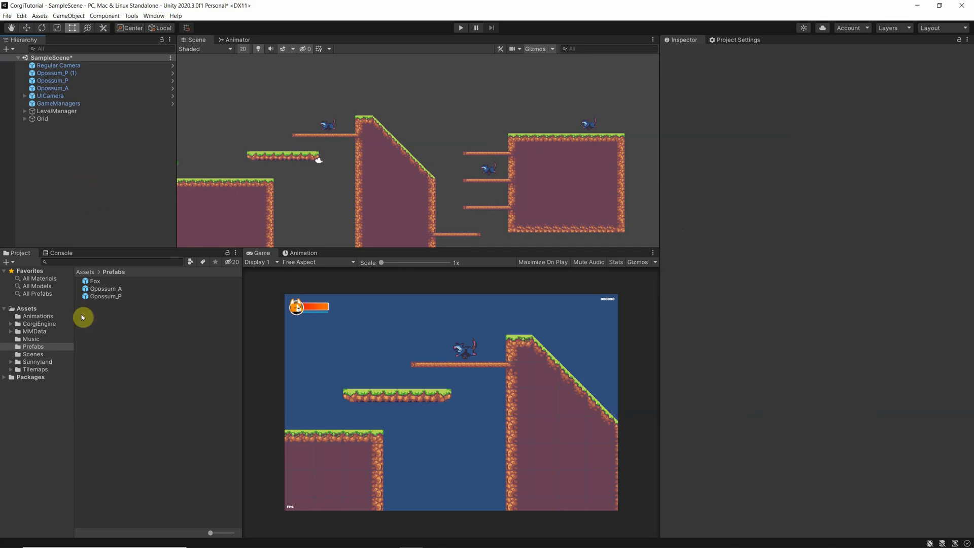
- Browse into the Music folder holding the Sunny Walk Around the Block track
left_click(30, 339)
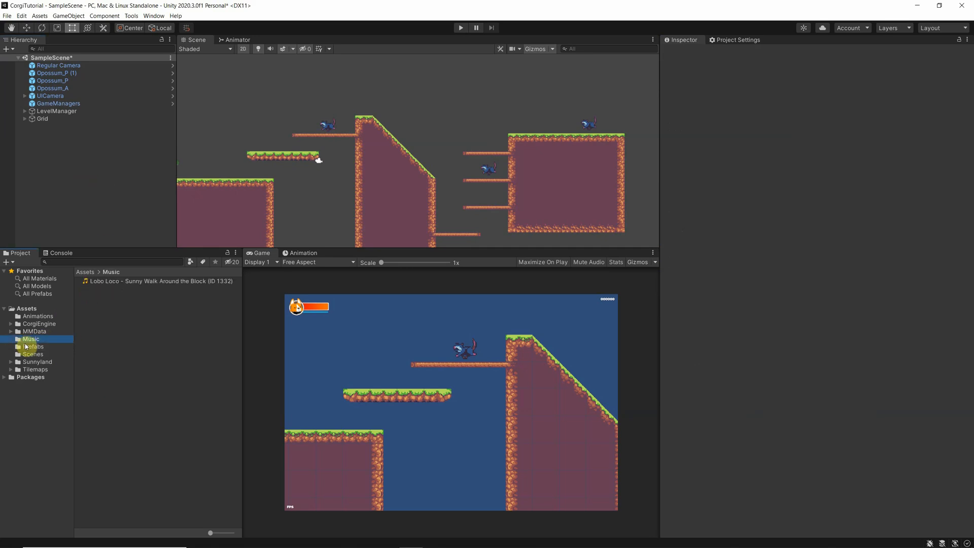
mouse_move(25, 340)
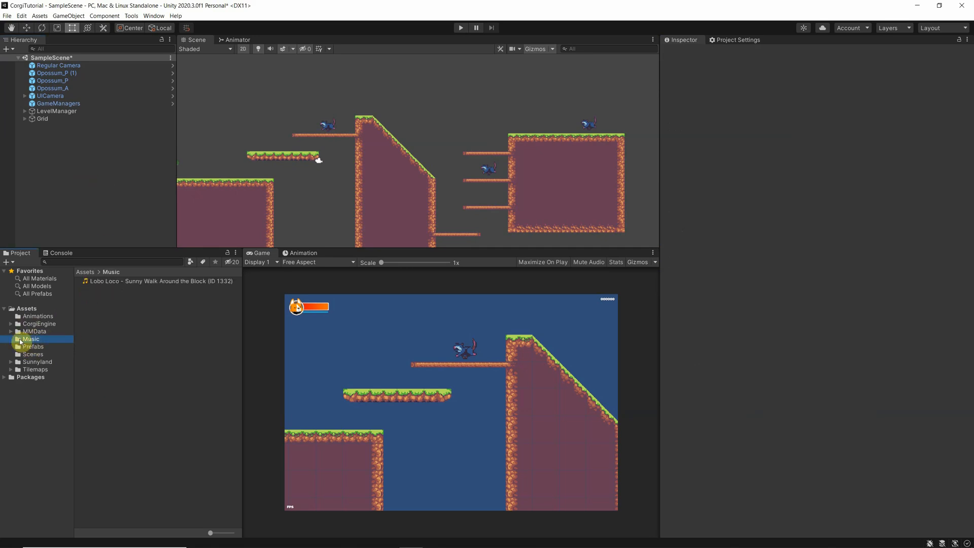
mouse_move(111, 281)
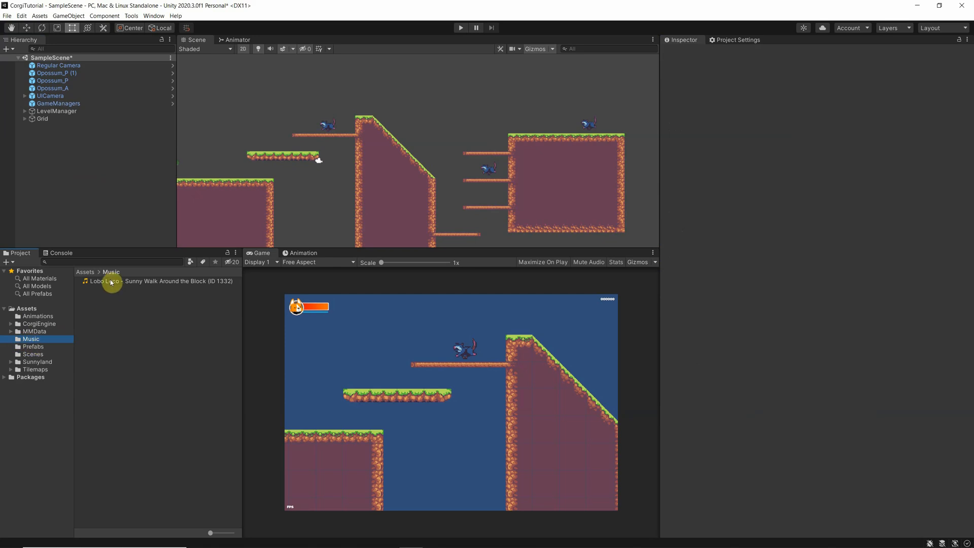
mouse_move(137, 287)
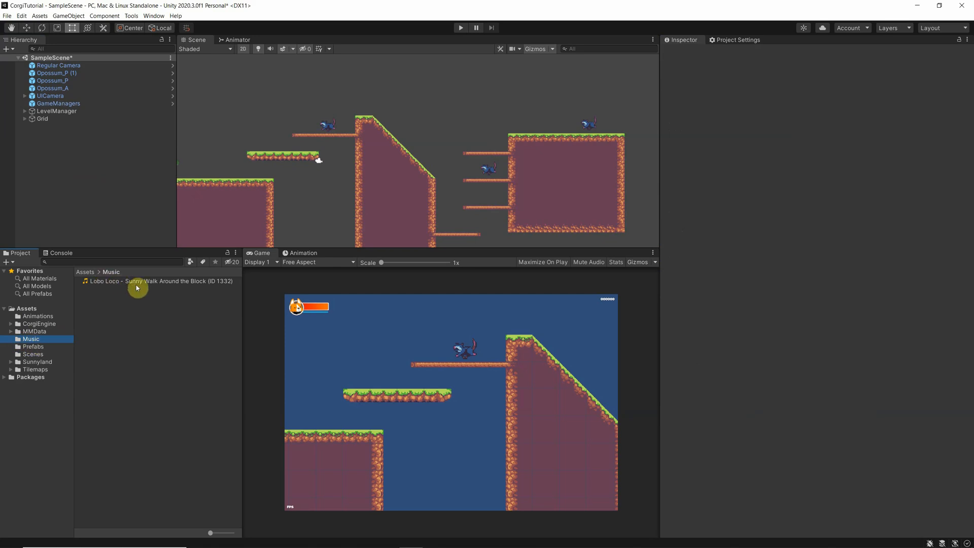
mouse_move(142, 306)
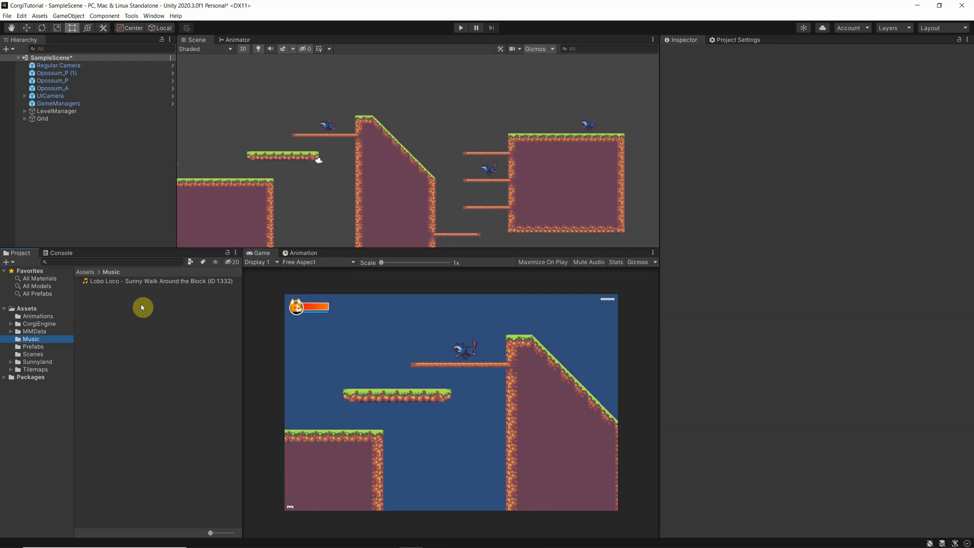
mouse_move(163, 297)
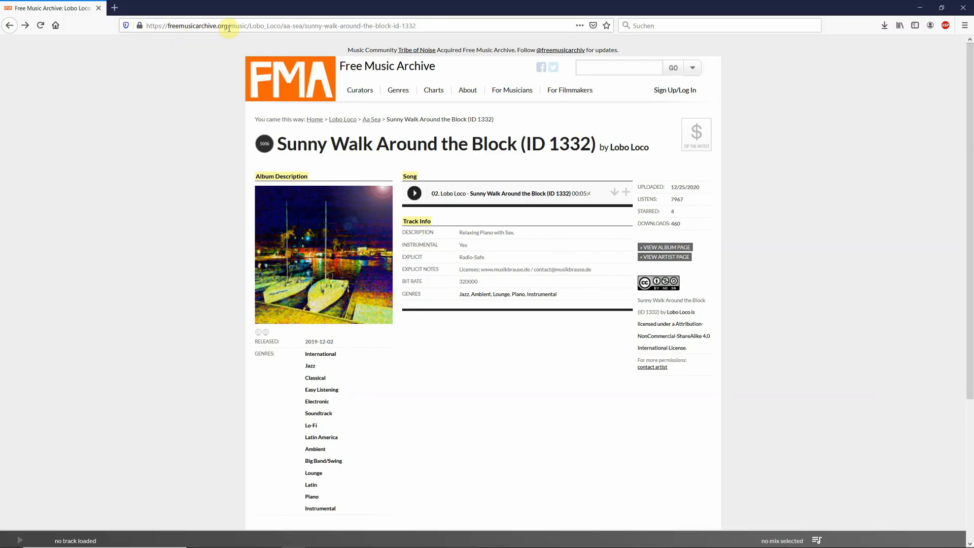
mouse_move(298, 164)
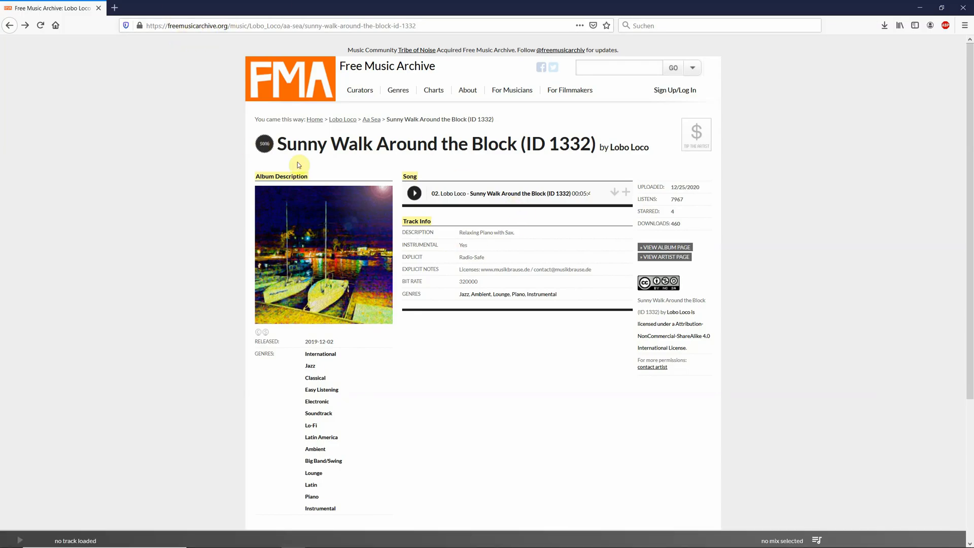
mouse_move(621, 173)
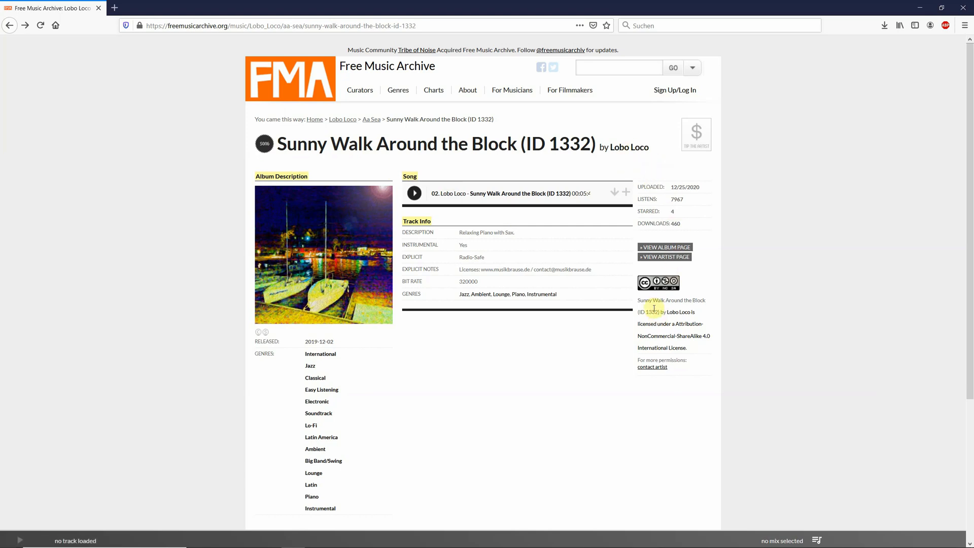
mouse_move(668, 286)
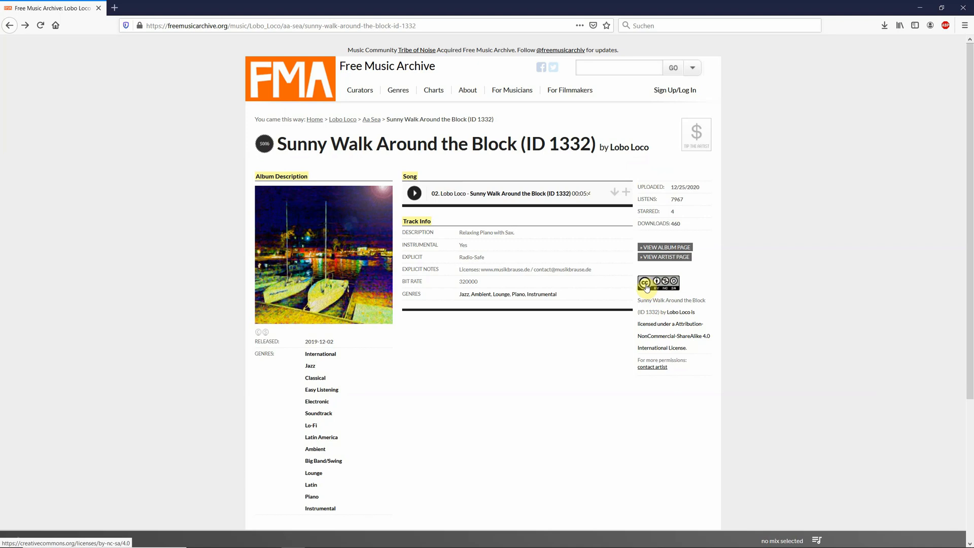
left_click(657, 283)
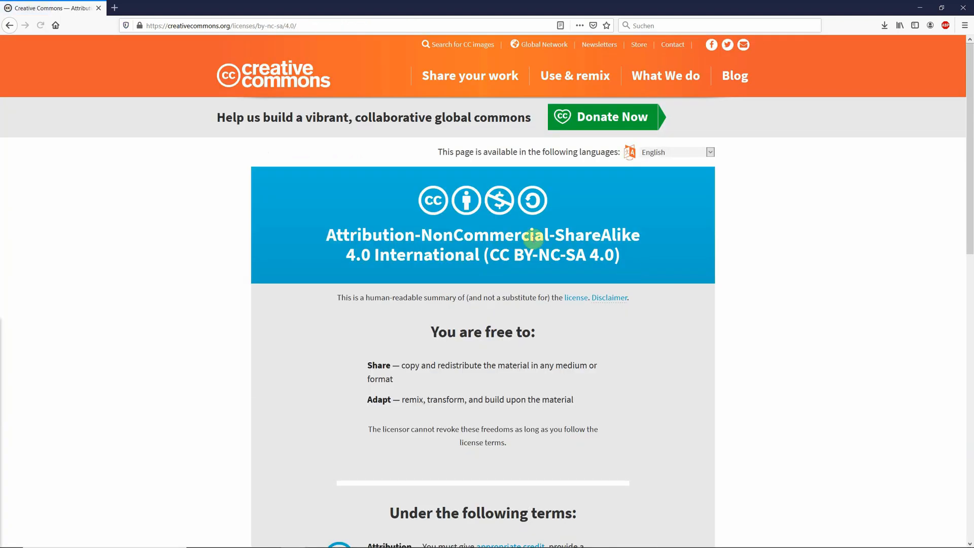
scroll("down", 3)
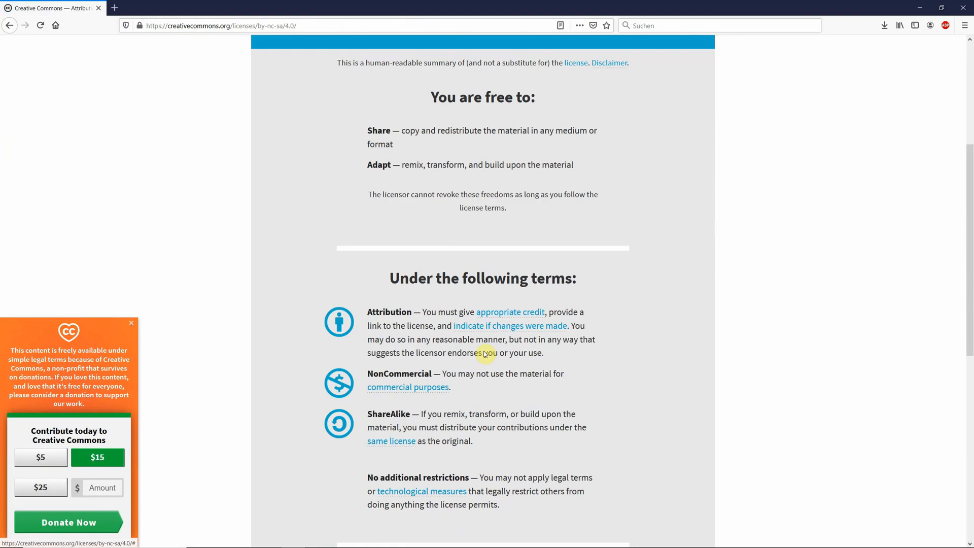
left_click(10, 25)
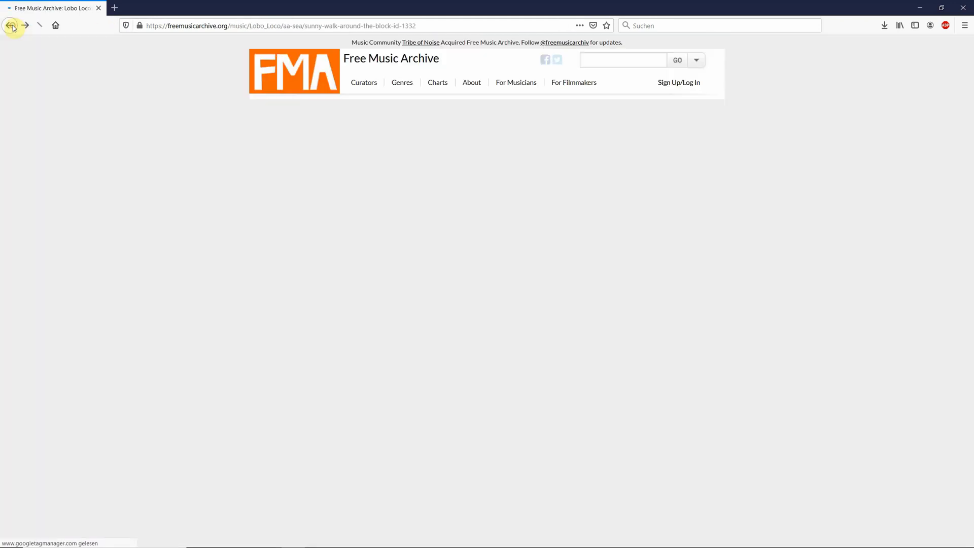
left_click(10, 25)
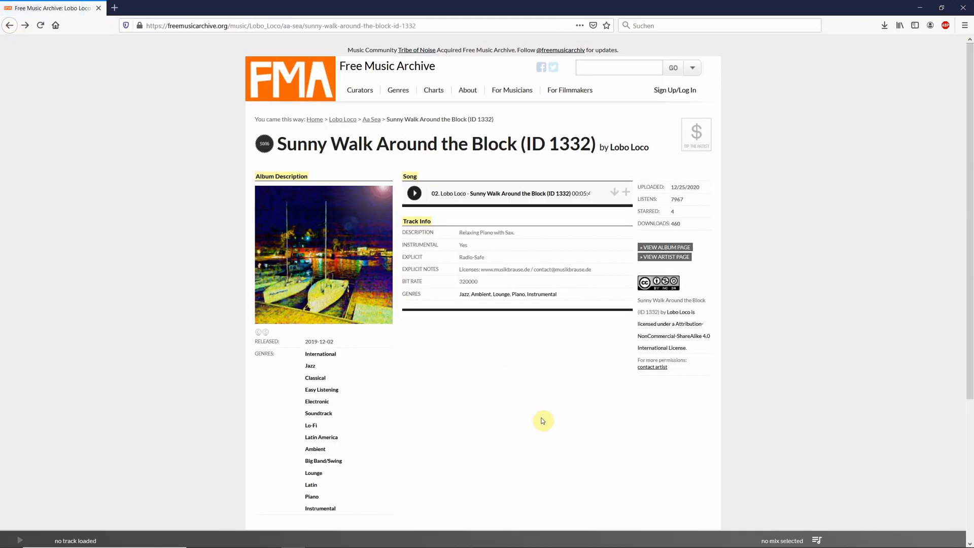
mouse_move(904, 15)
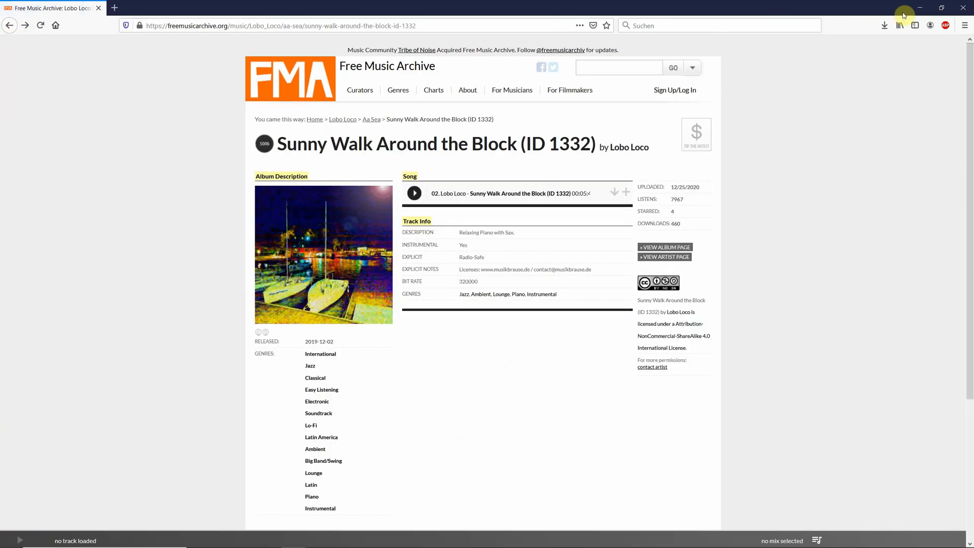
mouse_move(919, 10)
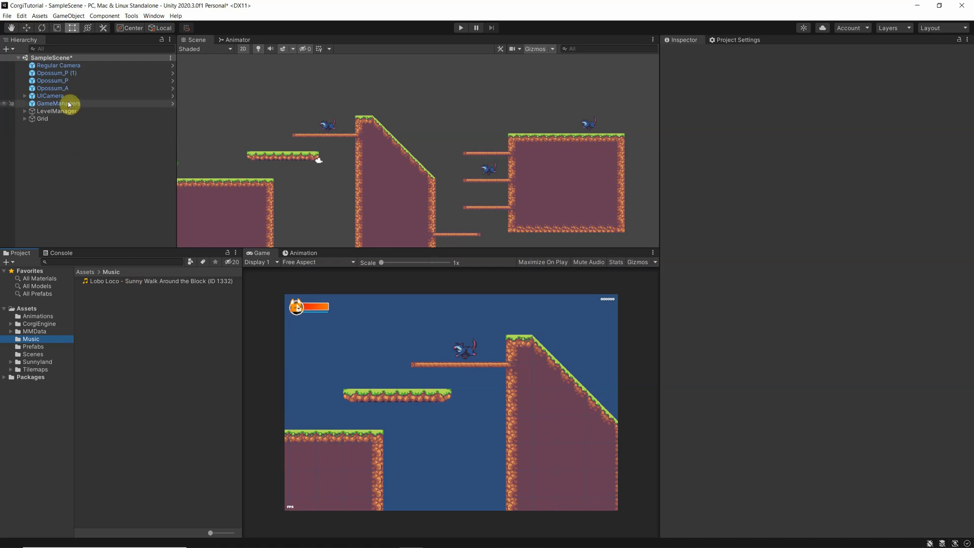
- Select GameManagers to view its Sound Manager music and sound effects volumes
left_click(59, 103)
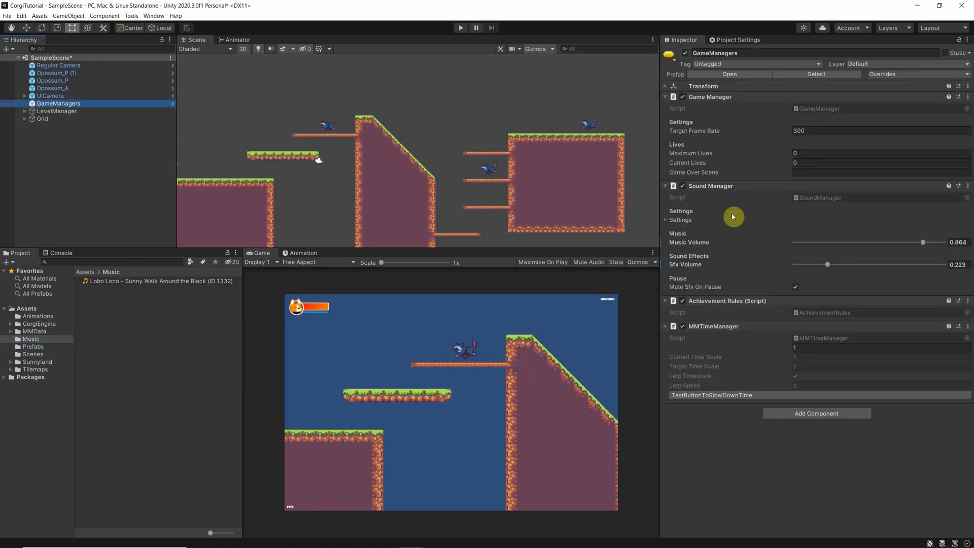
mouse_move(755, 188)
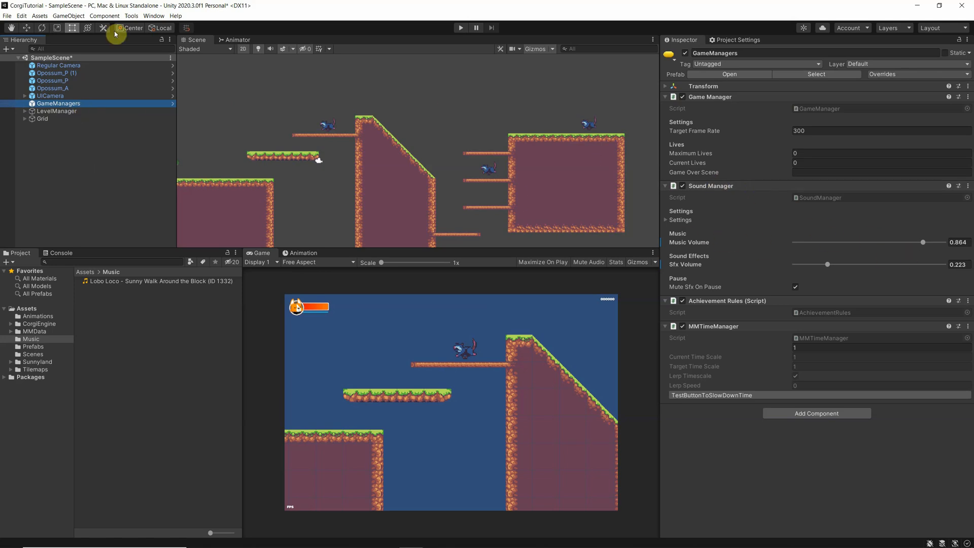
mouse_move(68, 73)
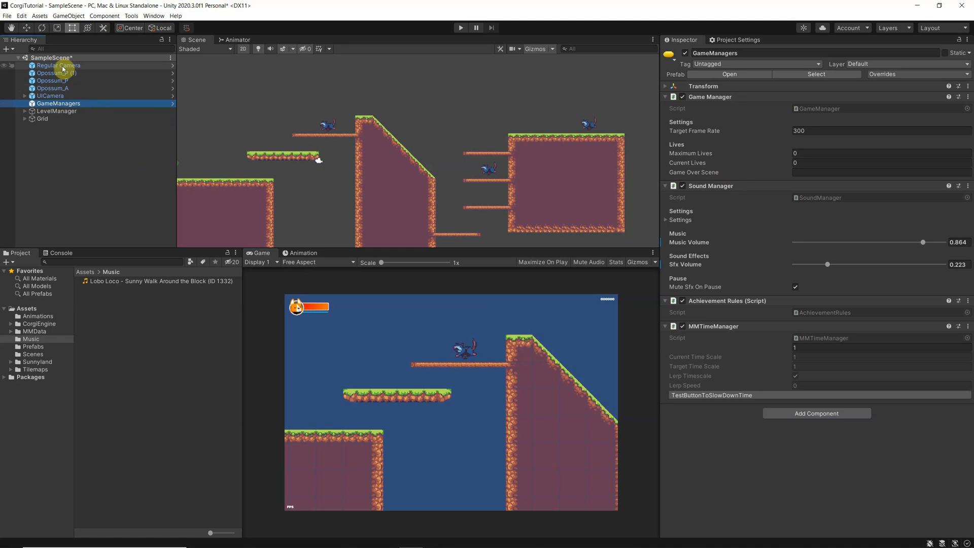
- Give LevelManager a Background Music component playing Lobo Loco - Sunny Walk Around the Block
left_click(57, 110)
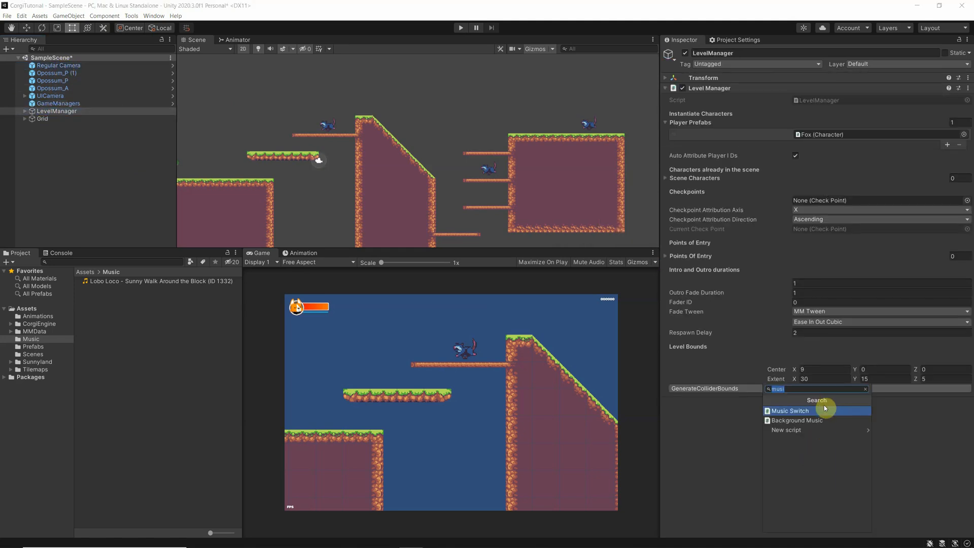
mouse_move(869, 411)
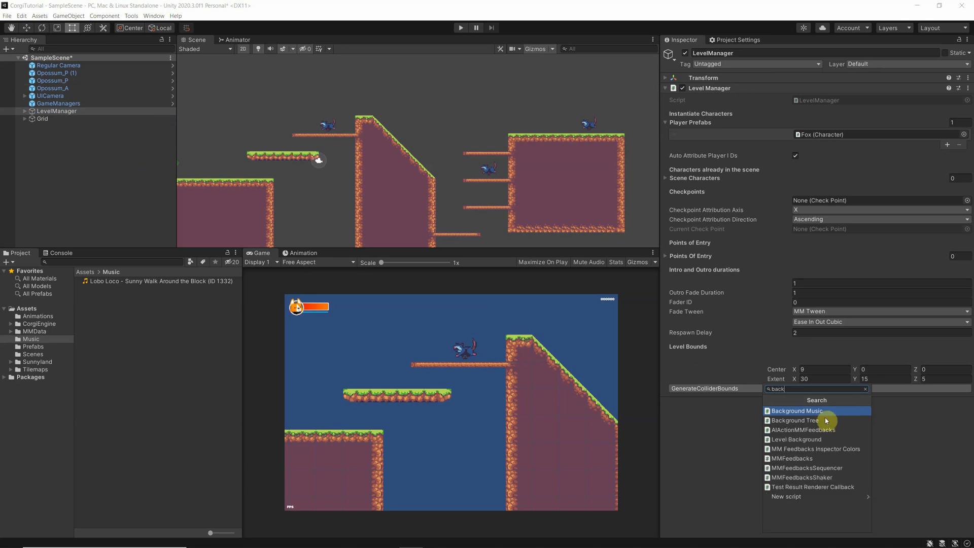
left_click(798, 411)
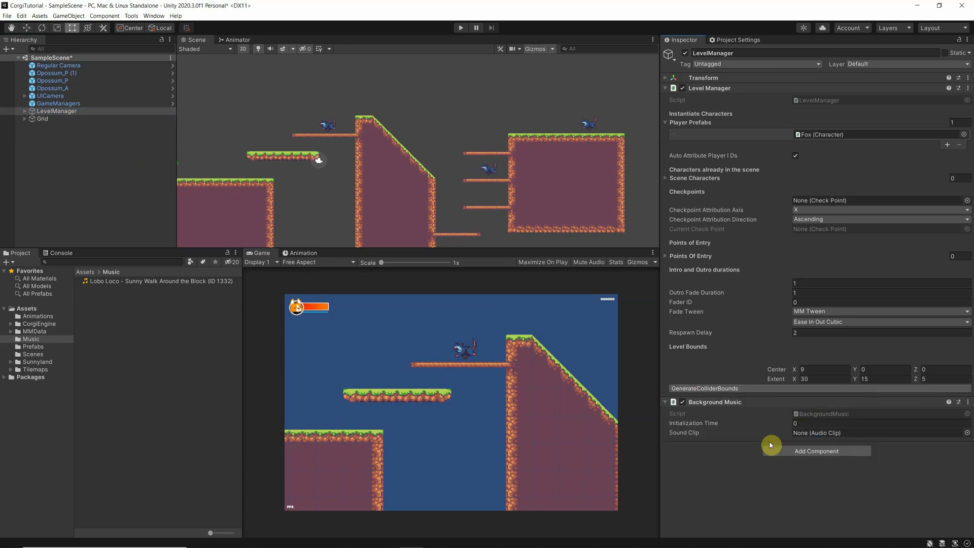
mouse_move(809, 444)
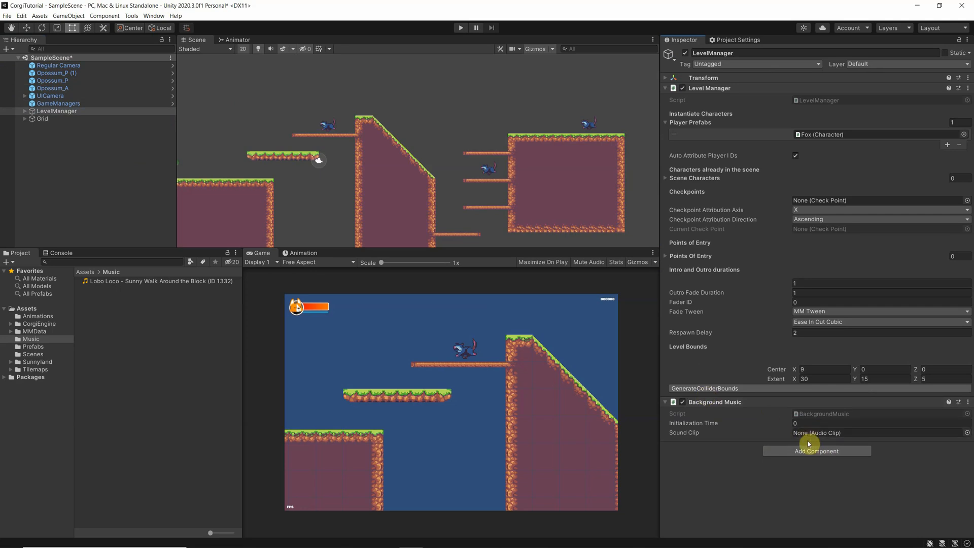
left_click(158, 281)
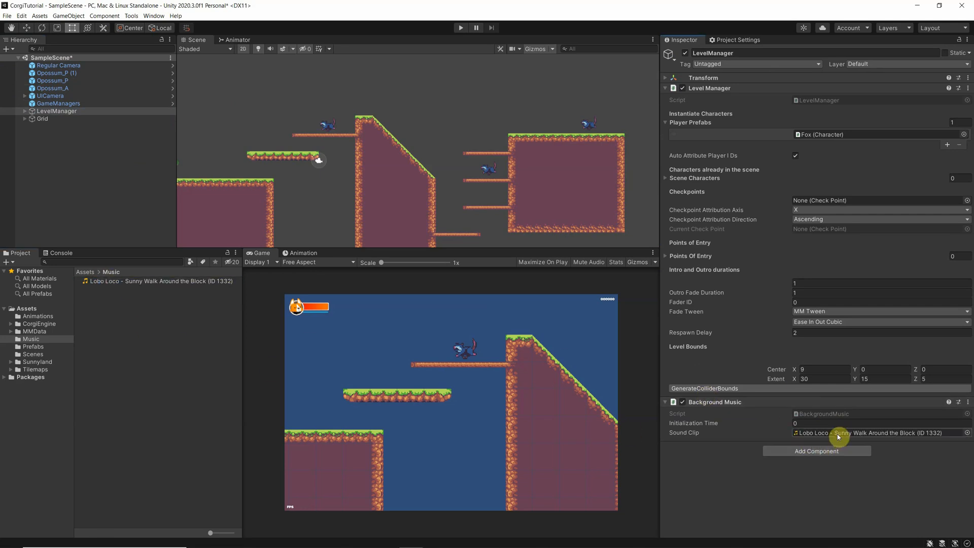
mouse_move(738, 434)
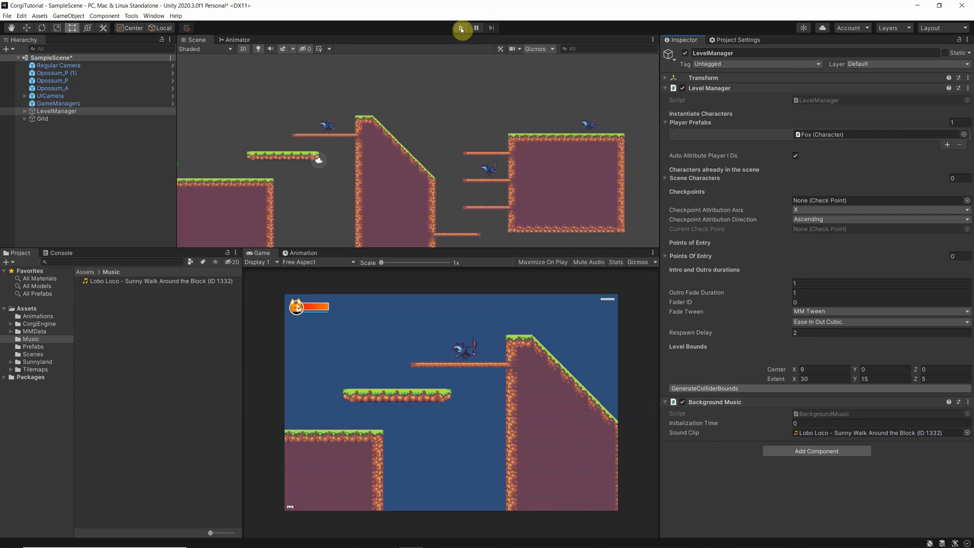
left_click(460, 28)
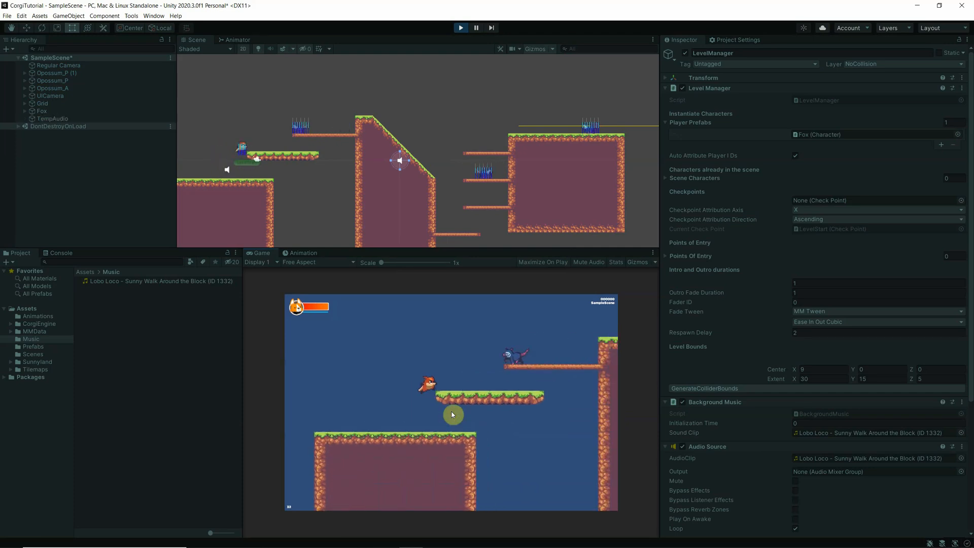
left_click(460, 27)
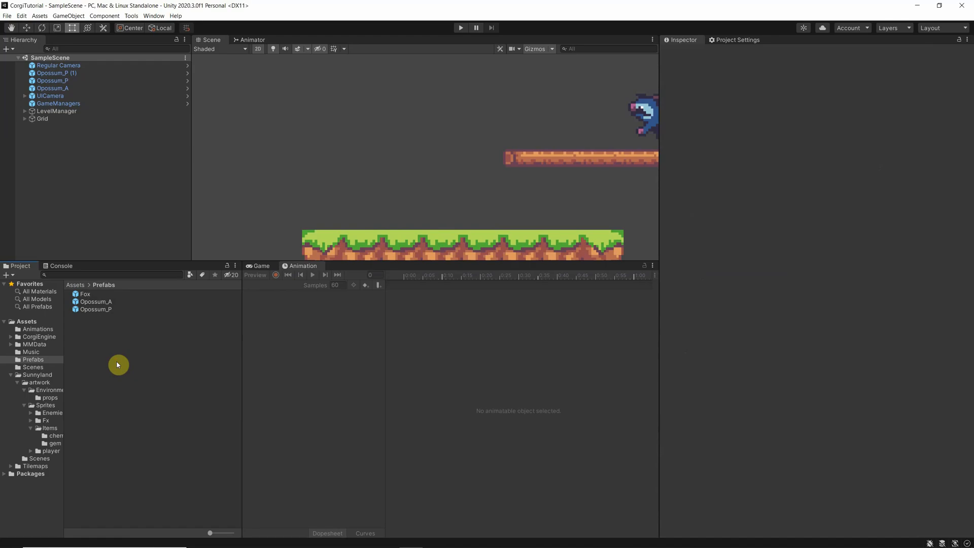
mouse_move(341, 200)
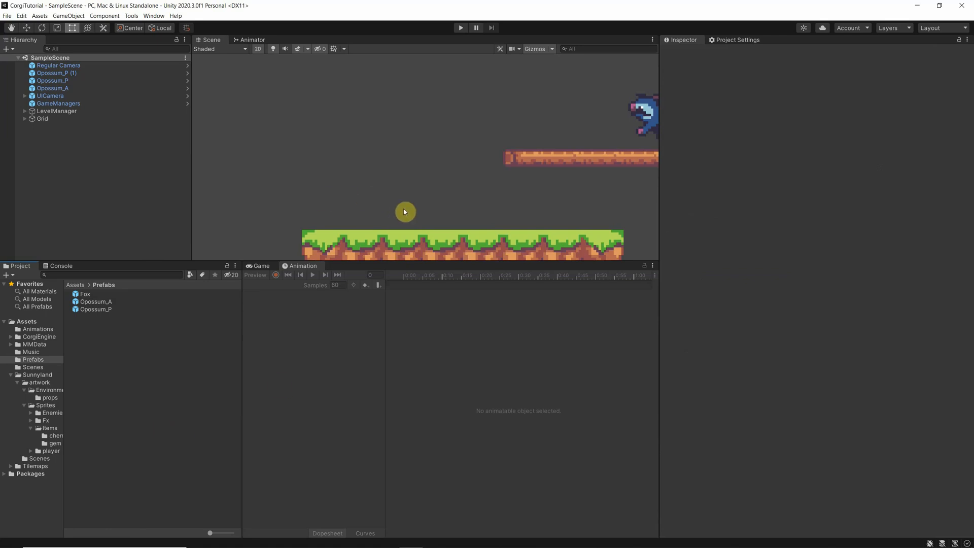
mouse_move(98, 176)
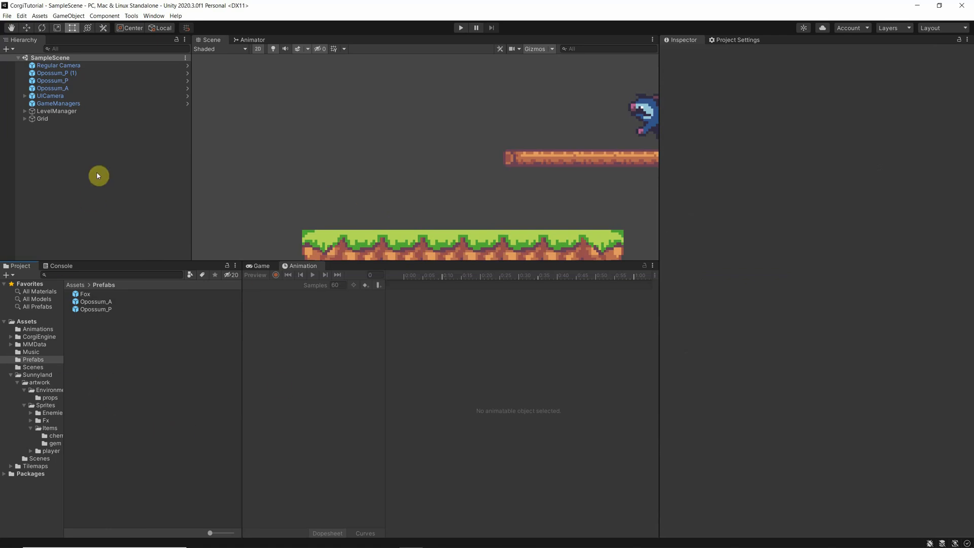
mouse_move(206, 284)
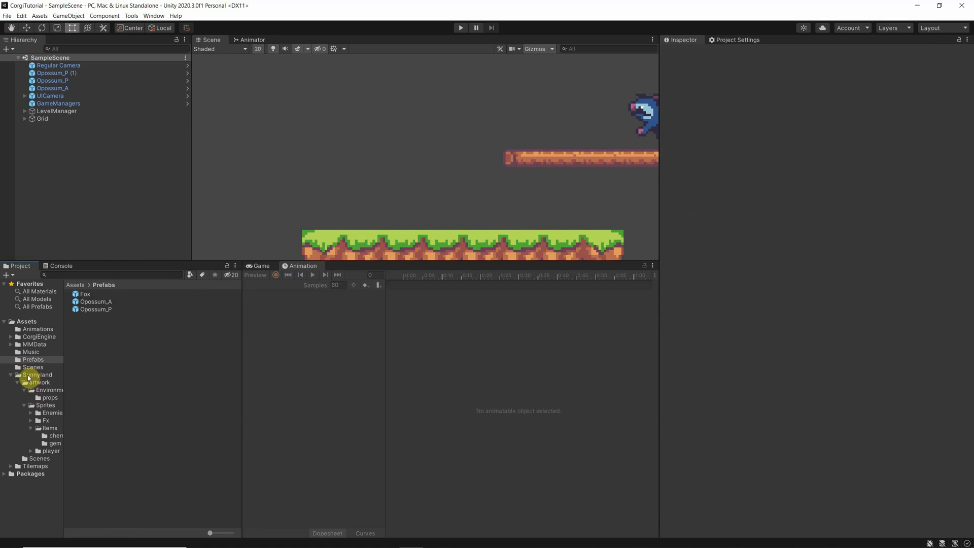
- Browse into Sunnyland's gem sprites folder and select the gem images
left_click(38, 375)
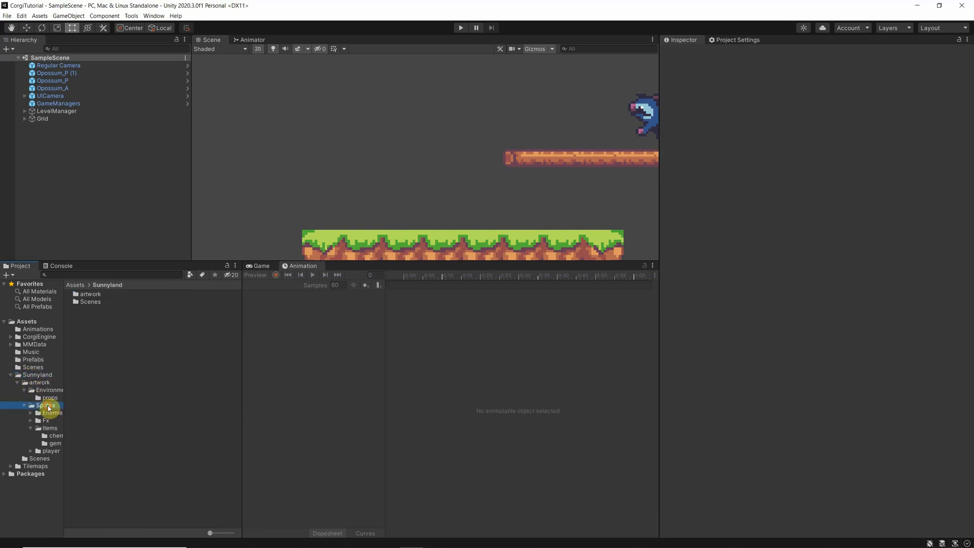
left_click(50, 428)
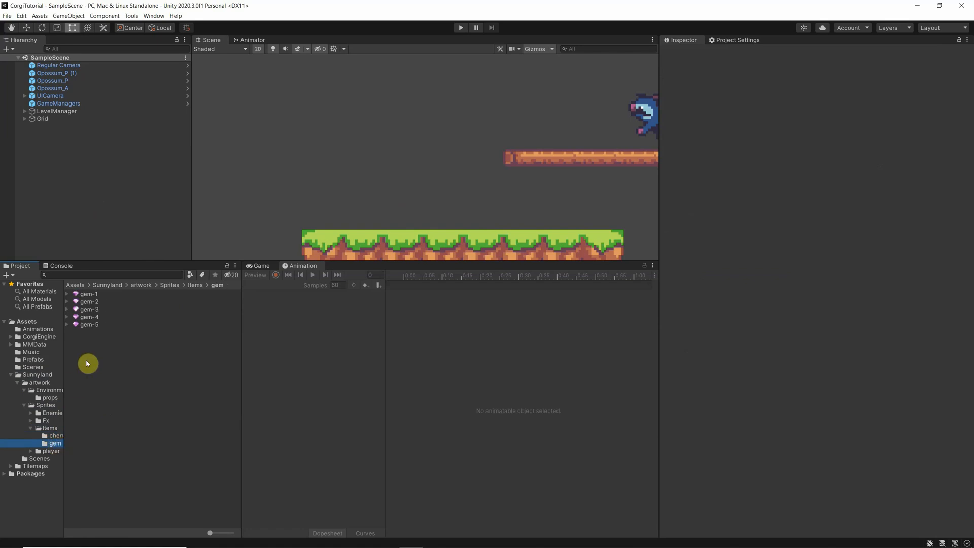
mouse_move(113, 351)
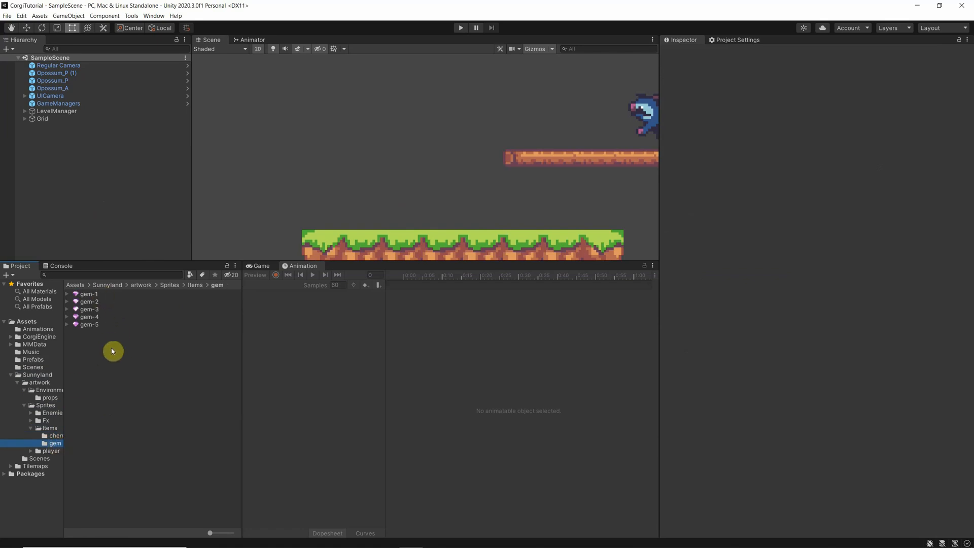
left_click(89, 293)
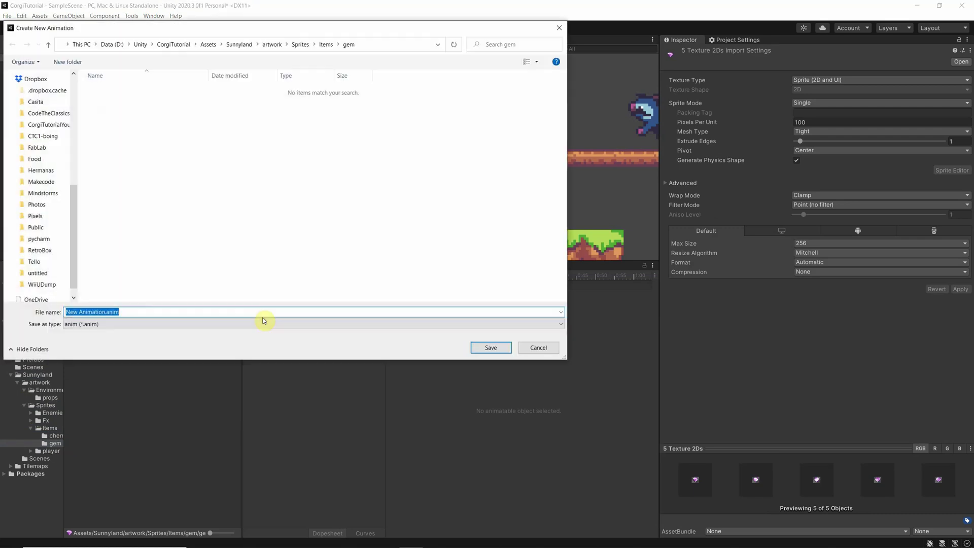
- Set the five gem sprites to 16 pixels per unit and apply the import change
left_click(490, 347)
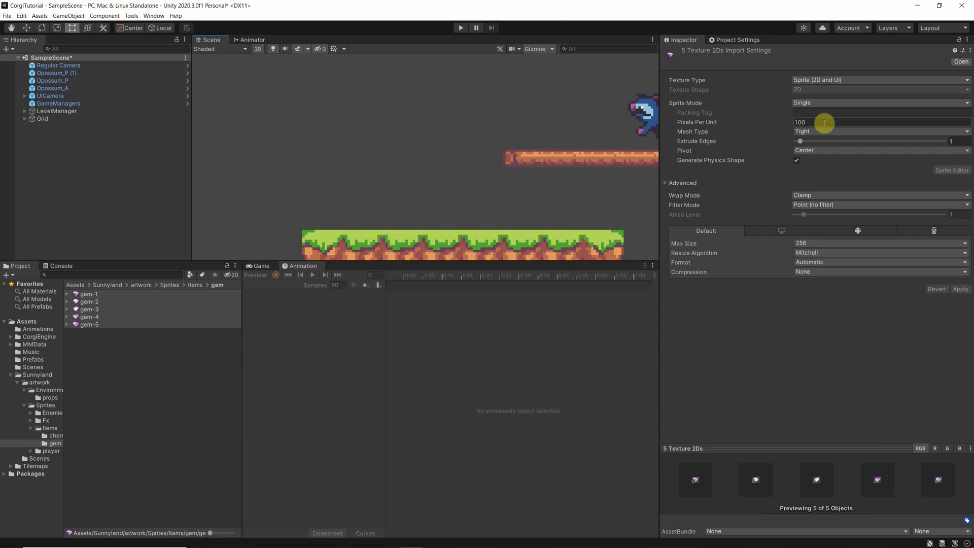
mouse_move(814, 119)
type("16")
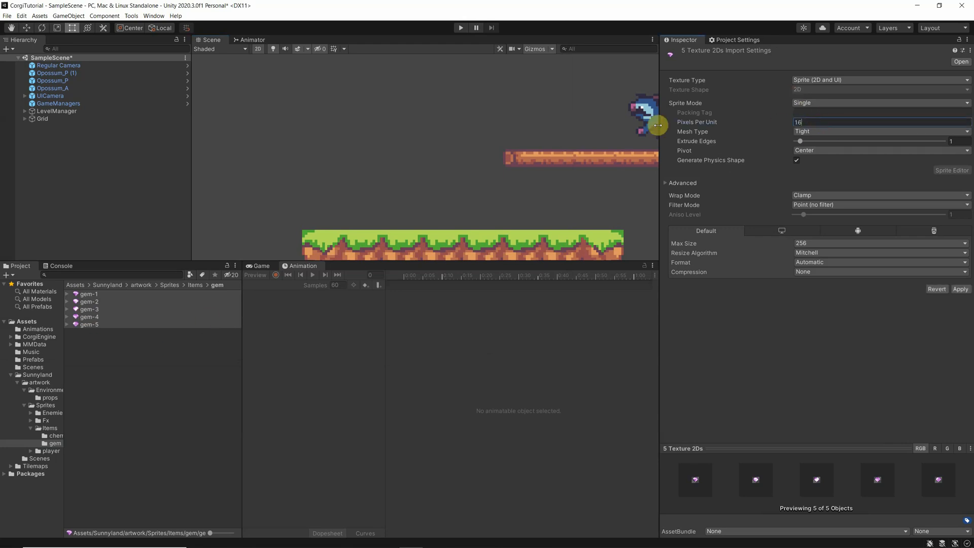
left_click(961, 289)
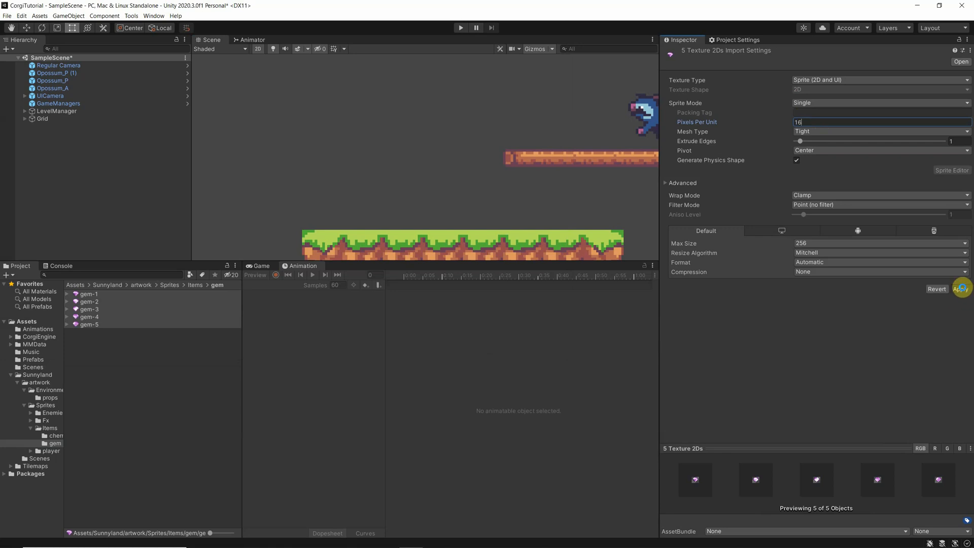
left_click(961, 289)
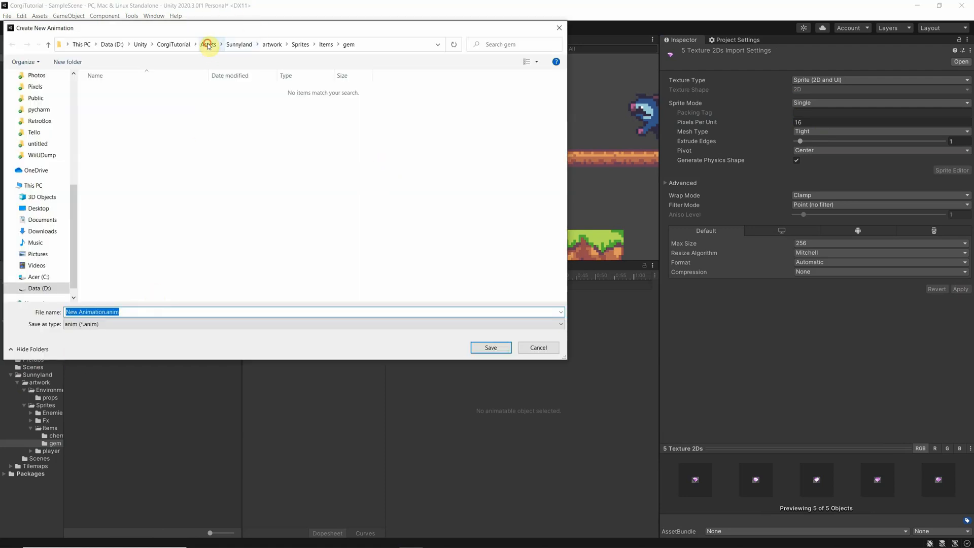
- Save the gem sprite animation as 'Gem' in the Animations folder
left_click(208, 43)
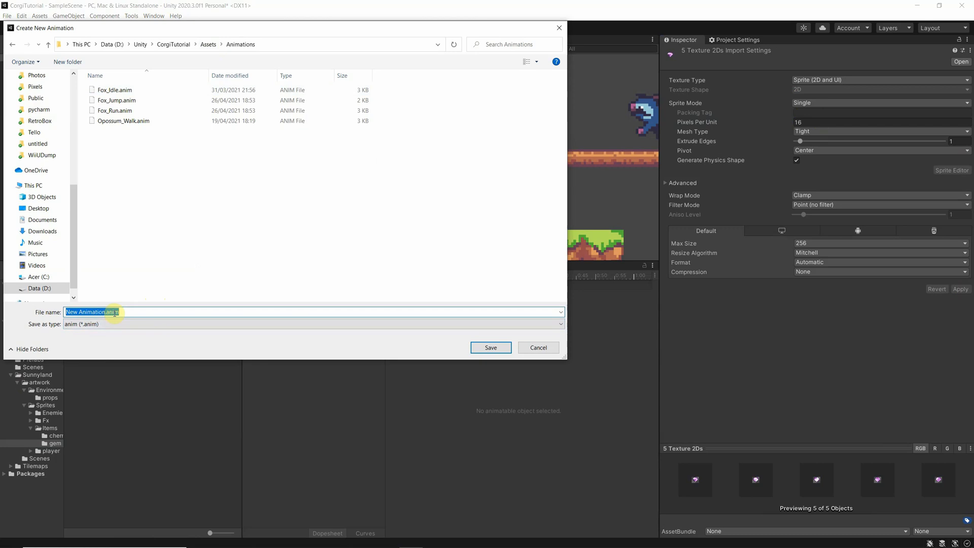
type("Gem")
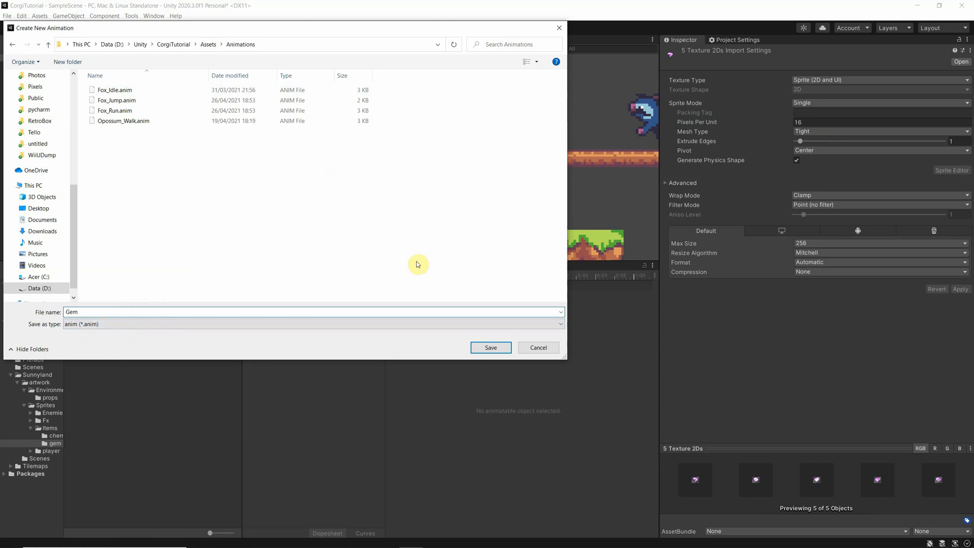
left_click(490, 347)
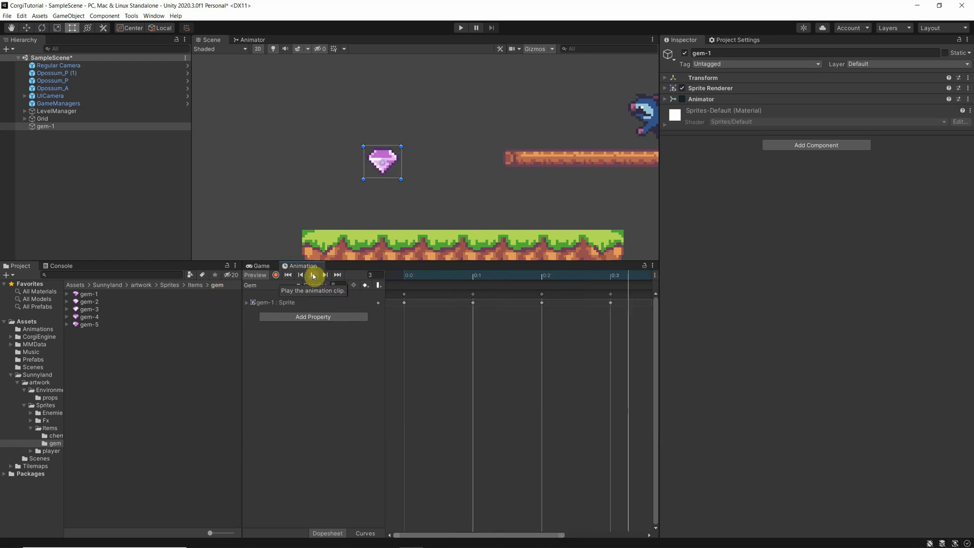
- Preview the gem clip at 8 samples and rename gem-1 to Gem
left_click(314, 275)
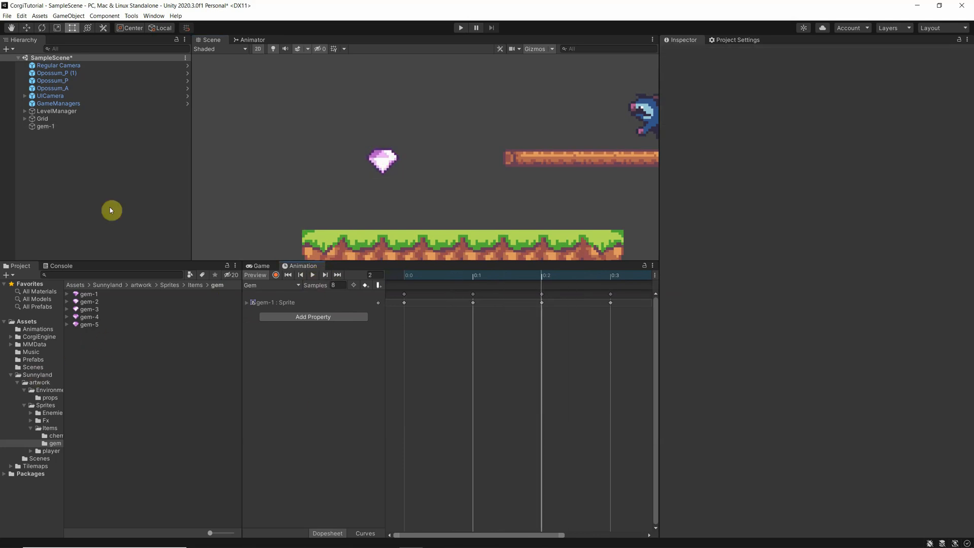
left_click(44, 125)
type("Gem")
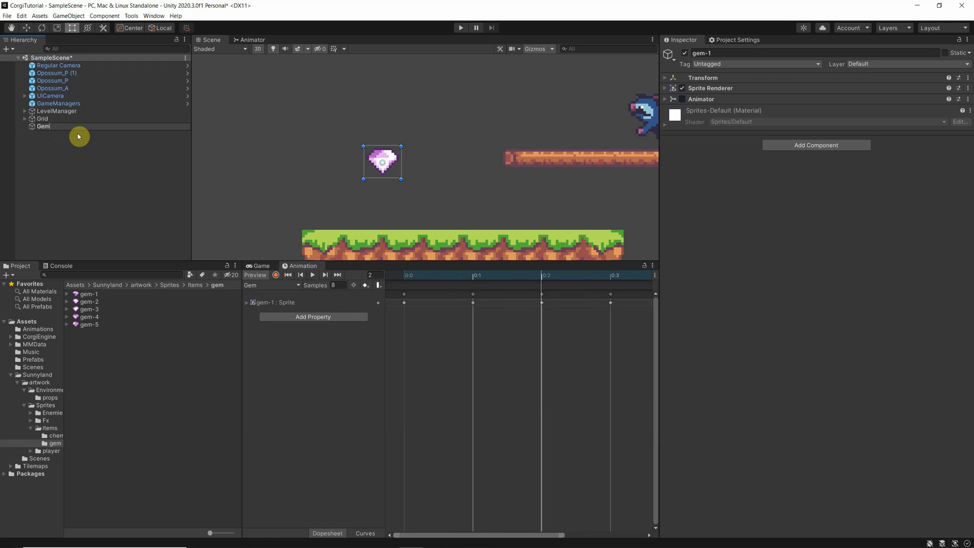
left_click(44, 126)
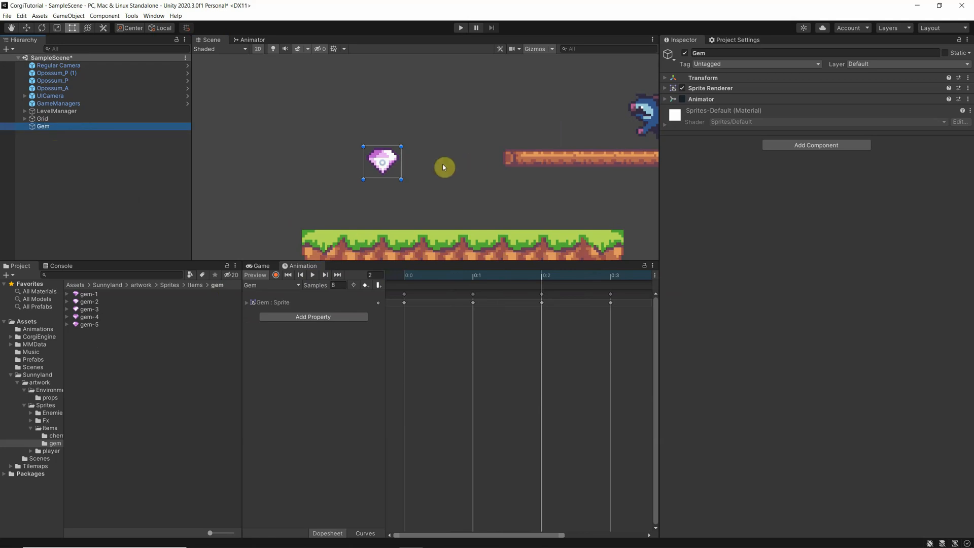
mouse_move(468, 240)
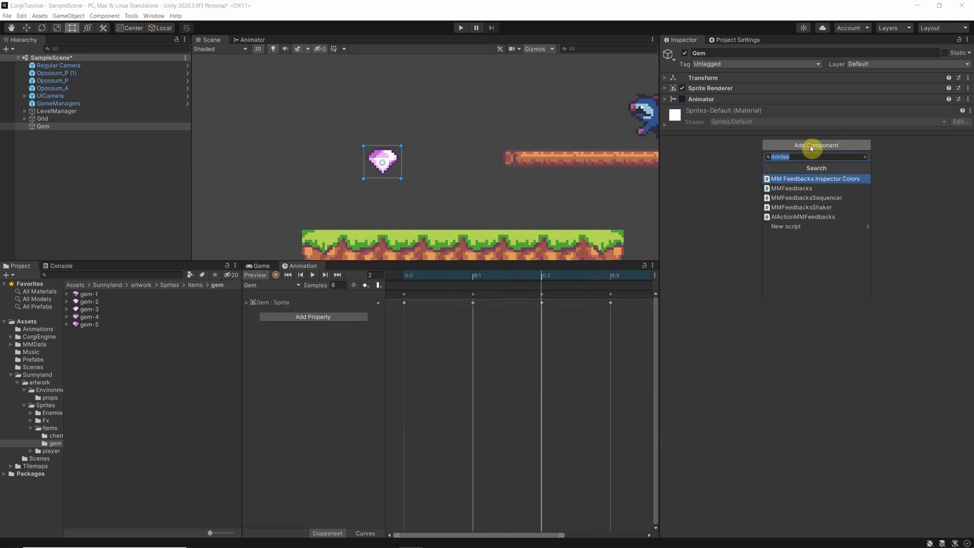
- Add a Coin component to Gem with Points To Add set to 1000
type("coins")
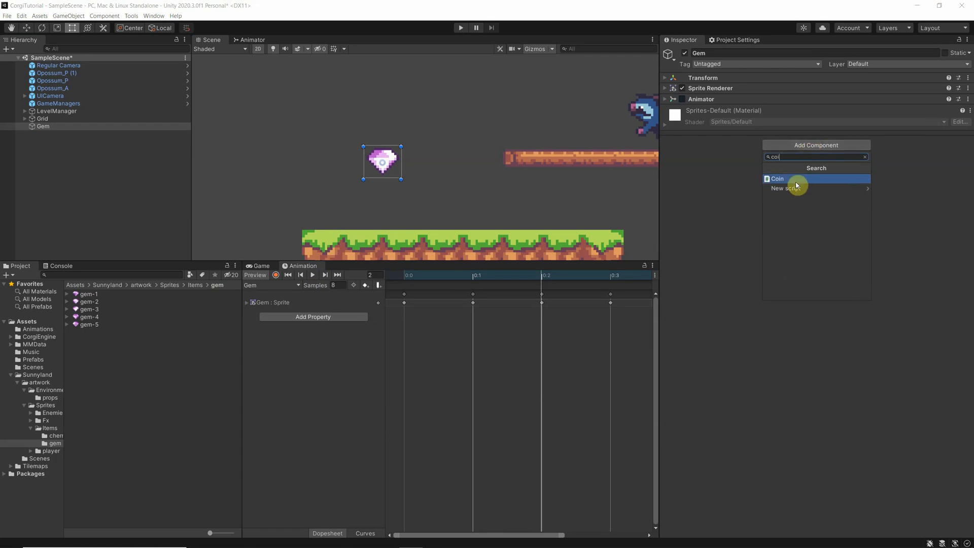
left_click(777, 179)
type("1000")
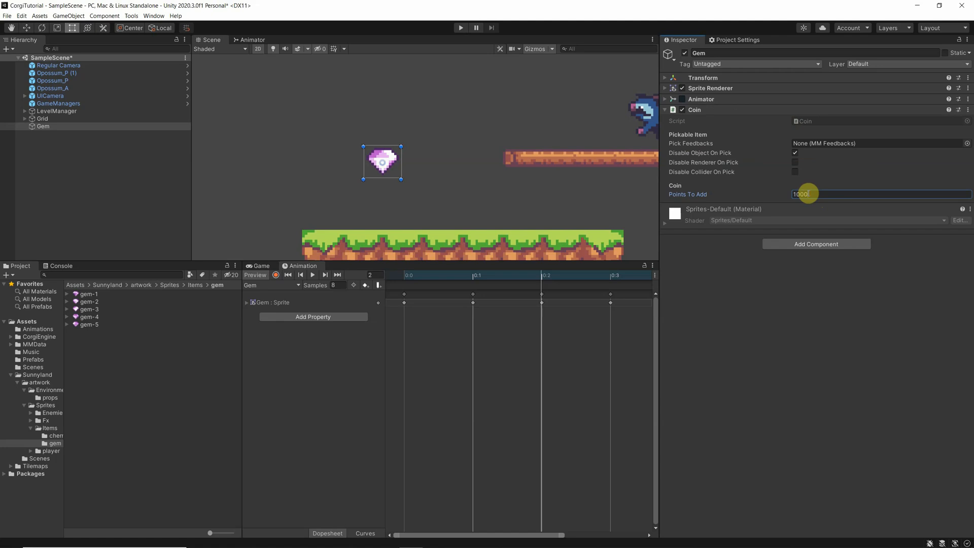
mouse_move(766, 185)
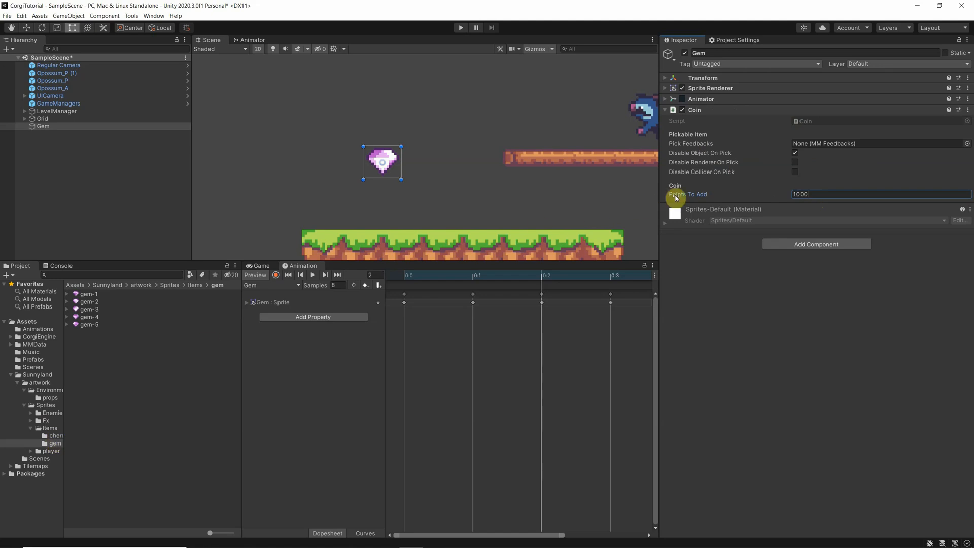
mouse_move(672, 154)
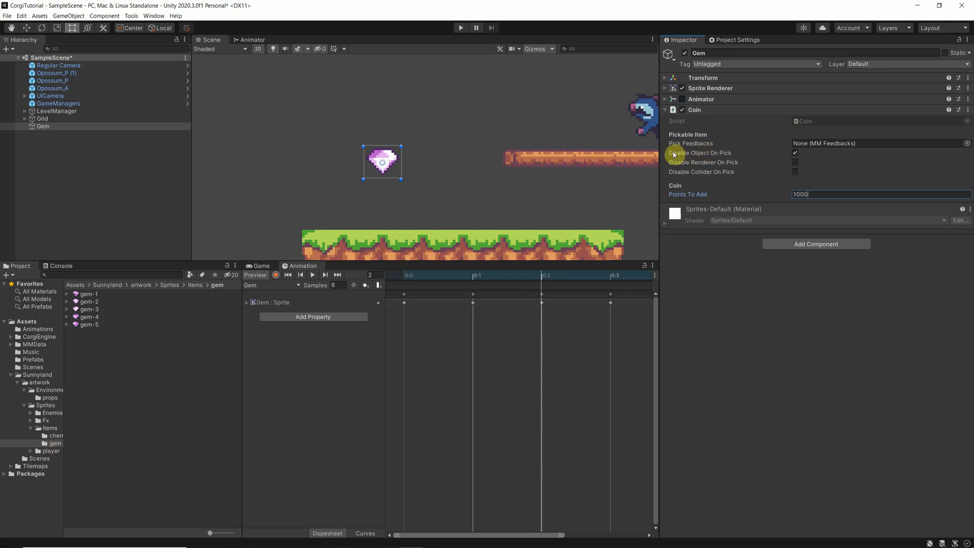
left_click(795, 153)
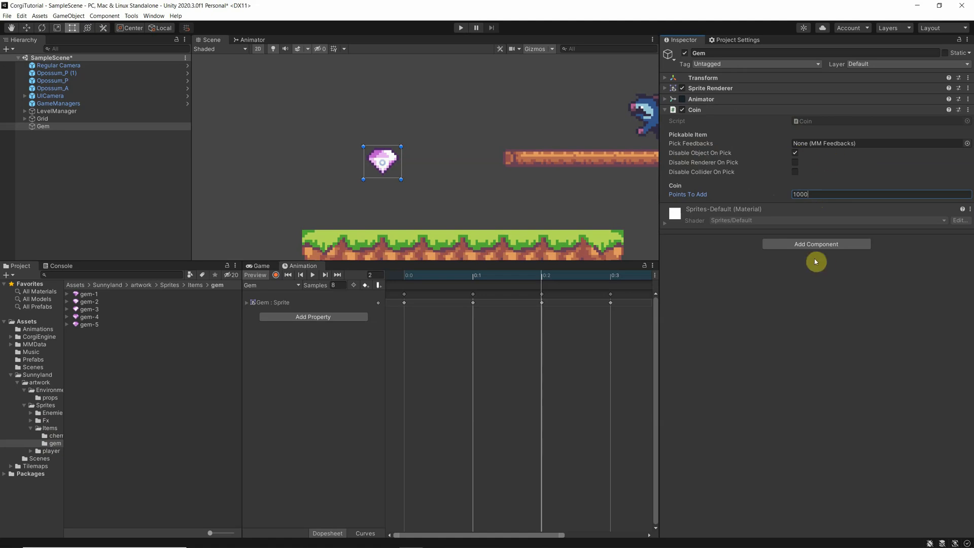
mouse_move(352, 156)
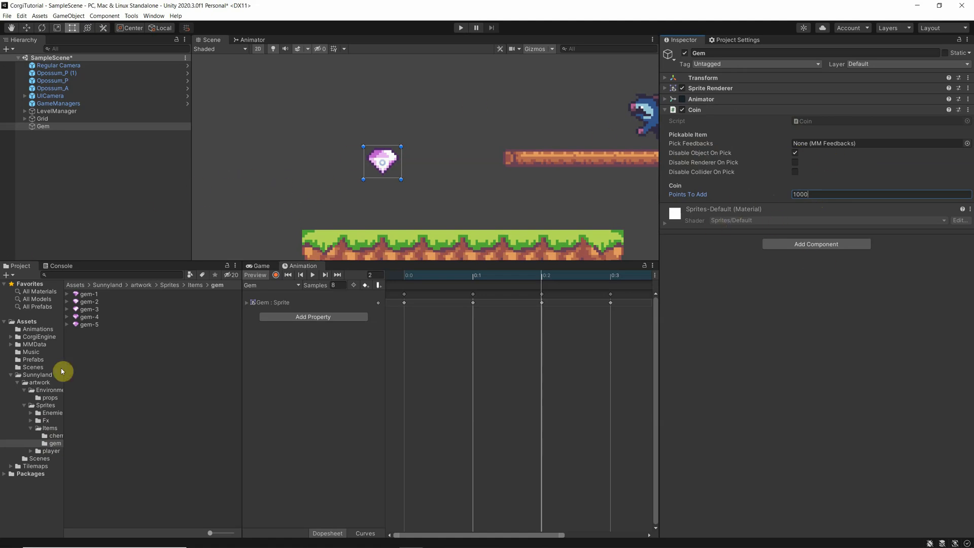
mouse_move(411, 152)
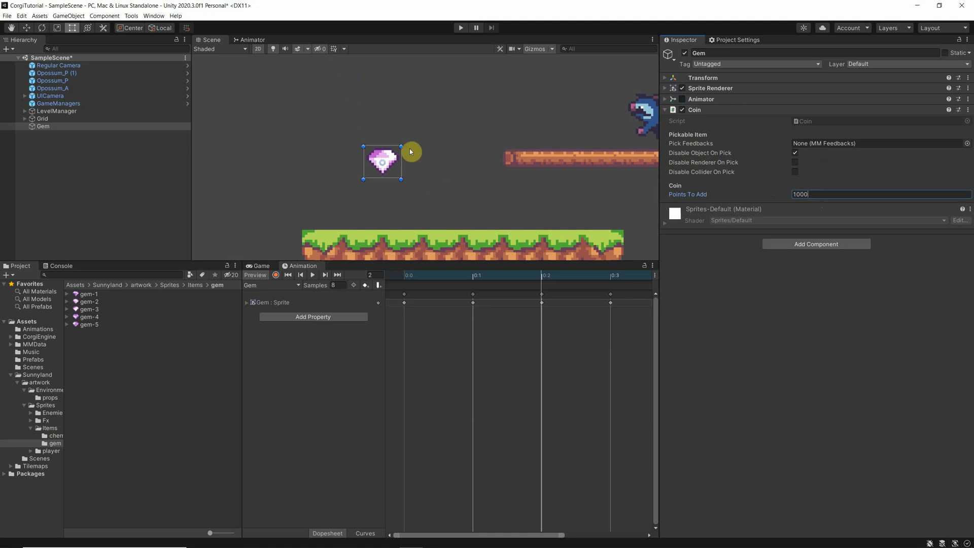
mouse_move(838, 230)
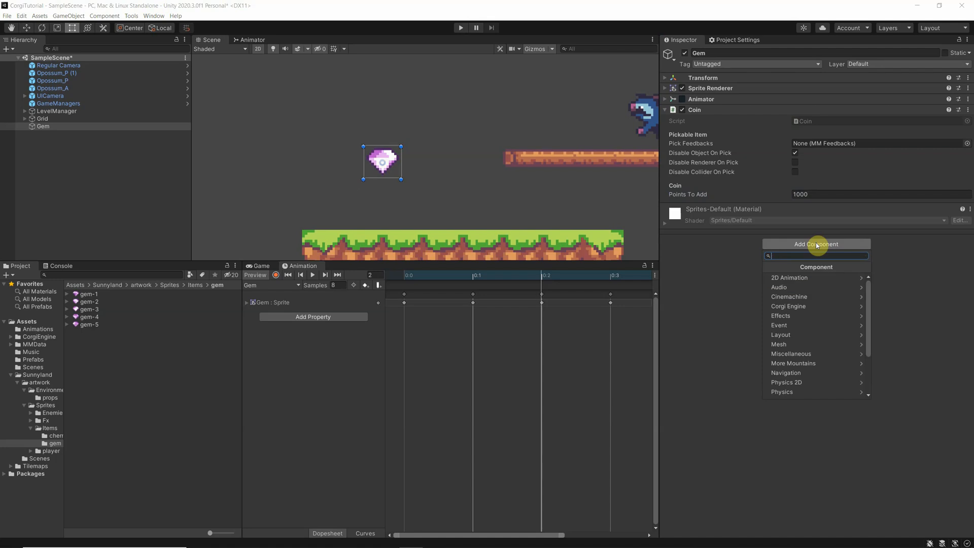
- Attach a Circle Collider 2D with radius 0.4 to the Gem
type("col")
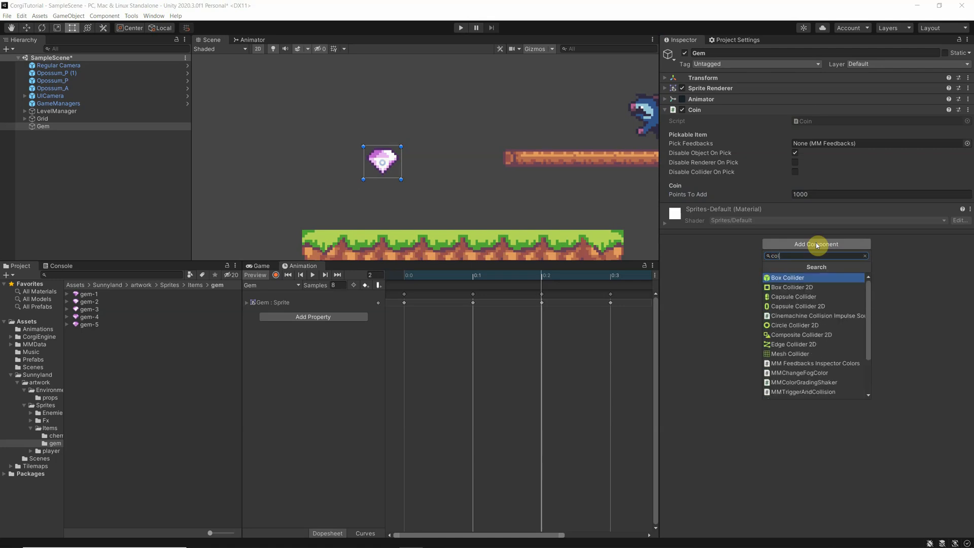
type("li")
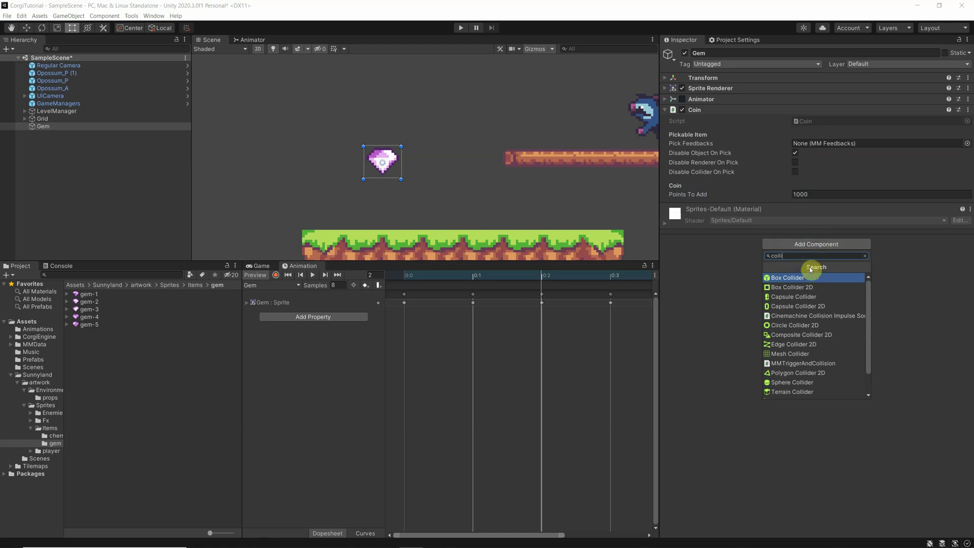
mouse_move(789, 287)
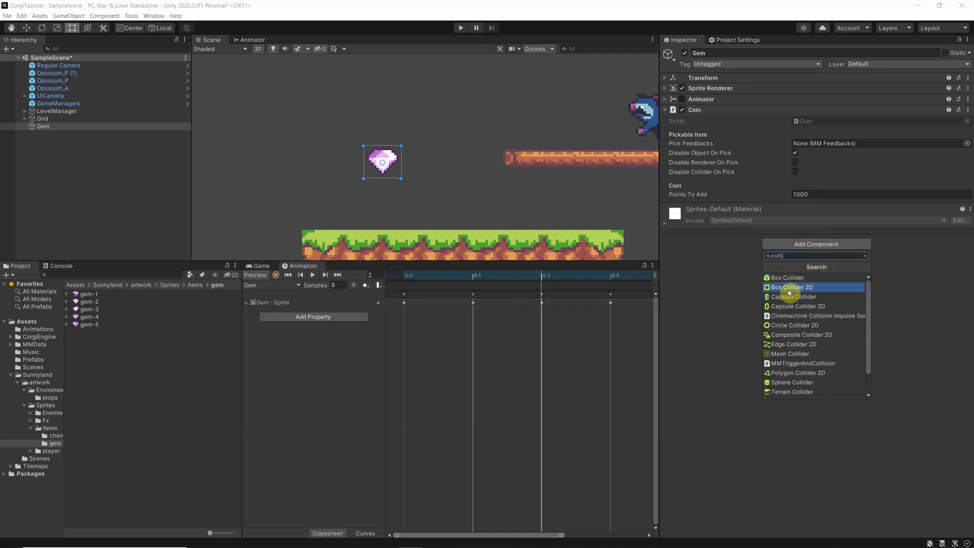
mouse_move(796, 325)
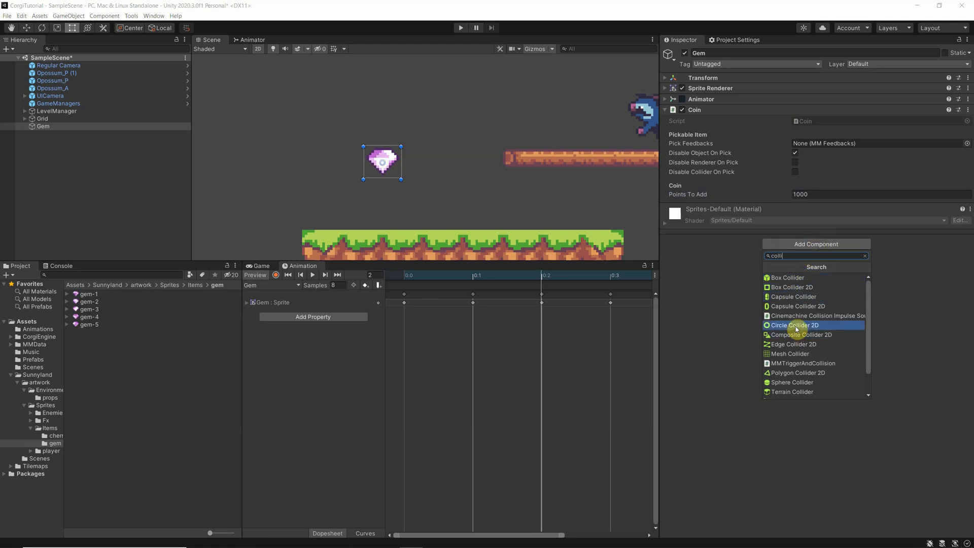
left_click(795, 325)
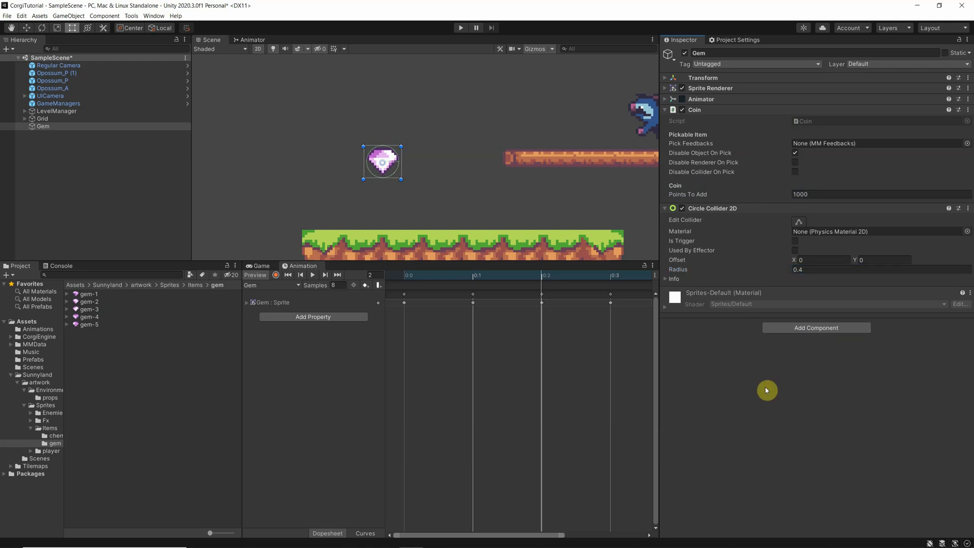
left_click(460, 28)
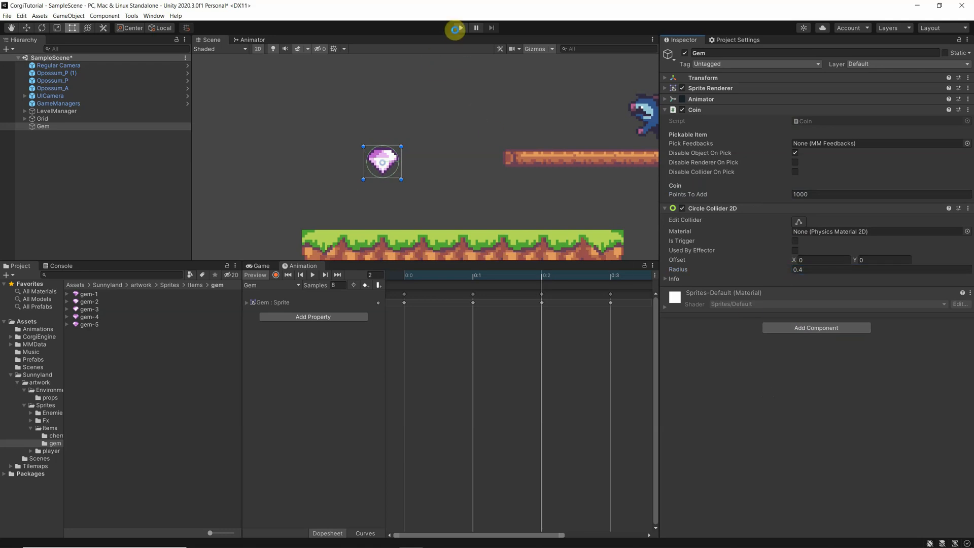
left_click(456, 29)
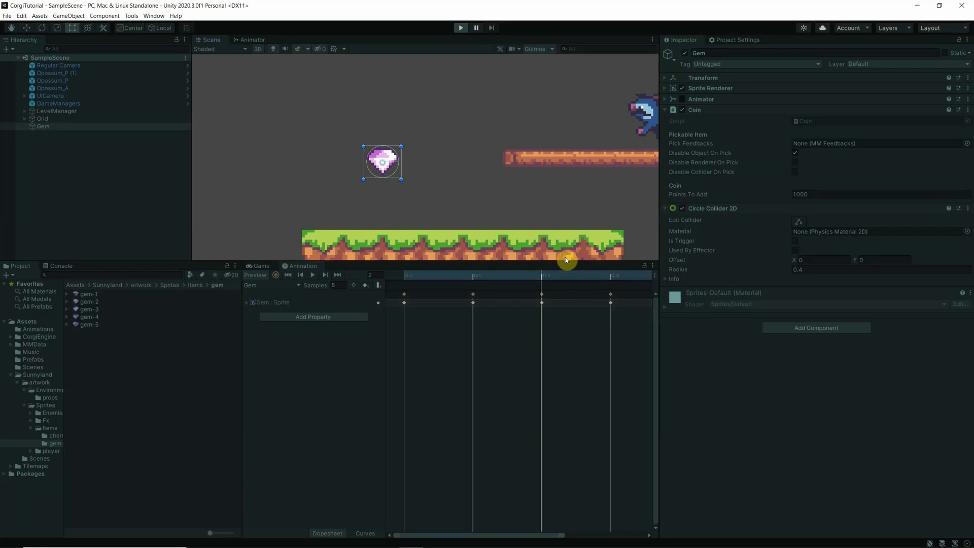
left_click(460, 27)
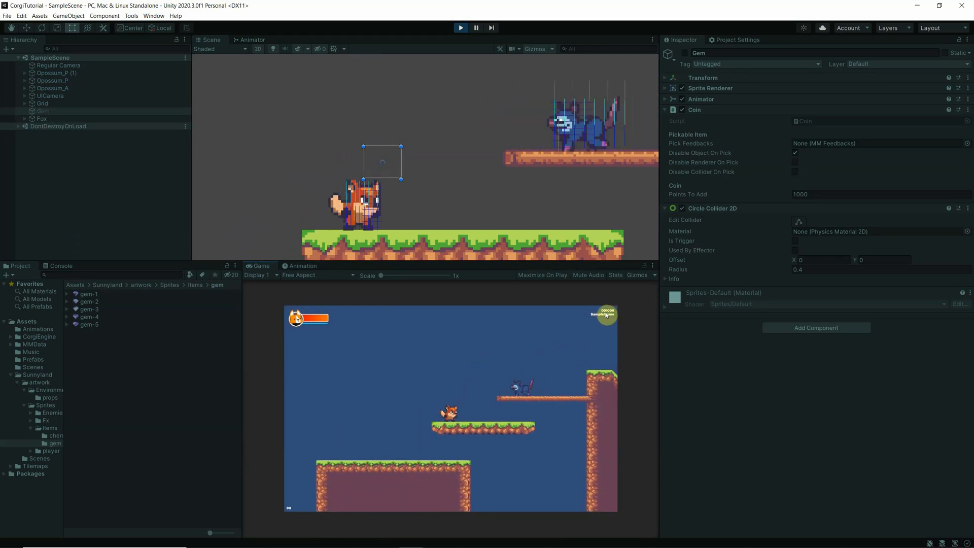
left_click(461, 28)
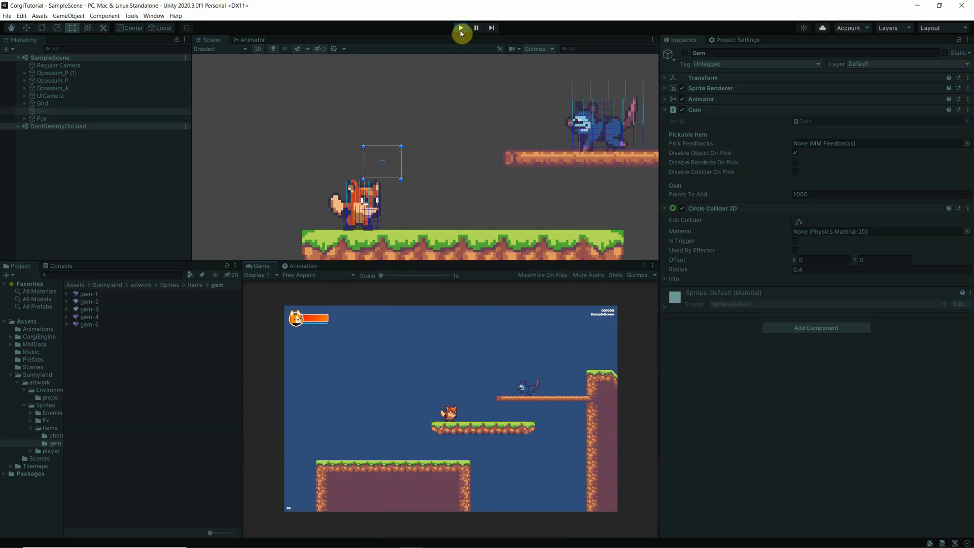
left_click(461, 27)
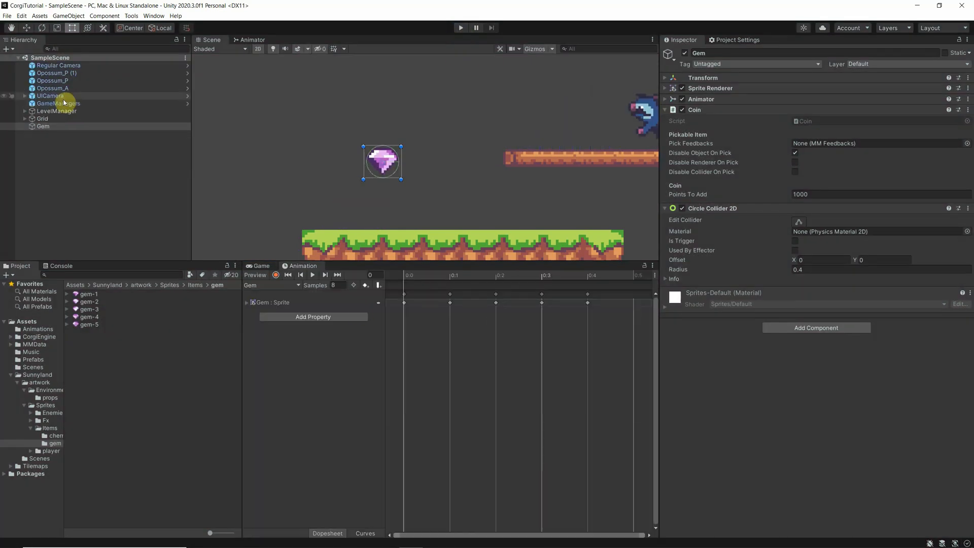
left_click(58, 104)
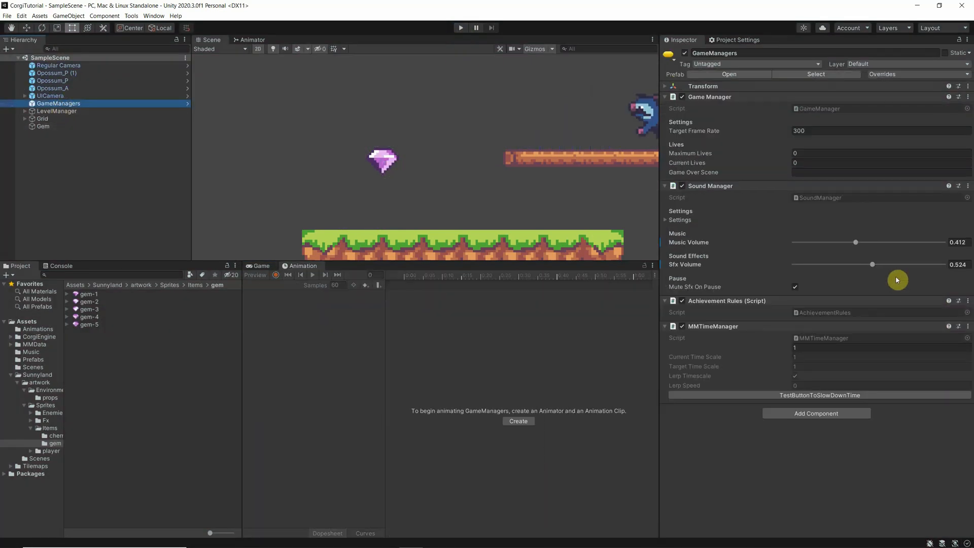
mouse_move(878, 264)
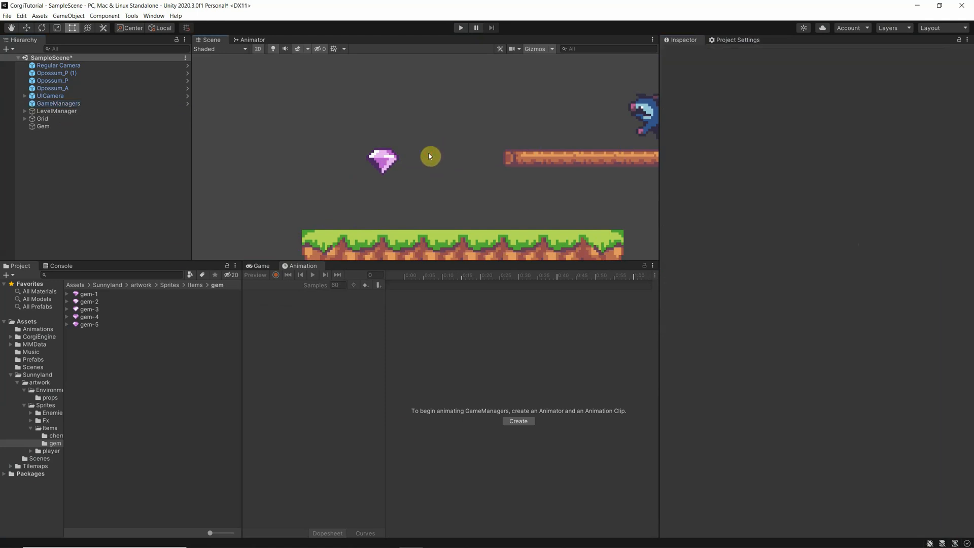
left_click(42, 126)
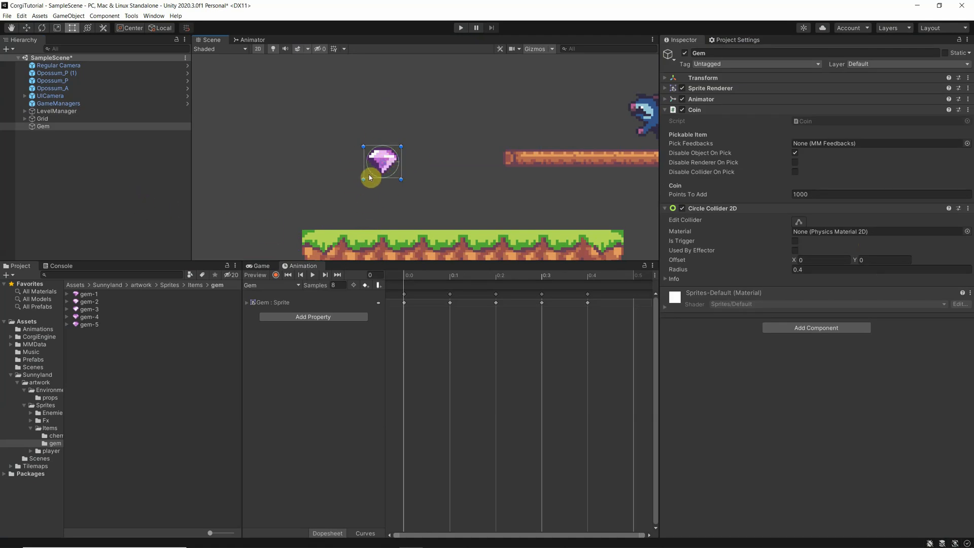
mouse_move(743, 386)
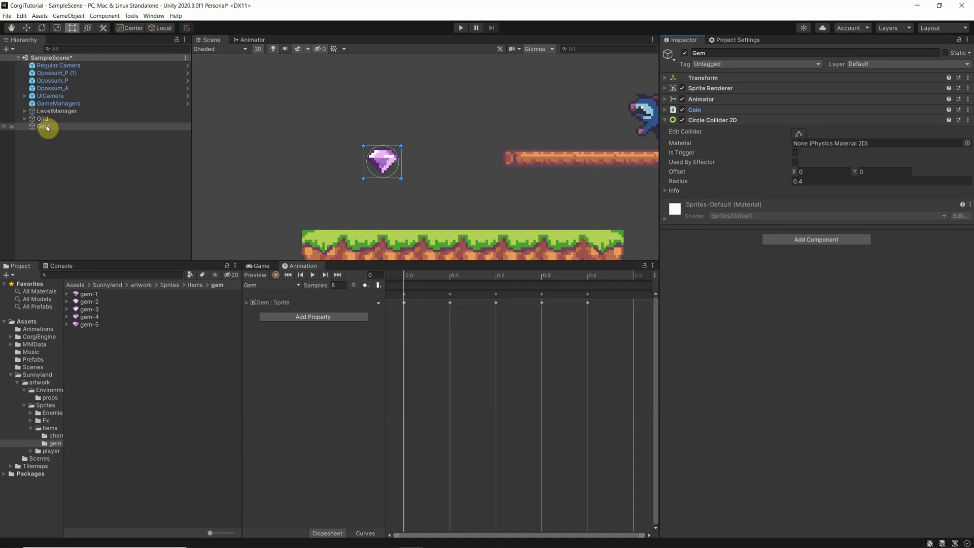
- Create an empty child under Gem named GemFeedback
right_click(44, 127)
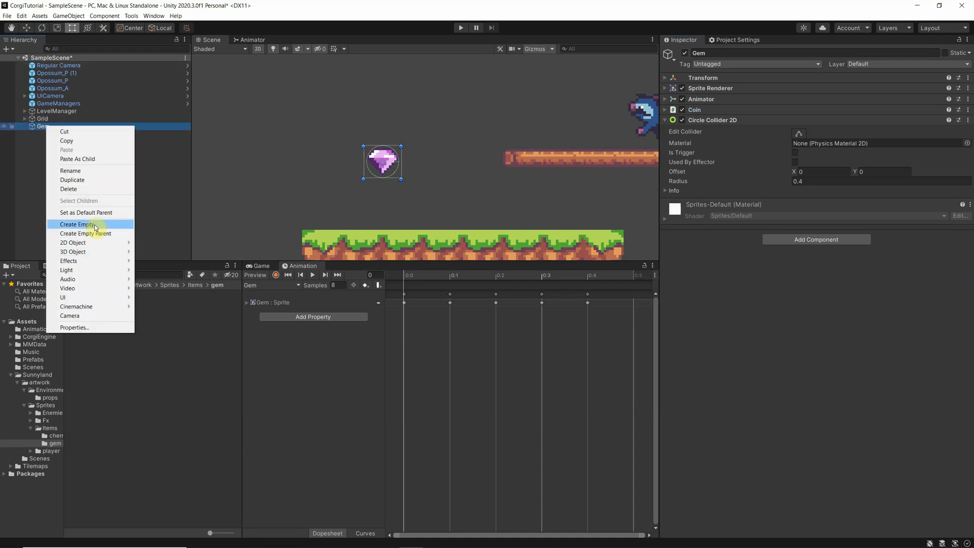
left_click(78, 224)
type("GemFeedback")
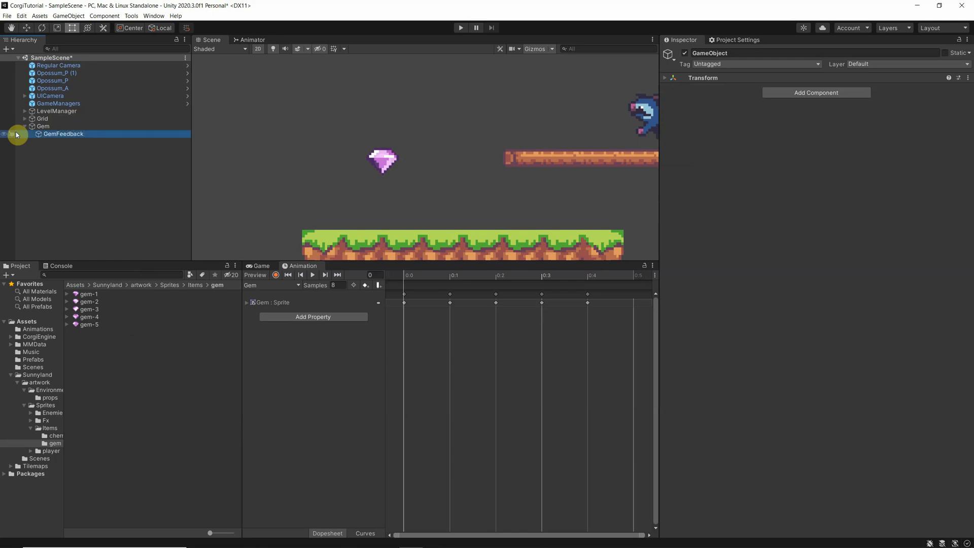
left_click(63, 134)
type("mmf")
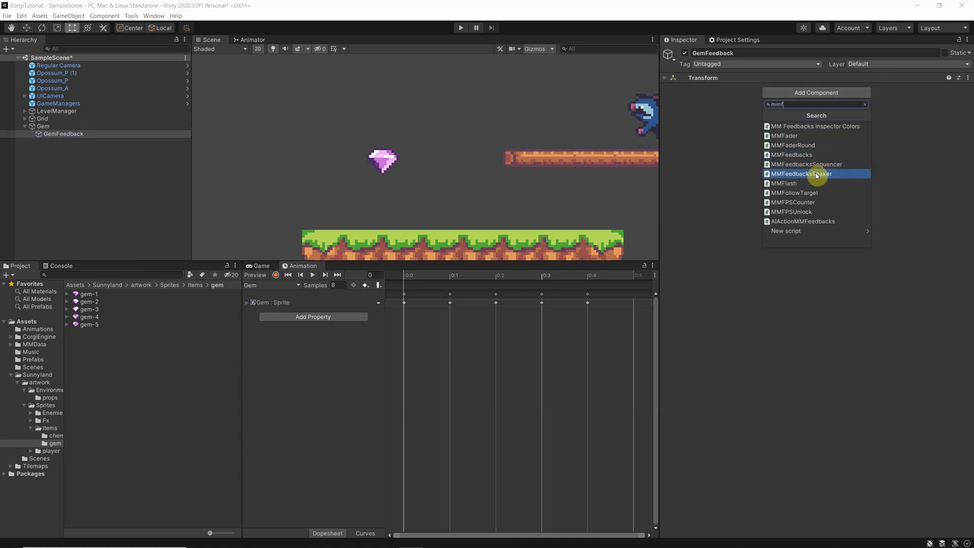
- Give GemFeedback an MMFeedbacks component holding a Corgi Engine Sound feedback
left_click(791, 154)
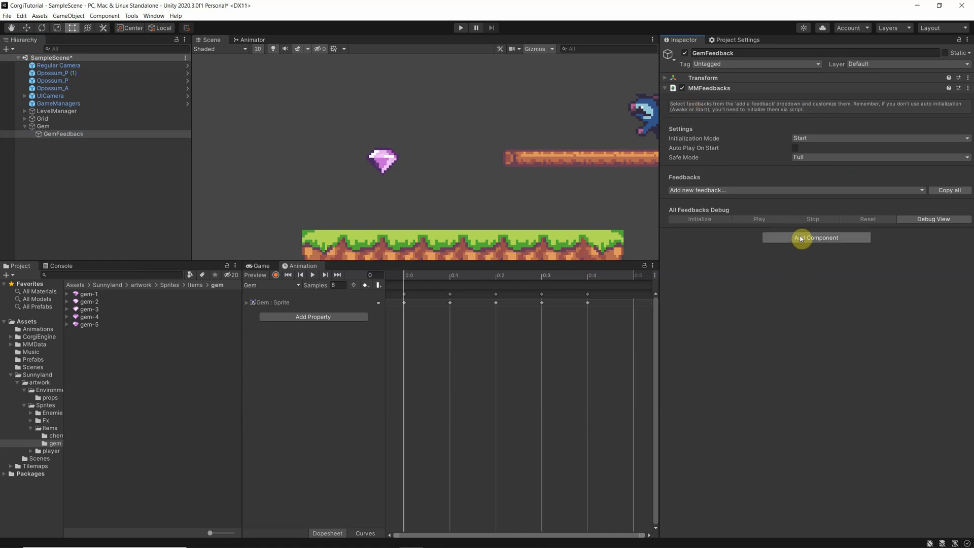
left_click(796, 190)
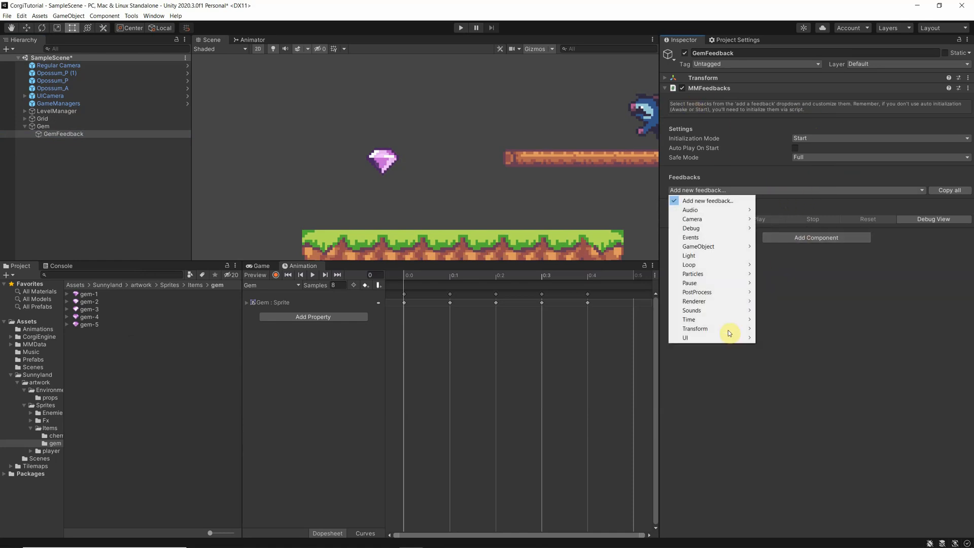
left_click(691, 310)
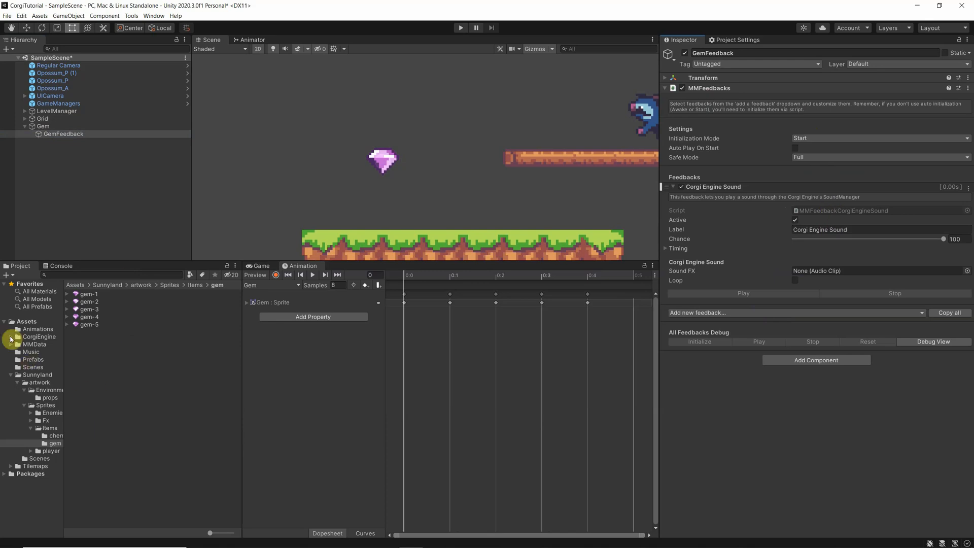
- Locate and audition the NFF-coin-04 clip in the Corgi Engine Sounds folder
left_click(11, 336)
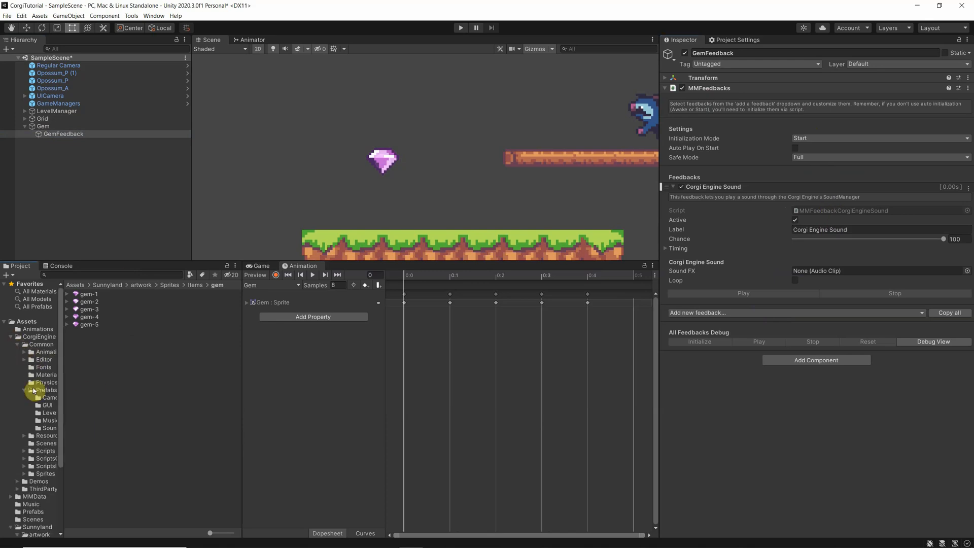
left_click(49, 427)
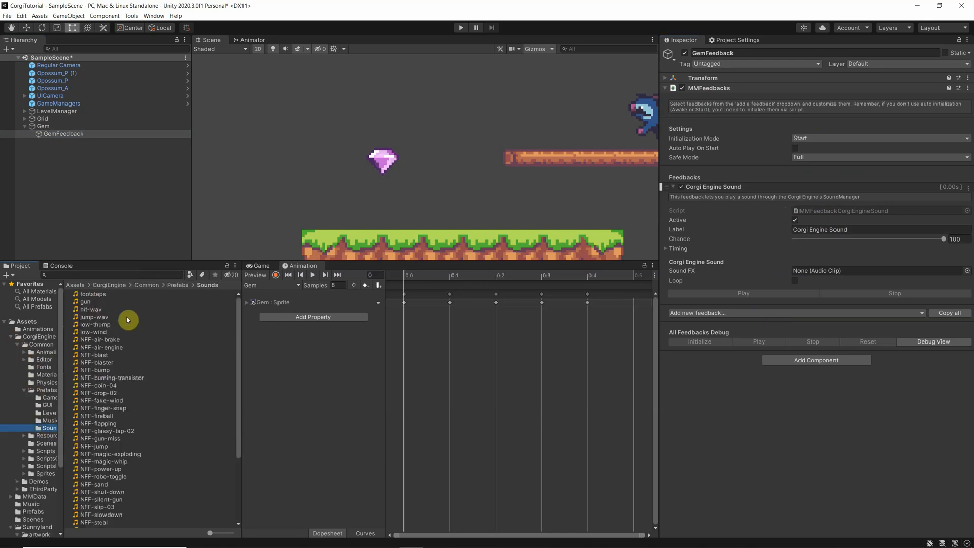
mouse_move(121, 422)
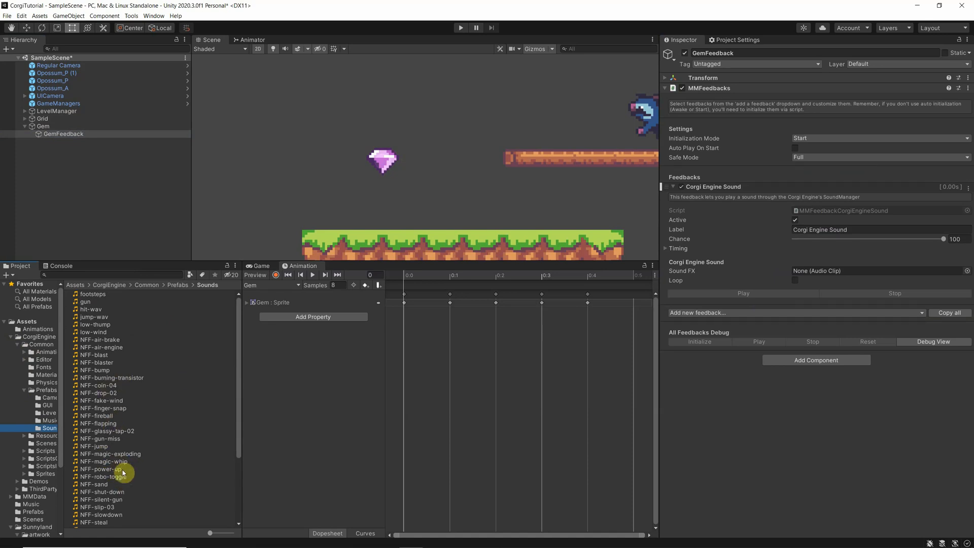
left_click(100, 339)
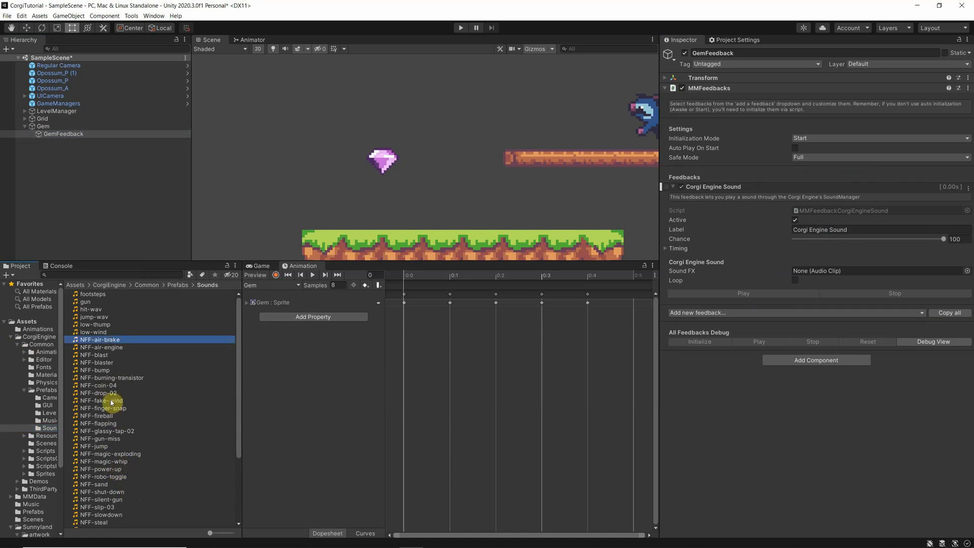
left_click(99, 386)
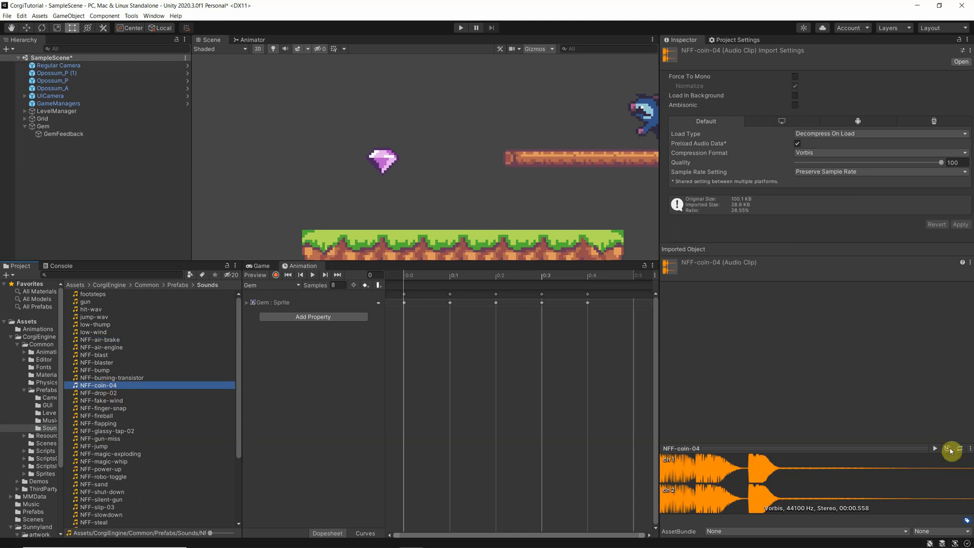
mouse_move(937, 448)
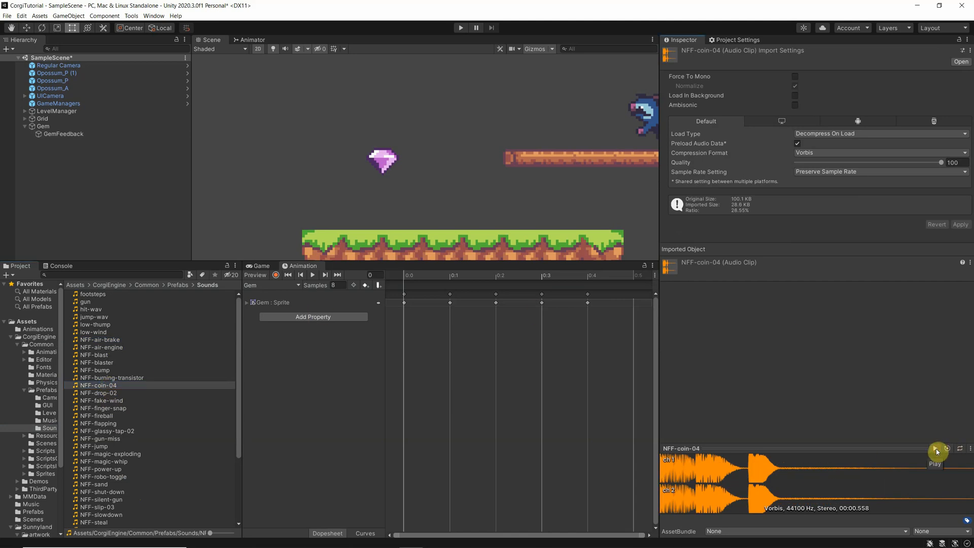
mouse_move(949, 463)
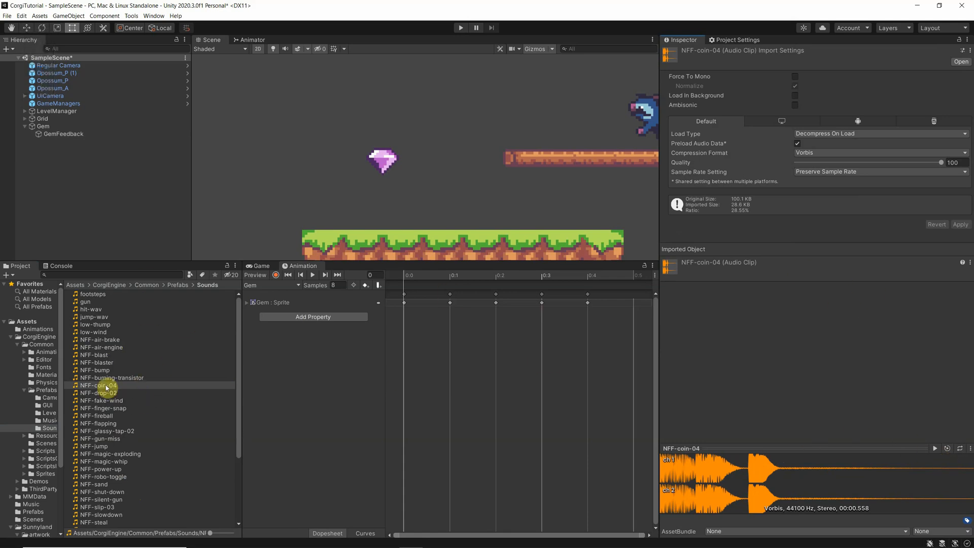
- Assign NFF-coin-04 as the GemFeedback sound clip
left_click(62, 134)
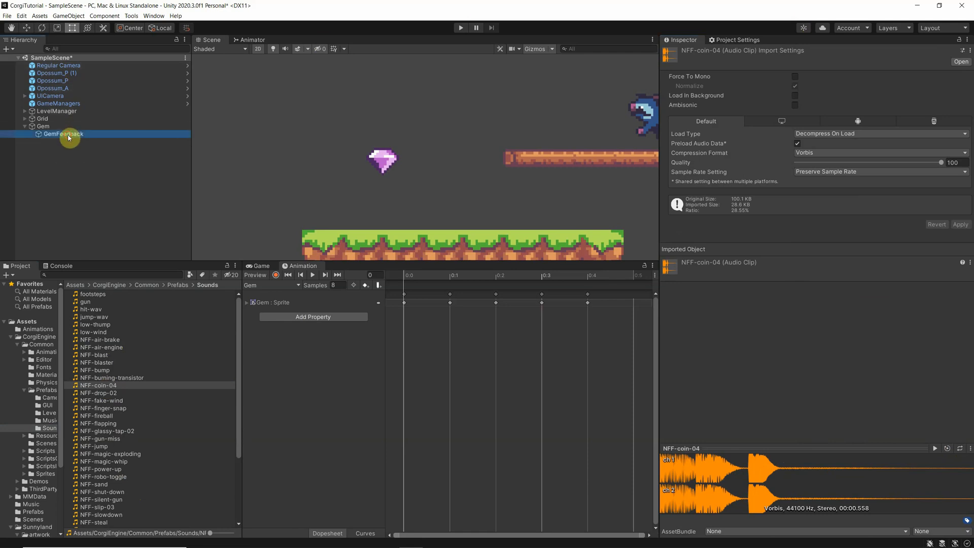
left_click(63, 134)
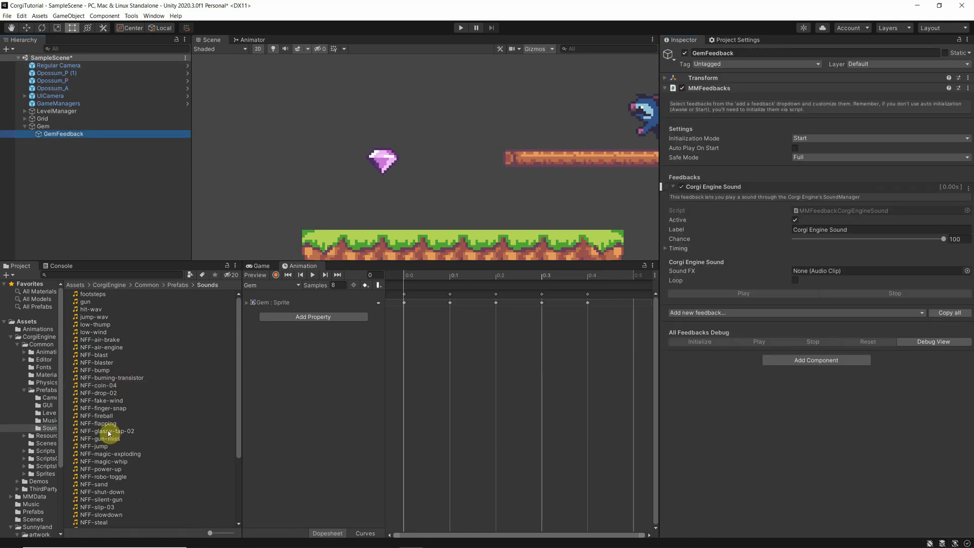
mouse_move(788, 240)
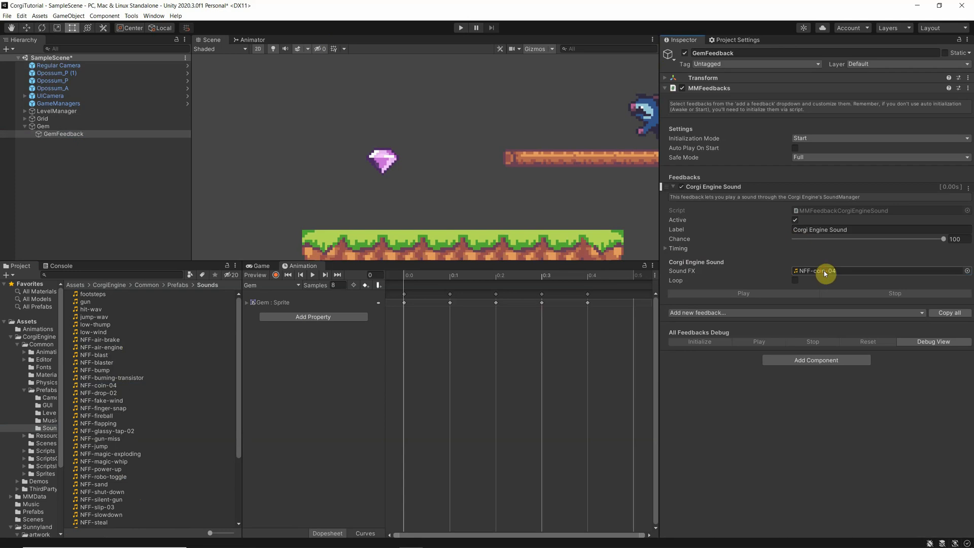
mouse_move(853, 311)
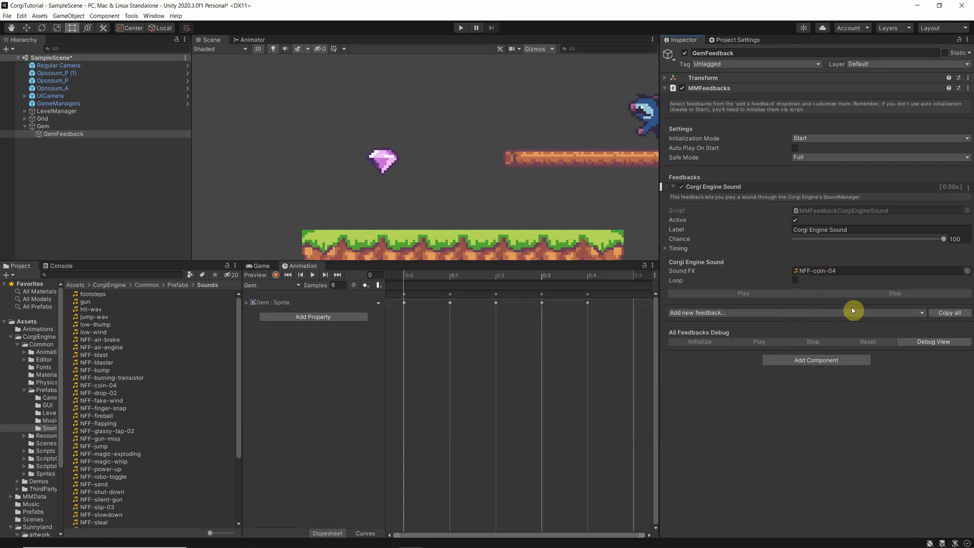
mouse_move(783, 334)
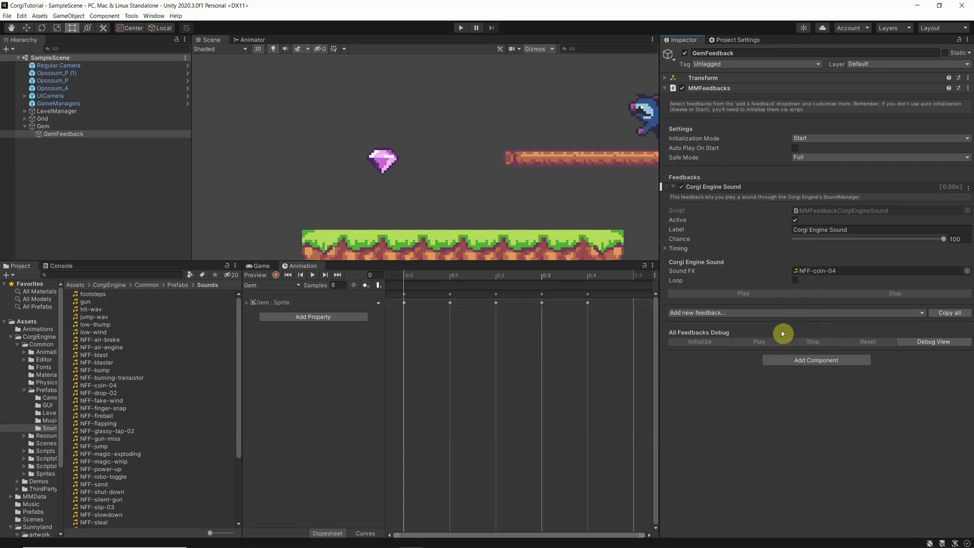
- Set Gem's Pick Feedbacks to GemFeedback and play the scene to test the pickup
left_click(43, 126)
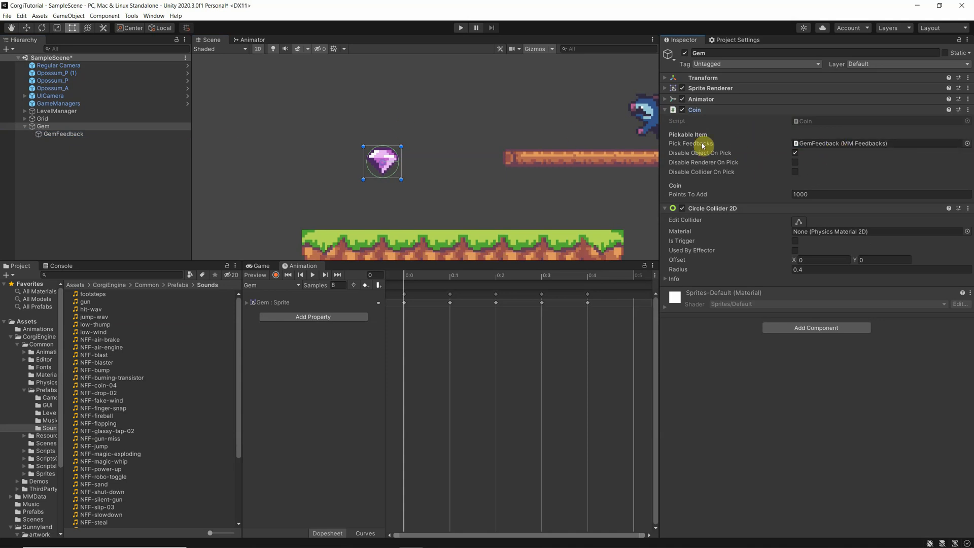
mouse_move(820, 143)
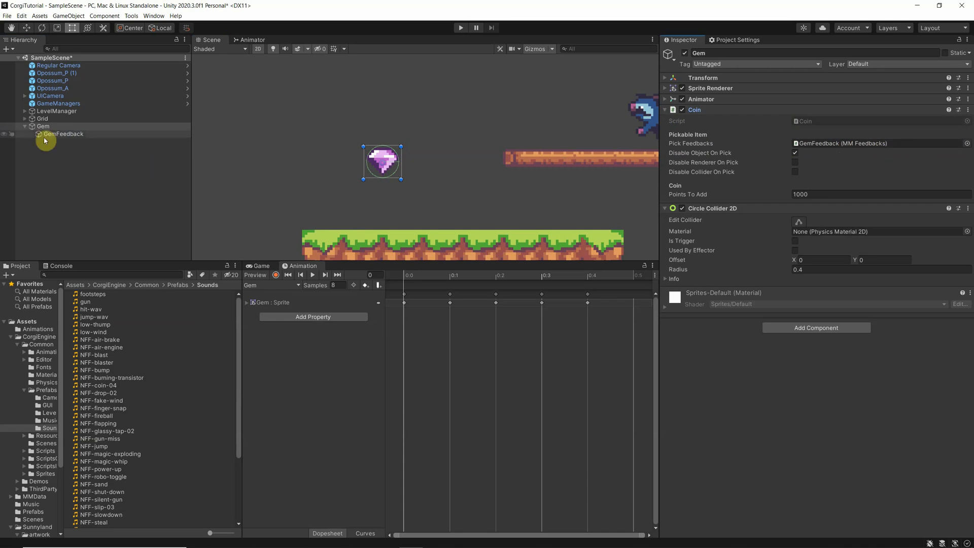
mouse_move(61, 136)
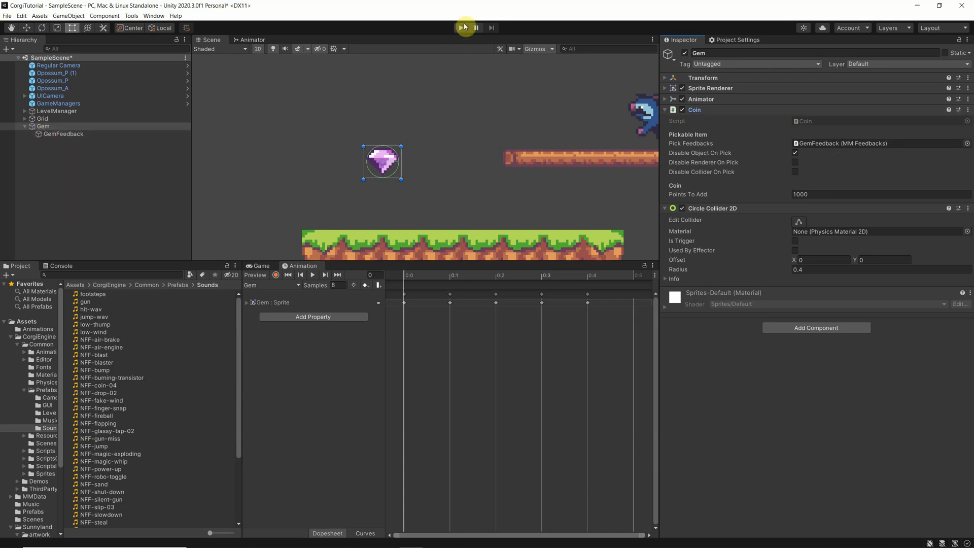
left_click(461, 28)
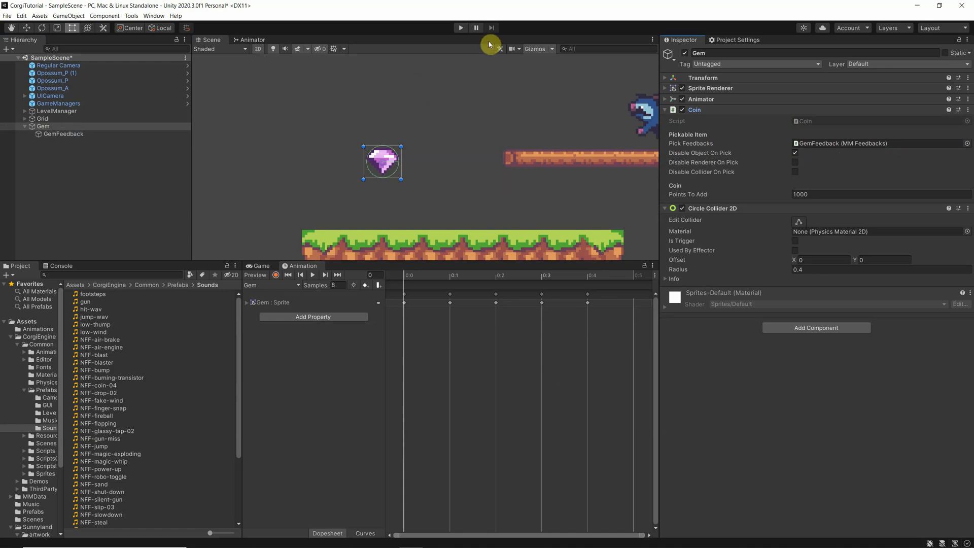
left_click(460, 27)
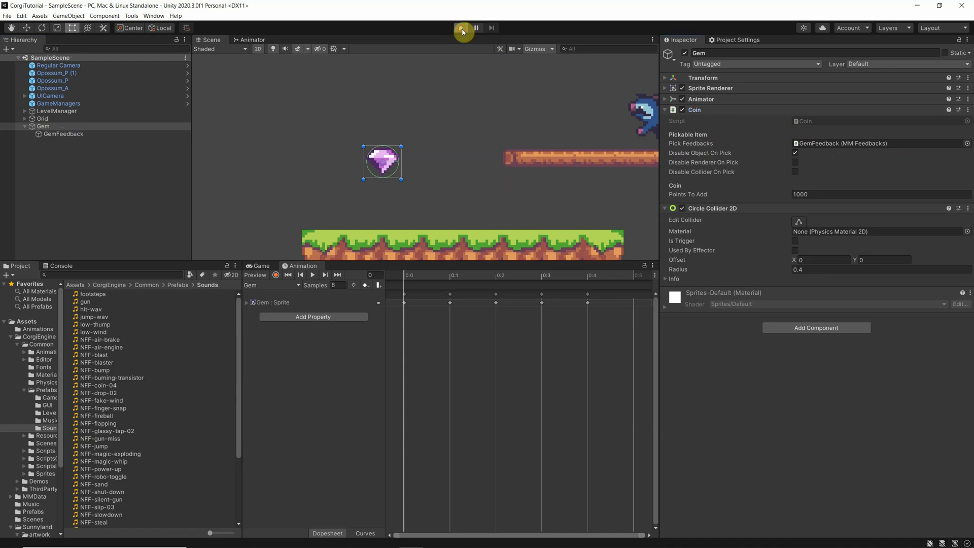
left_click(461, 28)
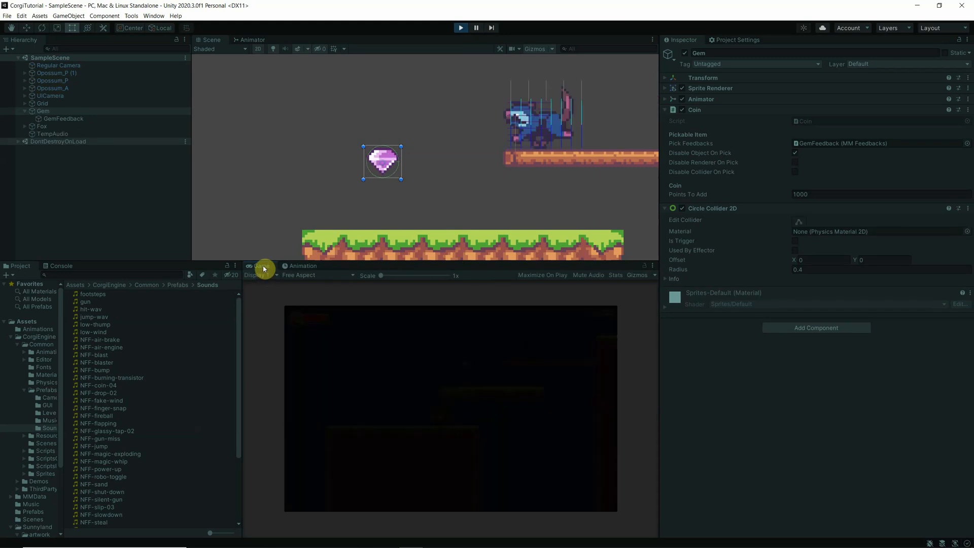
left_click(461, 28)
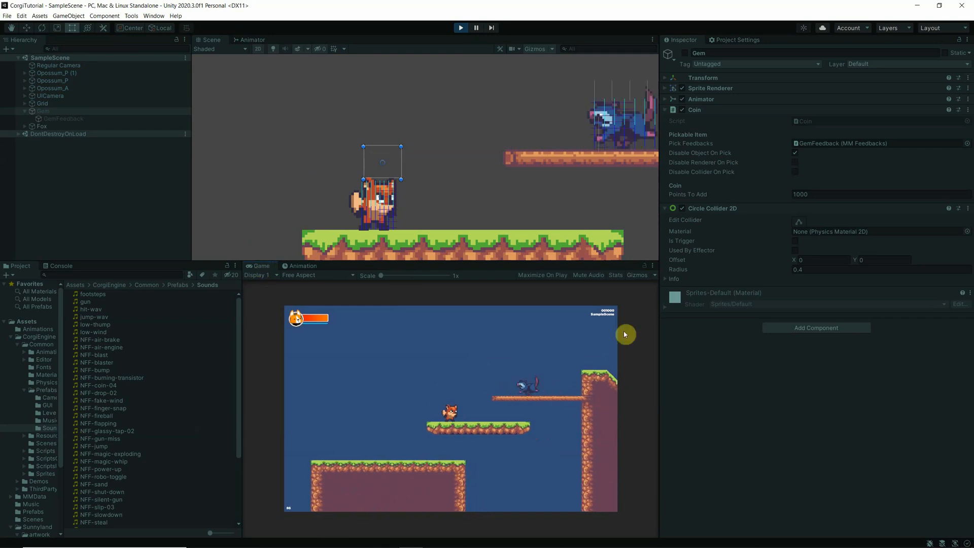
left_click(460, 28)
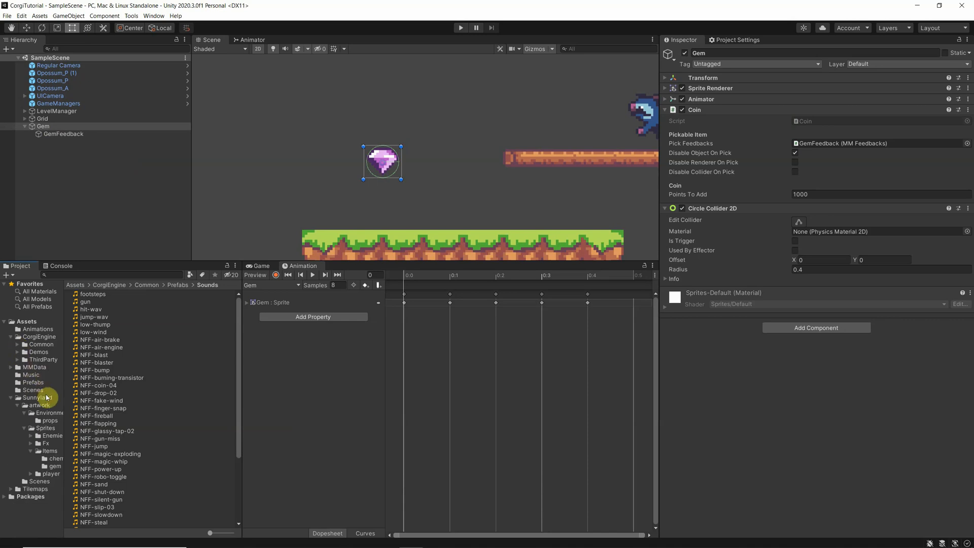
mouse_move(573, 144)
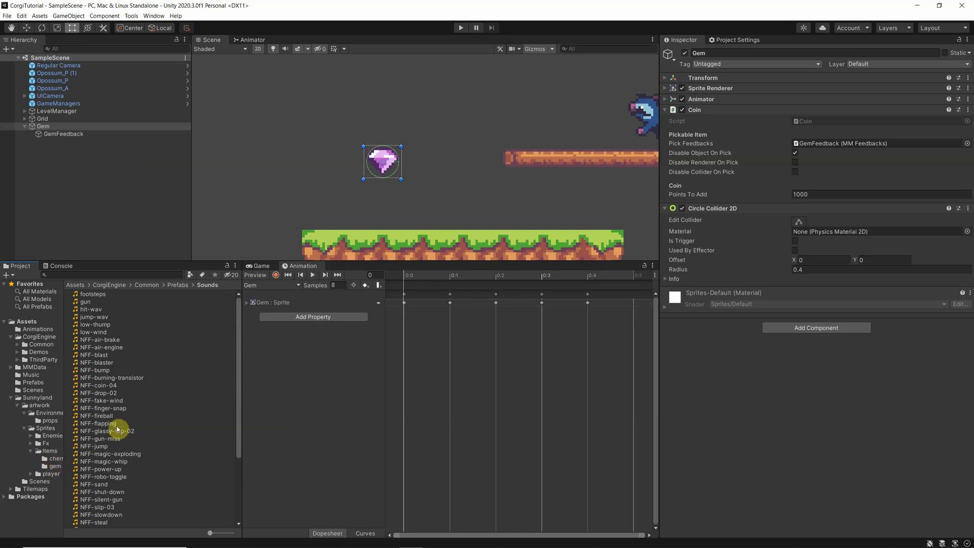
mouse_move(611, 334)
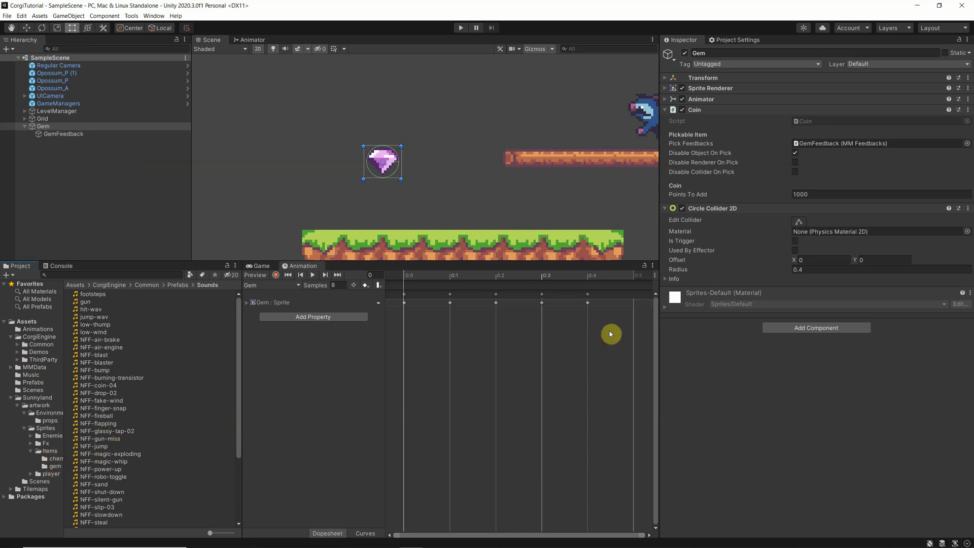
mouse_move(326, 159)
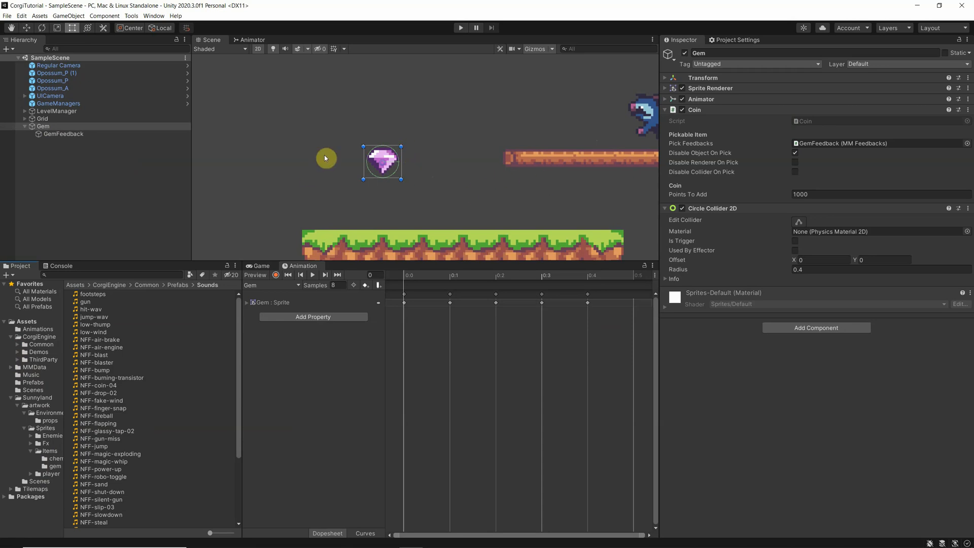
mouse_move(373, 135)
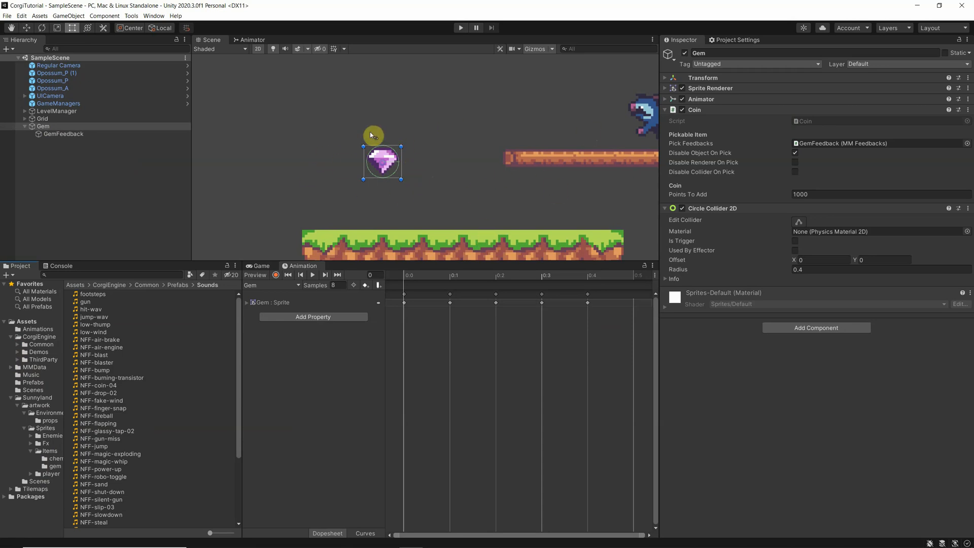
mouse_move(560, 179)
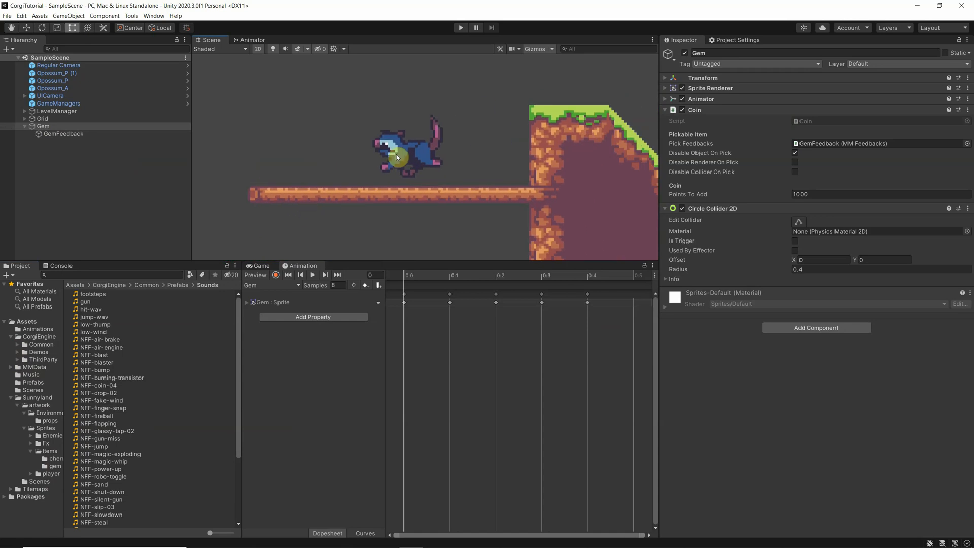
- Browse to the Prefabs folder holding the Opossum_A character
left_click(53, 80)
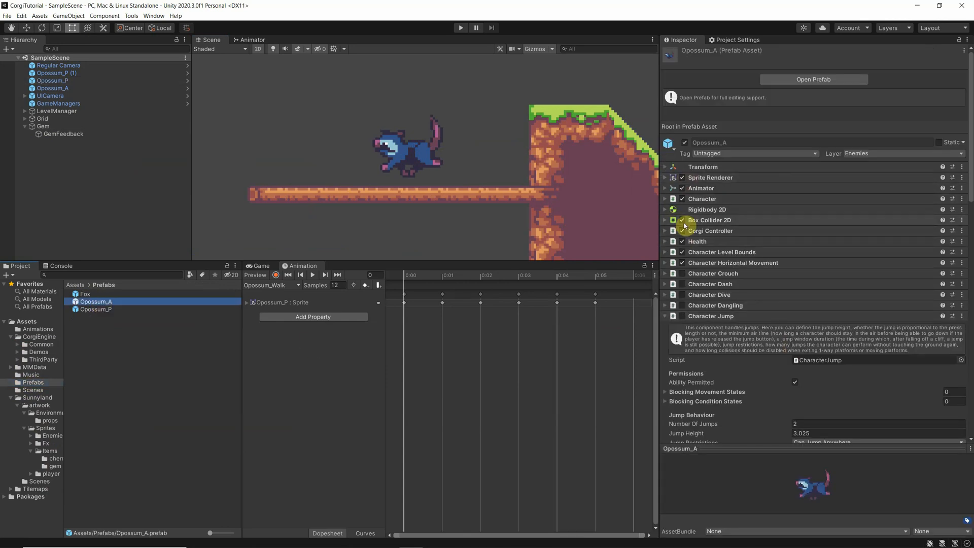
mouse_move(456, 156)
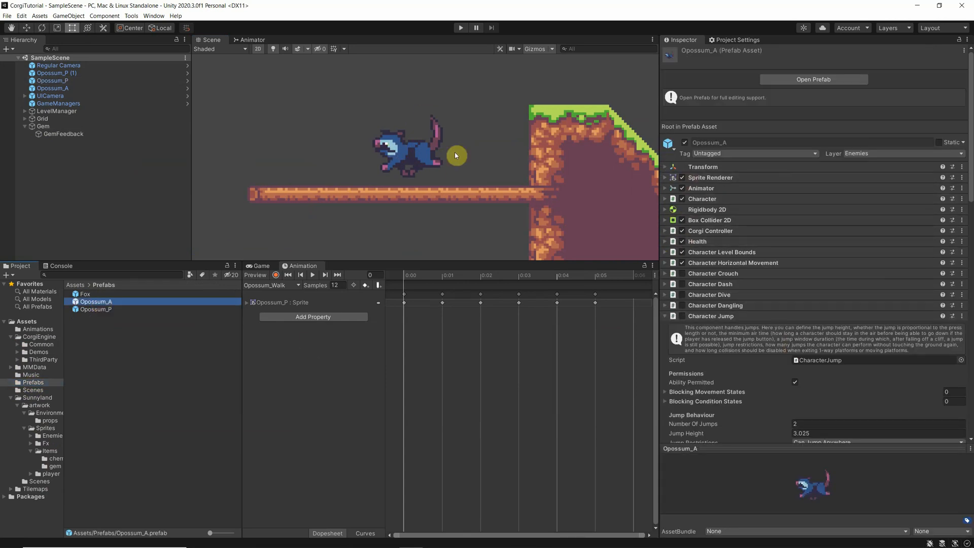
mouse_move(619, 43)
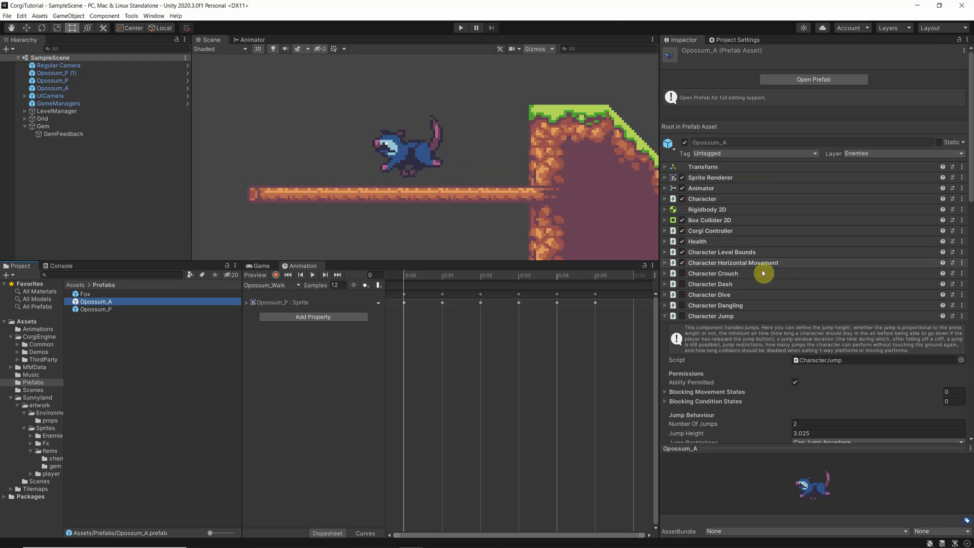
mouse_move(422, 121)
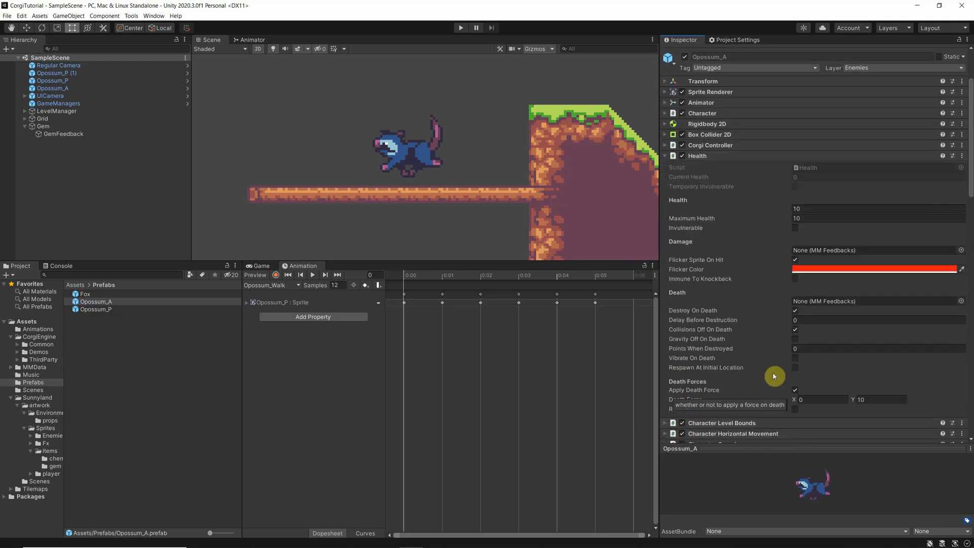
mouse_move(821, 348)
type("100")
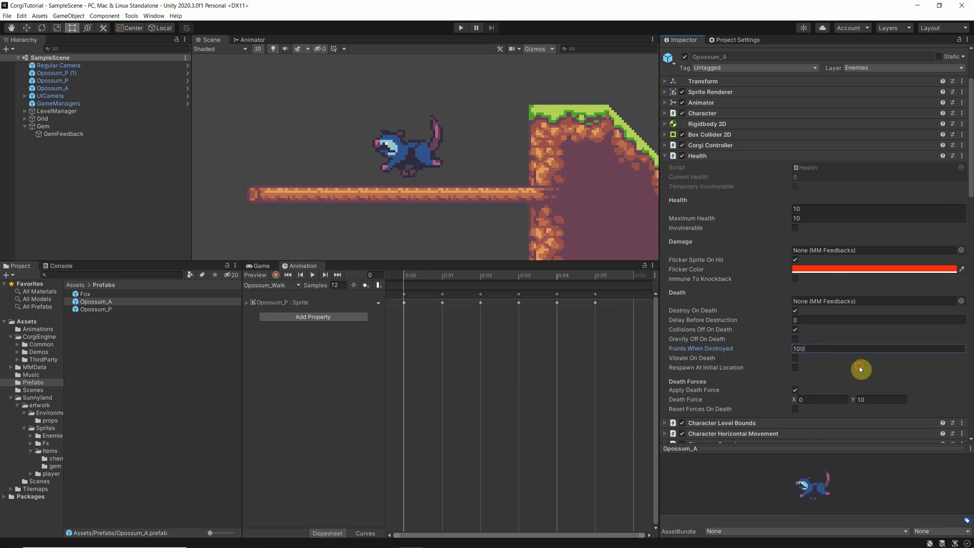
mouse_move(570, 62)
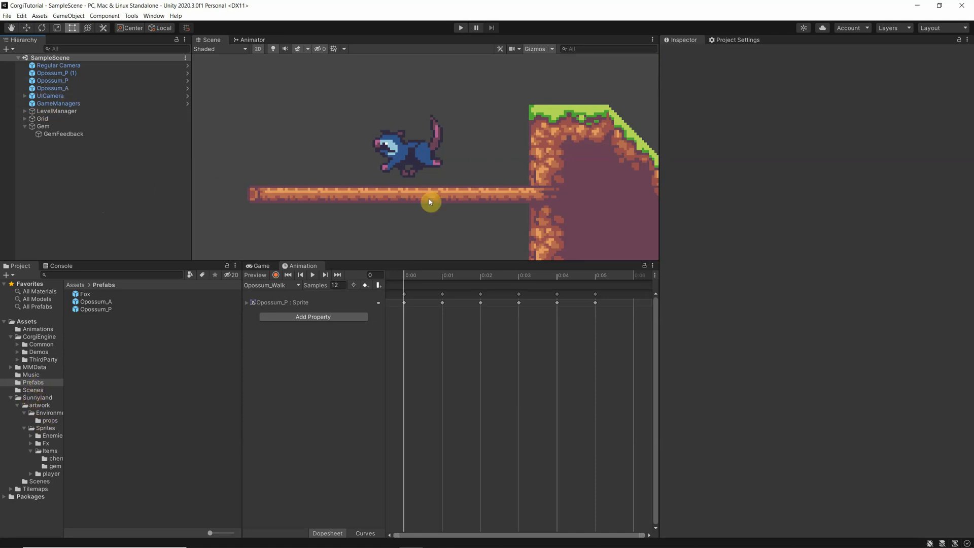
mouse_move(197, 404)
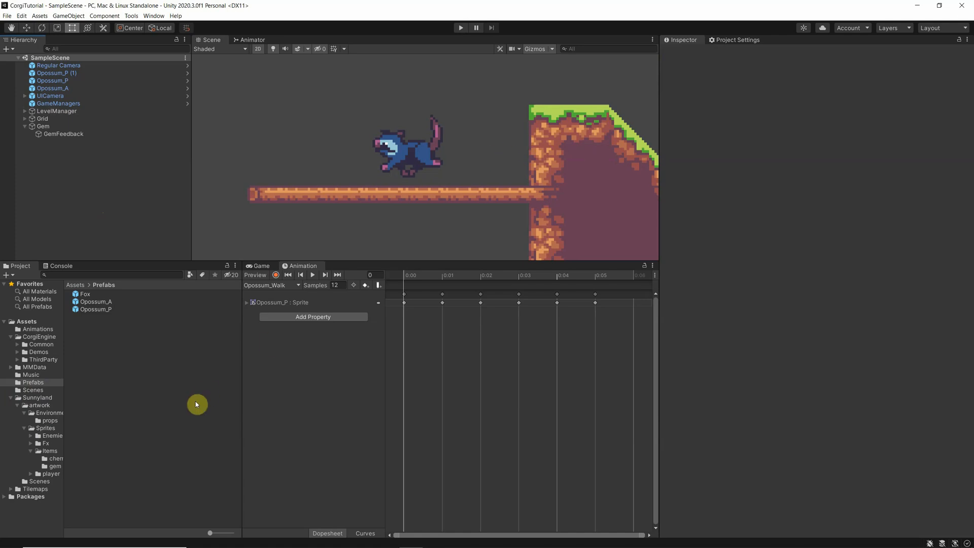
mouse_move(220, 357)
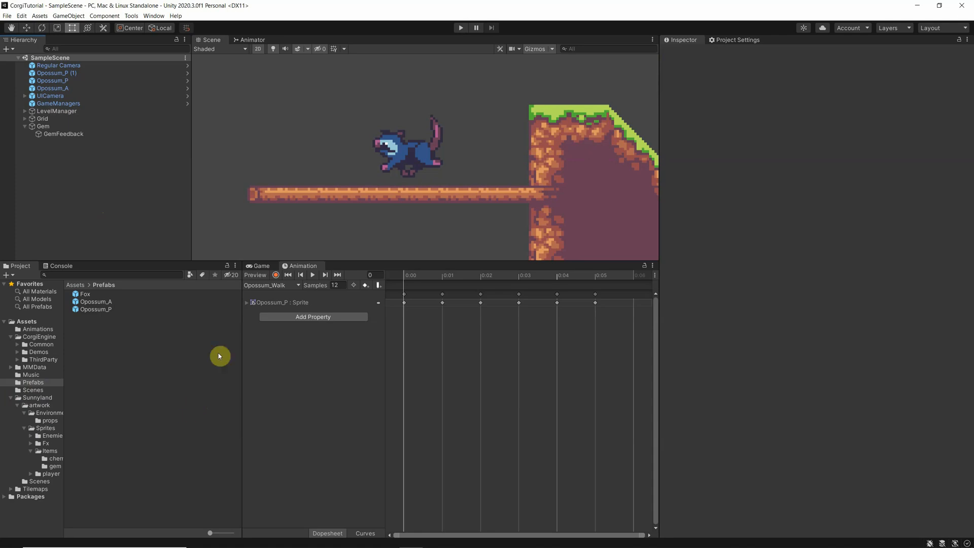
mouse_move(536, 125)
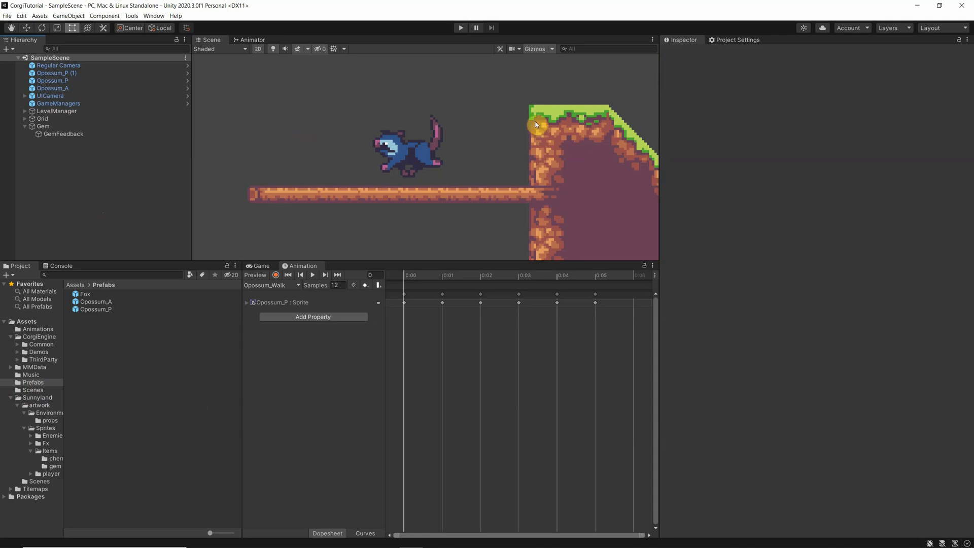